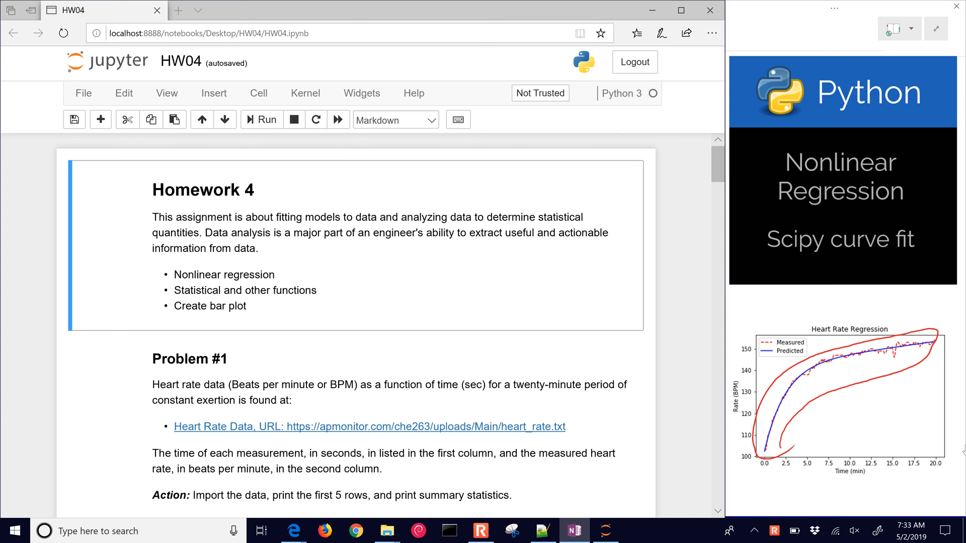
Browse to apmonitor.com/che263 in a new tab and review the Excel Data Regression tutorial
scroll("down", 3)
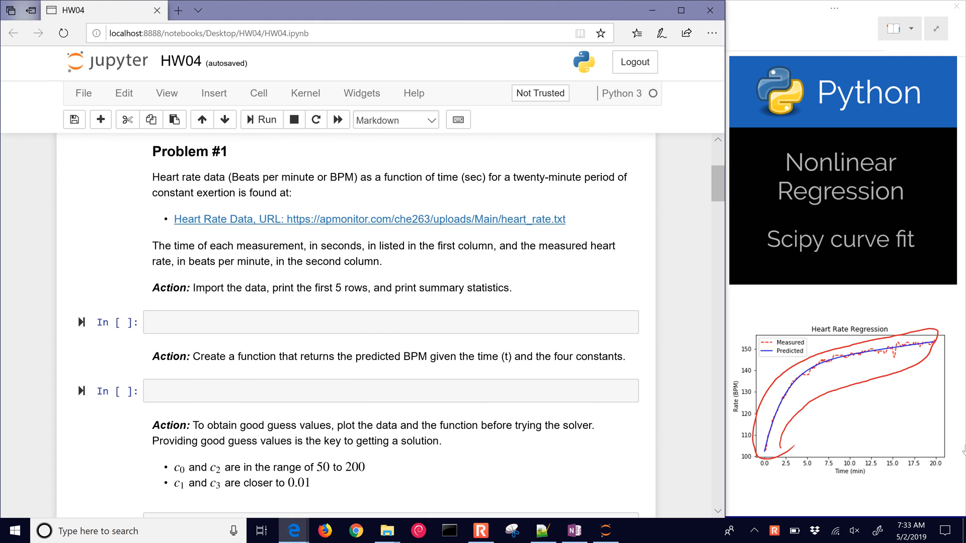
left_click(191, 10)
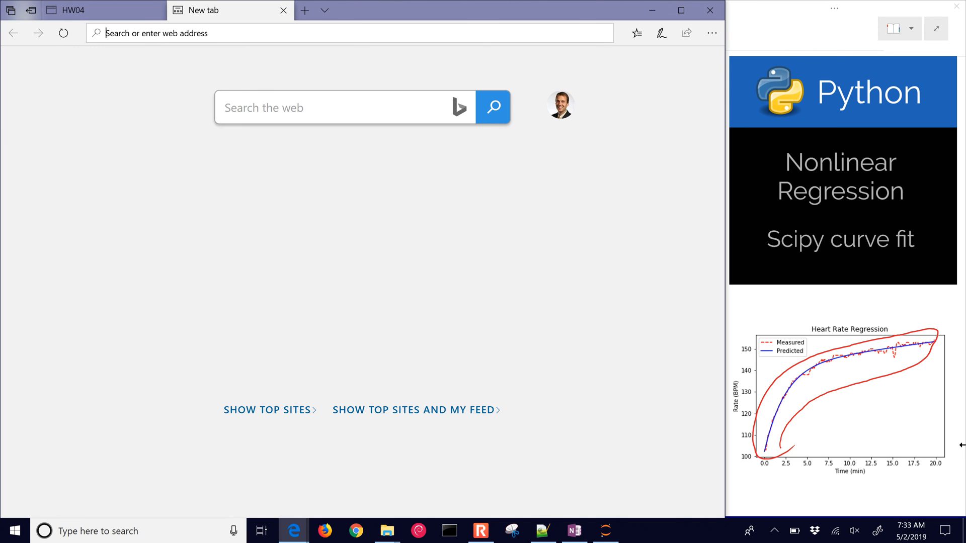
type("apmonitor.com/che263/")
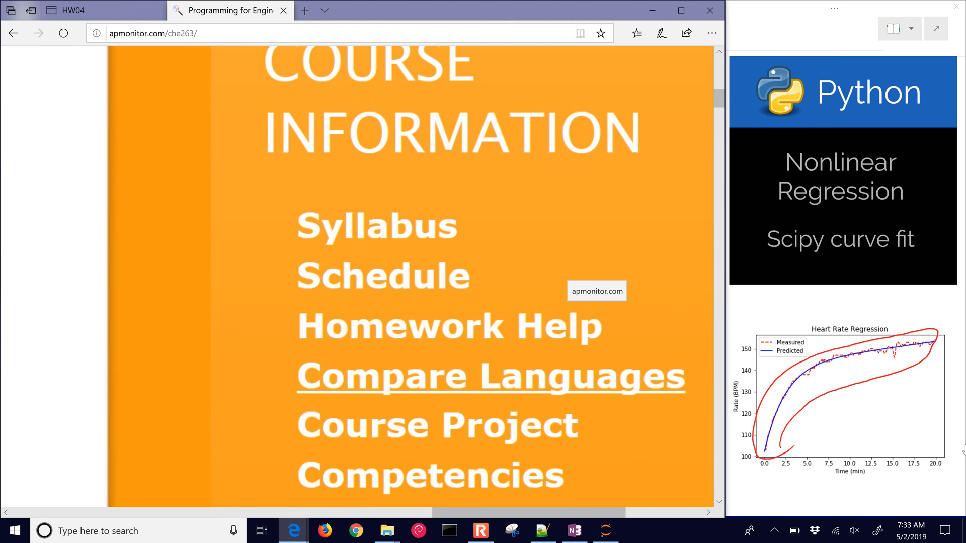
left_click(382, 275)
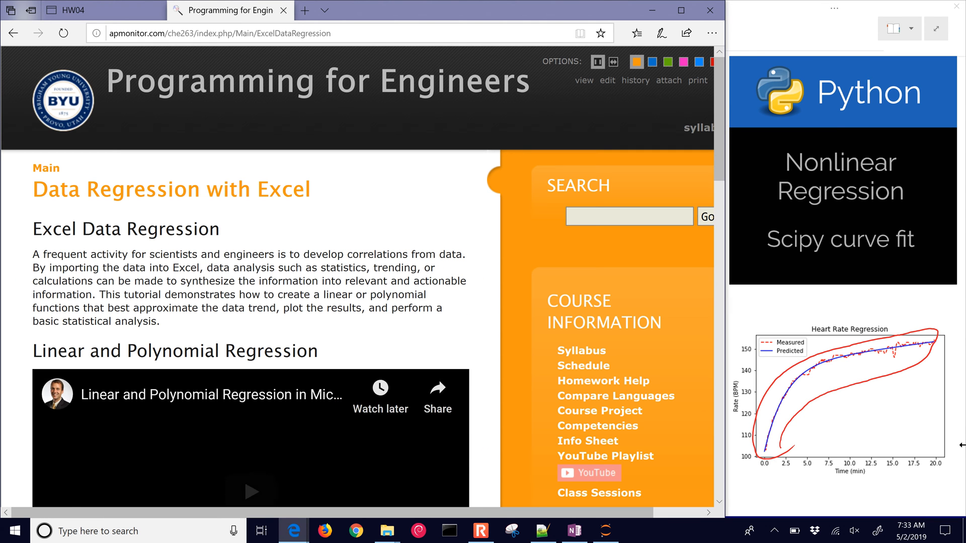
scroll("down", 3)
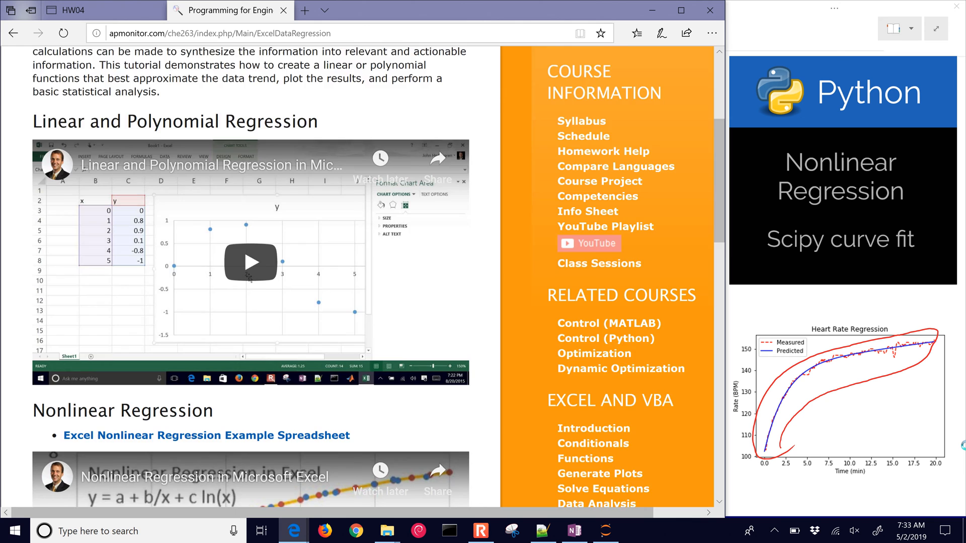
scroll("down", 3)
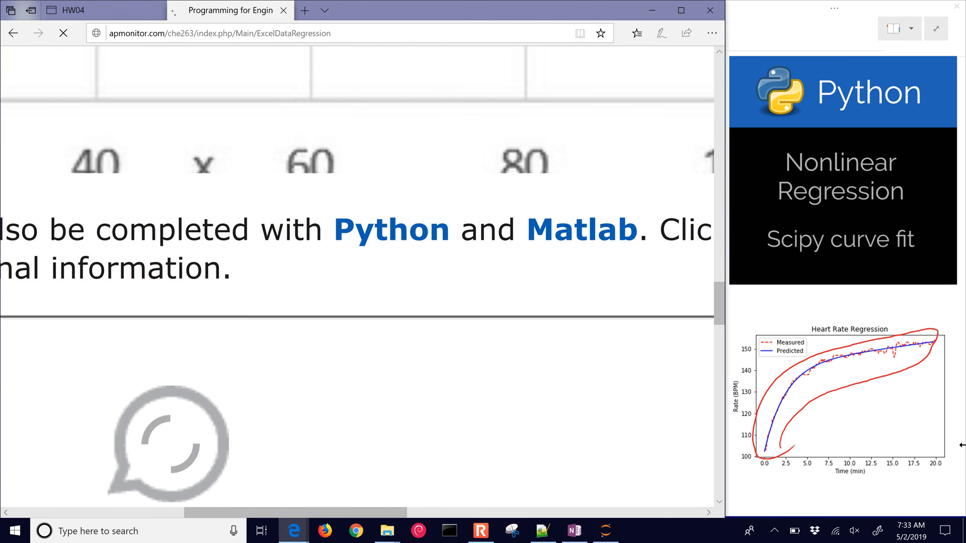
Review the Python Data Regression tutorial and the Course Schedule, then return to the HW04 notebook
left_click(391, 229)
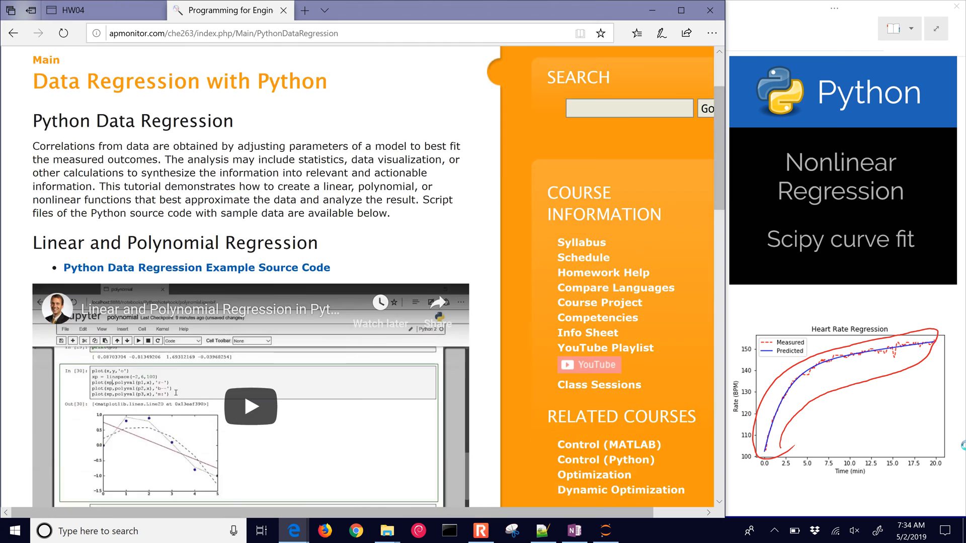
scroll("down", 3)
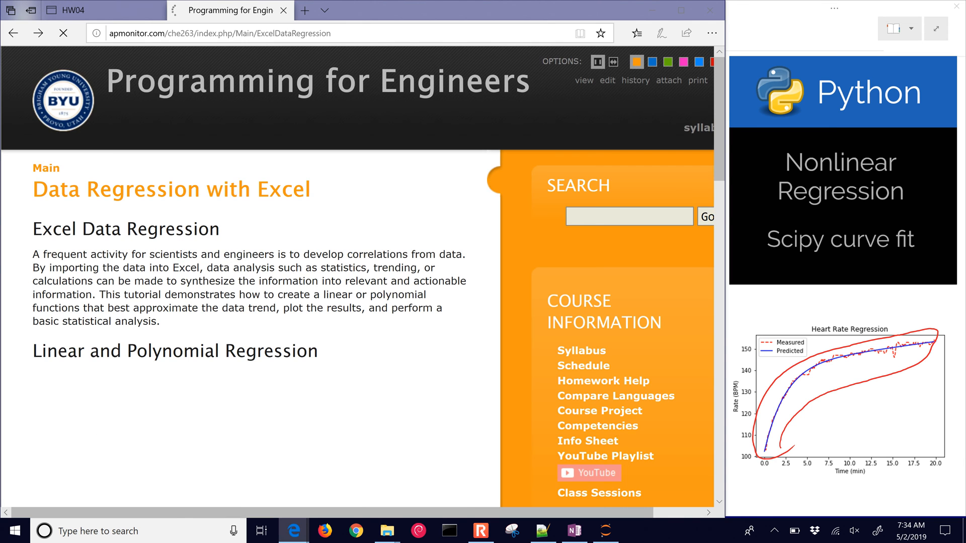
scroll("down", 3)
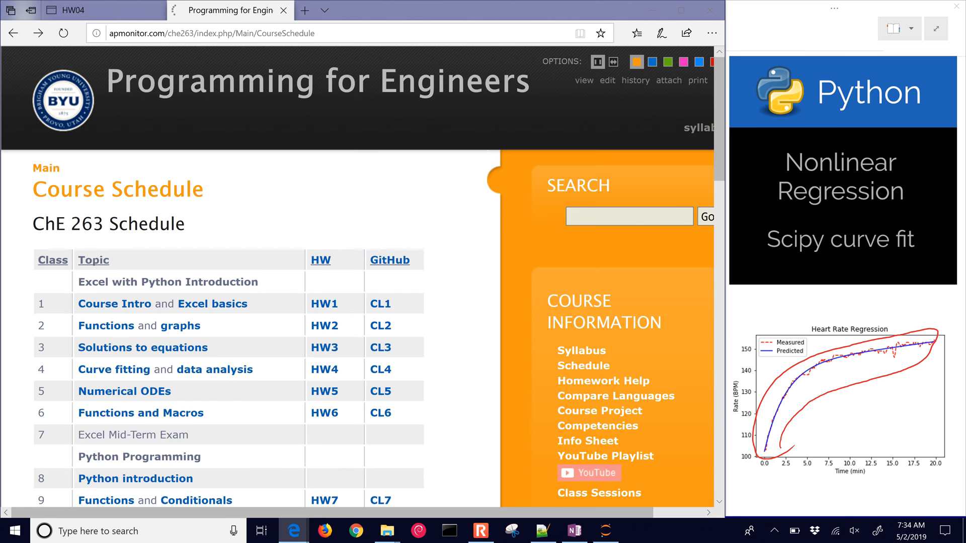
scroll("down", 3)
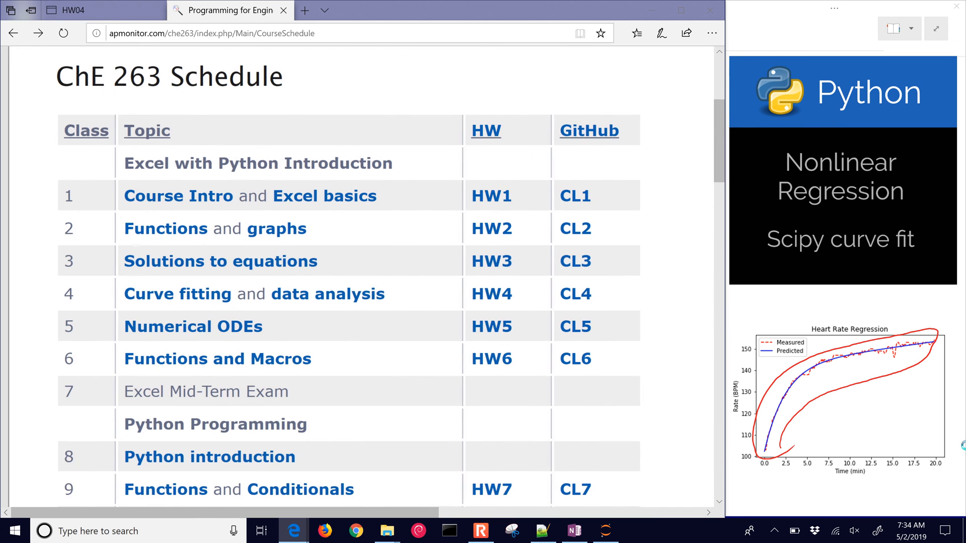
left_click(64, 32)
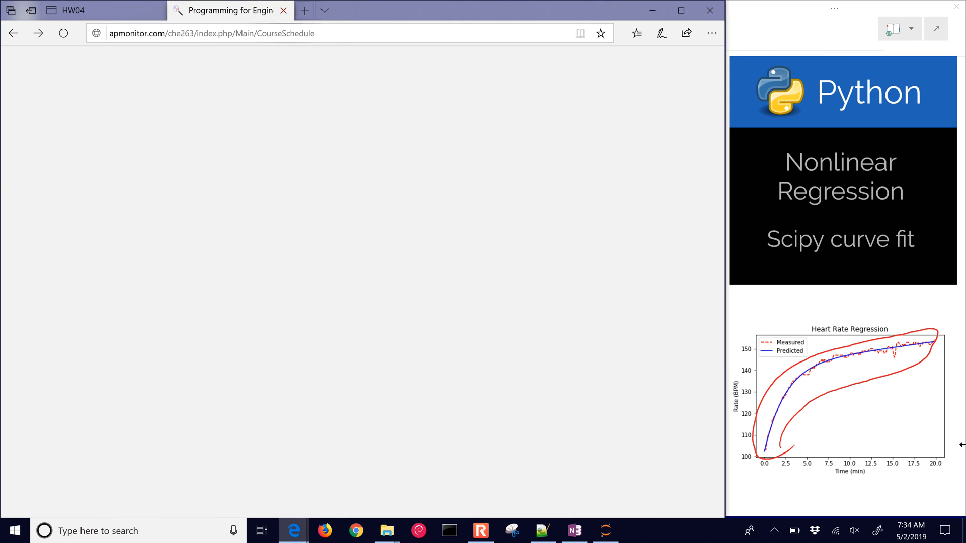
left_click(75, 10)
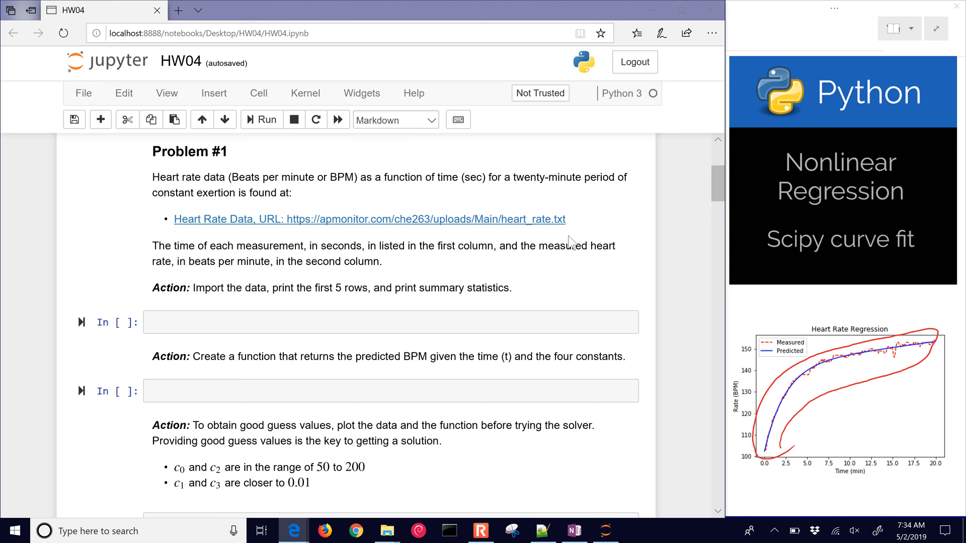
Import pandas as pd and read heart_rate.txt from the apmonitor.com/che263 URL with pd.read_csv
left_click_drag(411, 218, 564, 218)
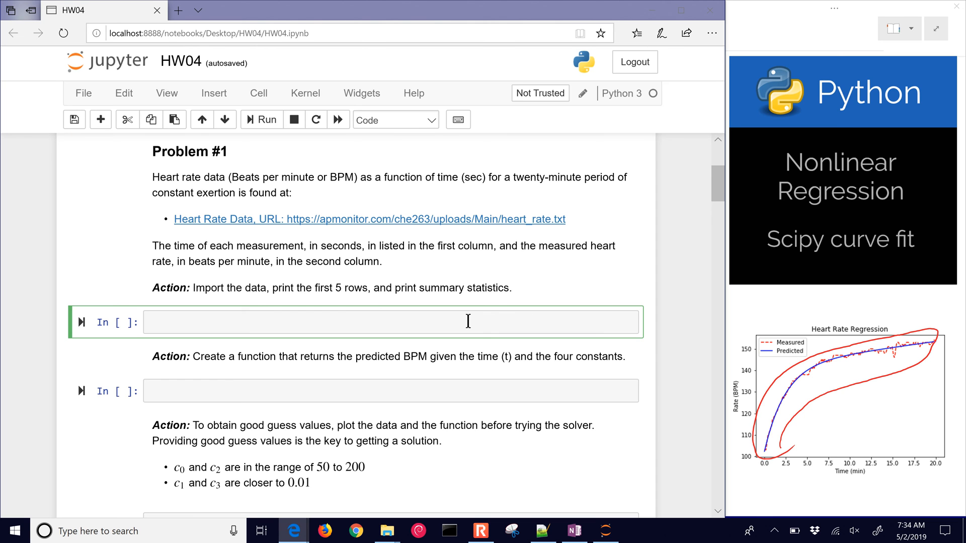
type("pandas as")
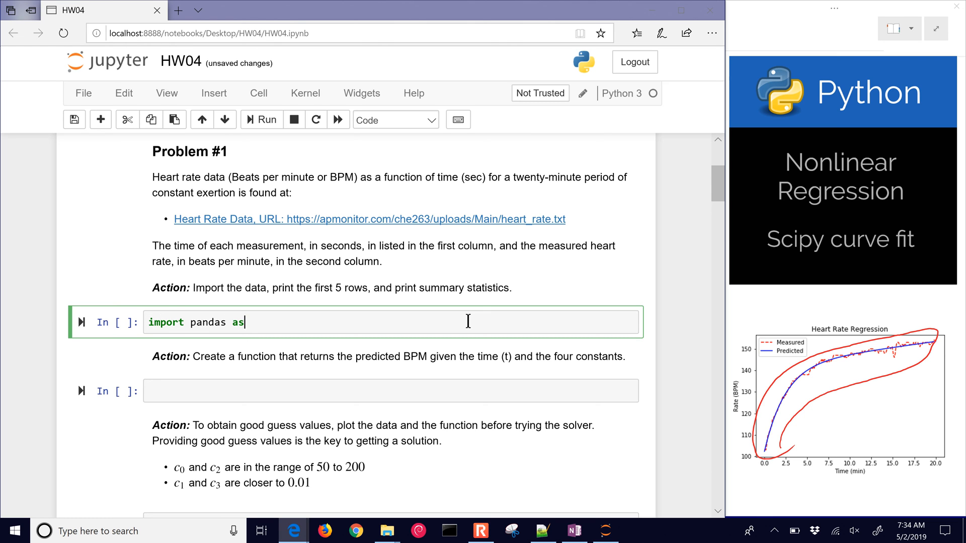
type("pd")
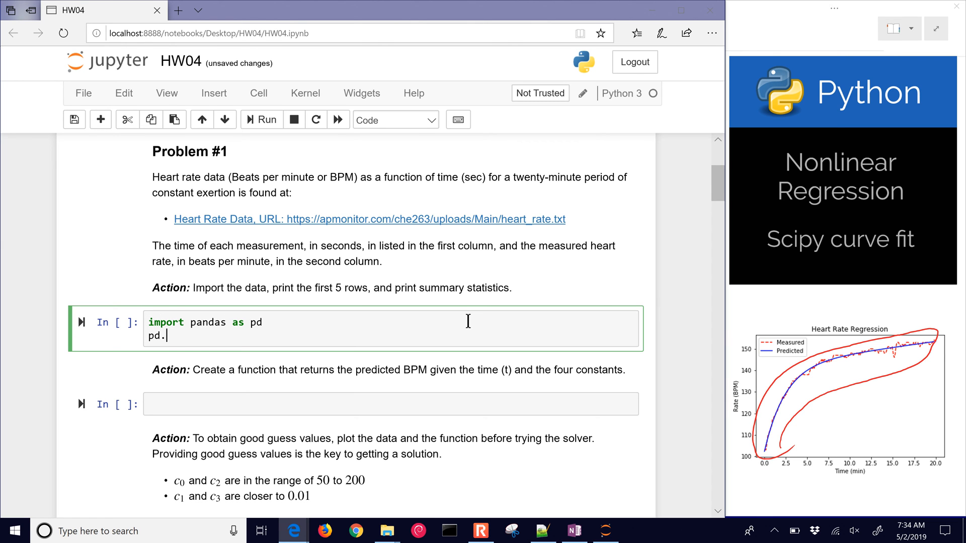
type("read_csv('')")
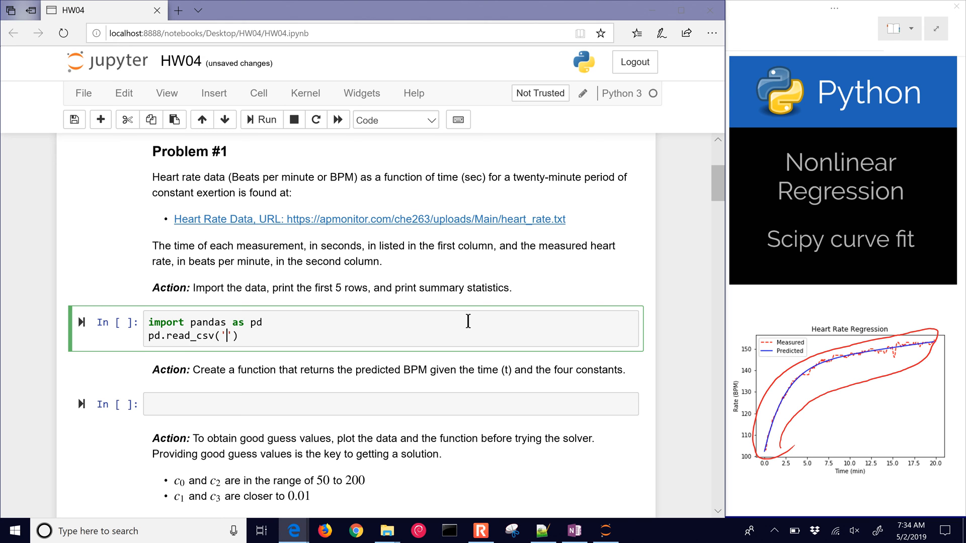
type("https://apmonitor.com/che263/uploads/Main/heart_rate.txt")
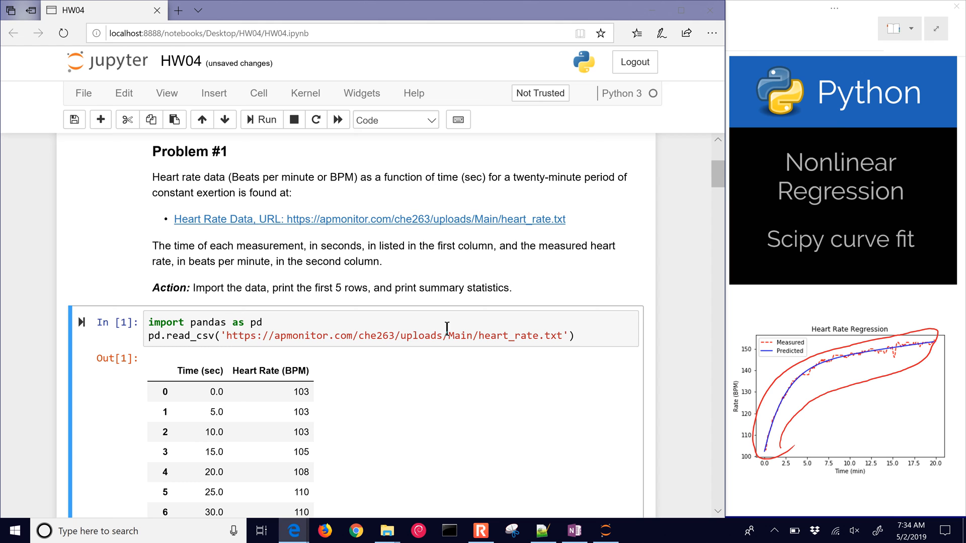
Review the displayed time and BPM table and return to editing the import cell
scroll("down", 3)
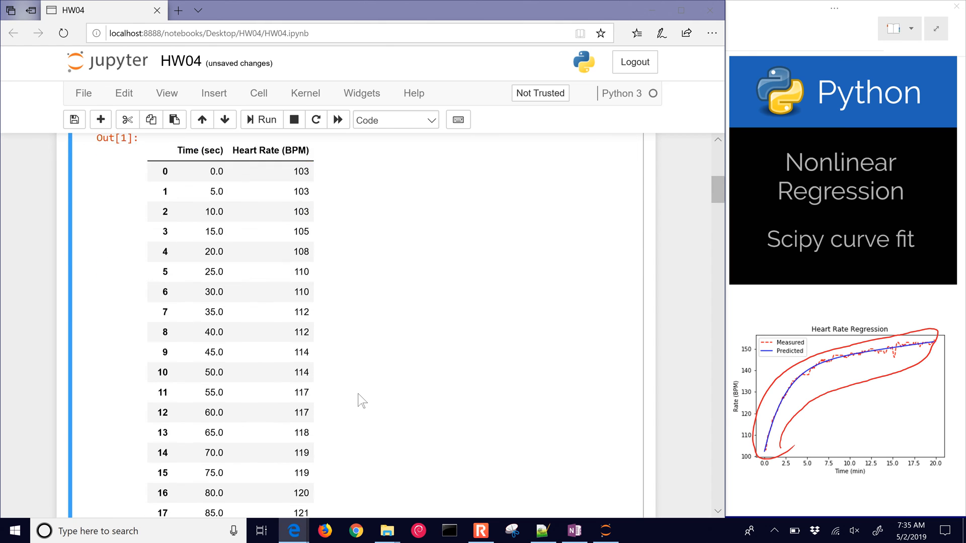
scroll("down", 3)
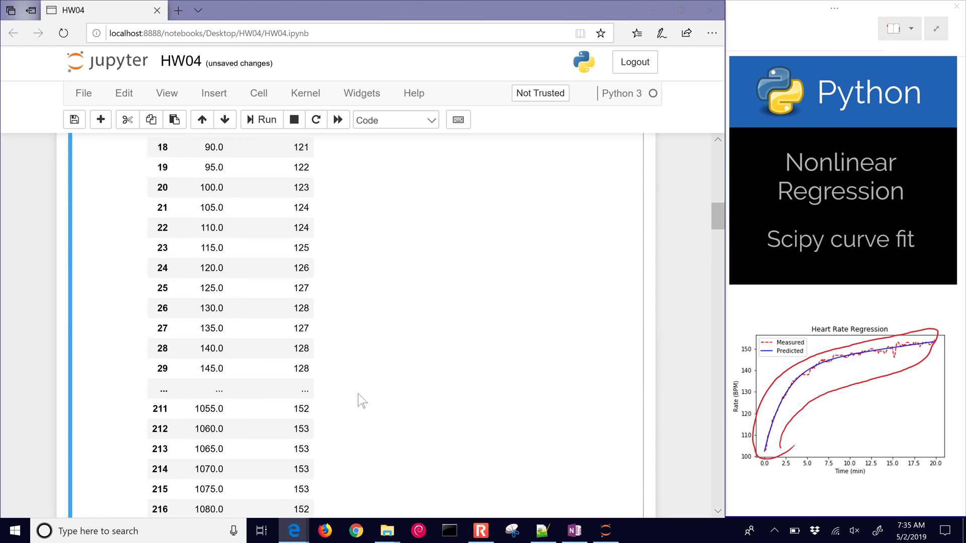
scroll("down", 3)
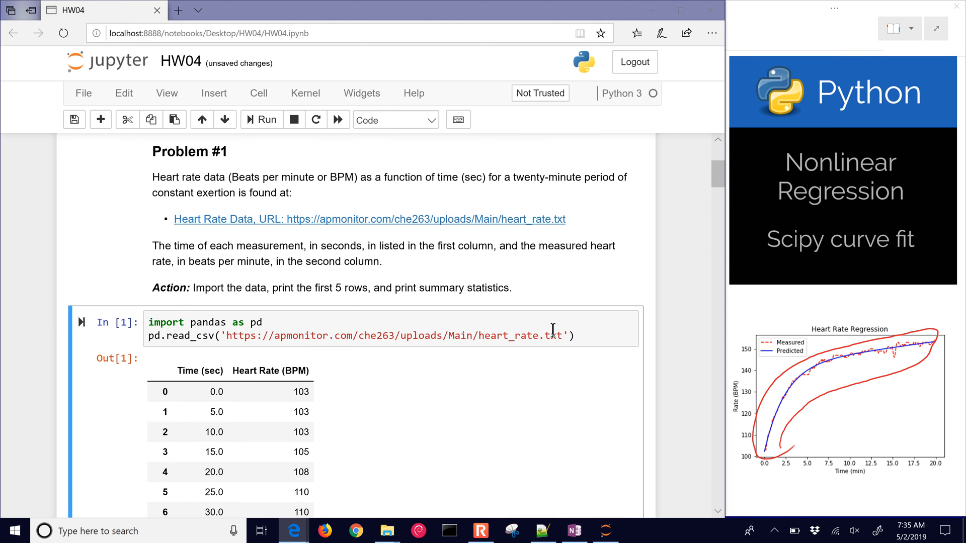
left_click(565, 336)
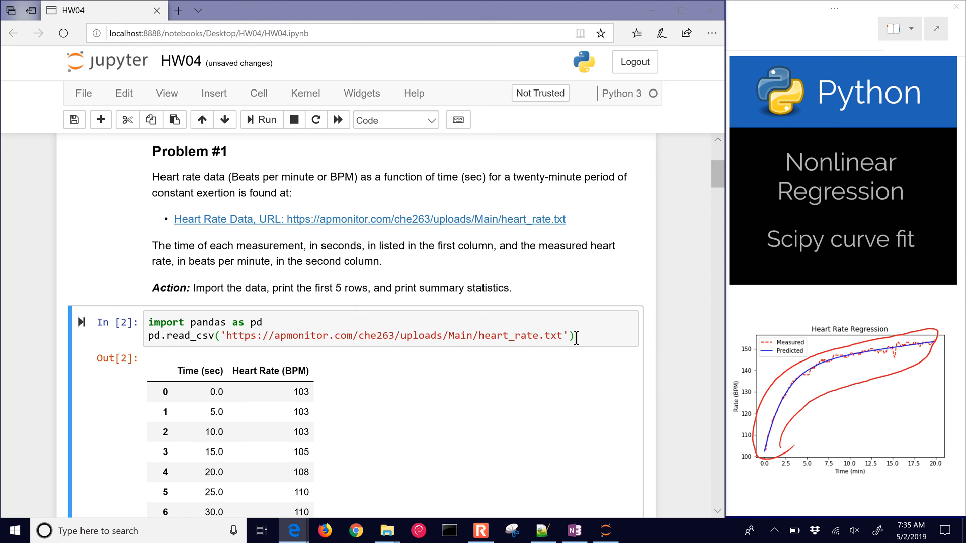
Store the data in x and try x.head() and x.tail() to preview rows
type("p")
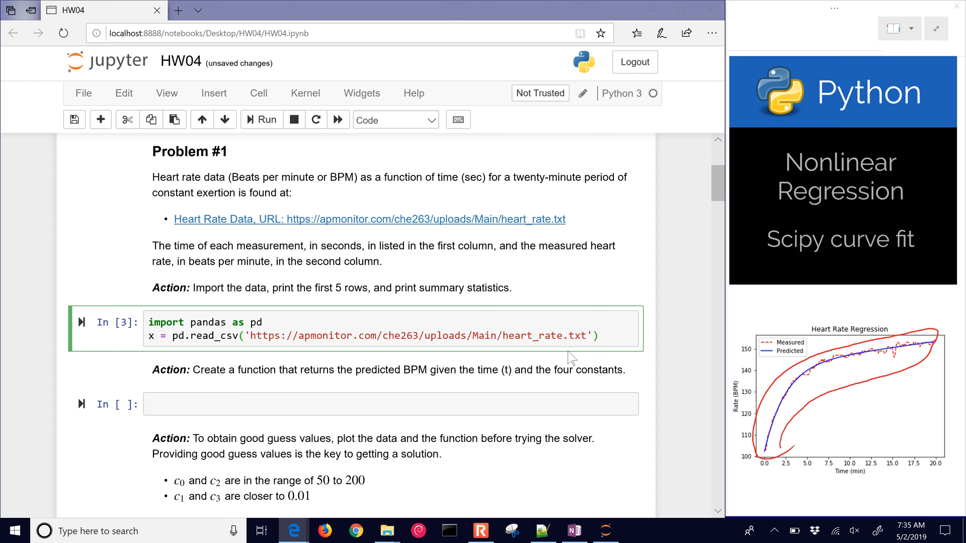
mouse_move(438, 435)
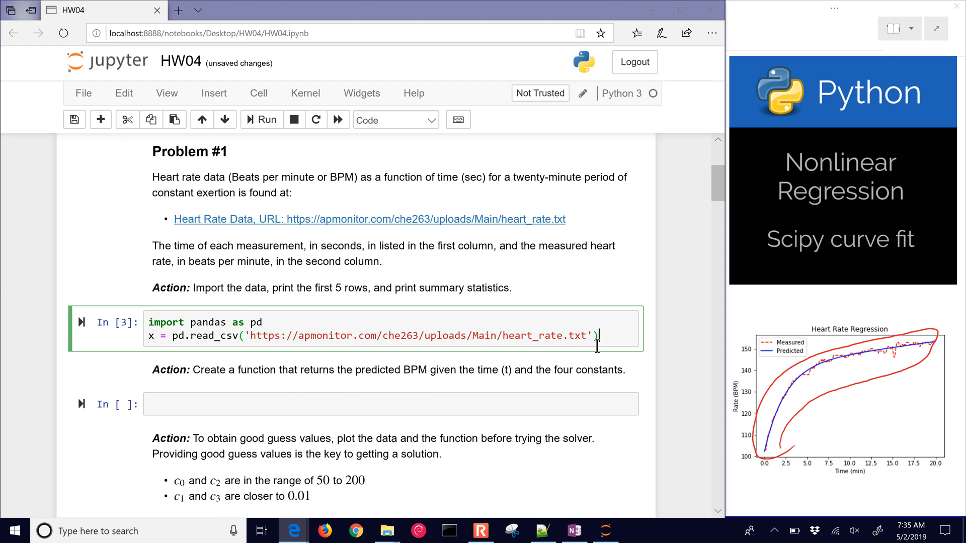
type("x.head()")
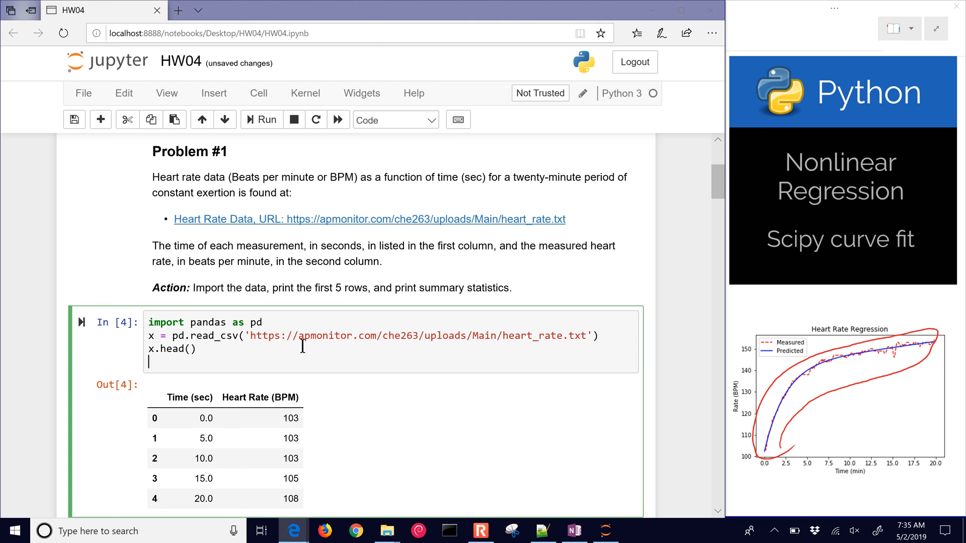
type("x.tail(3")
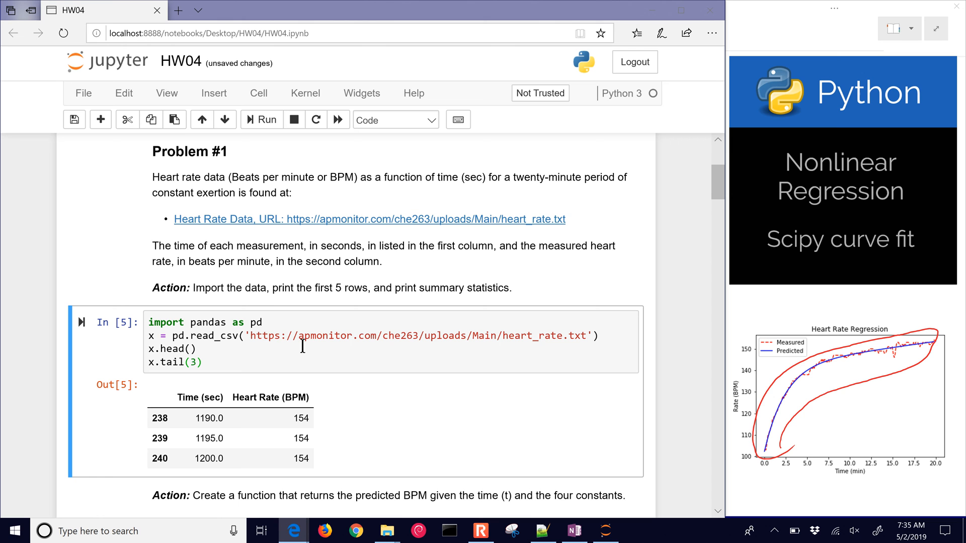
left_click(199, 363)
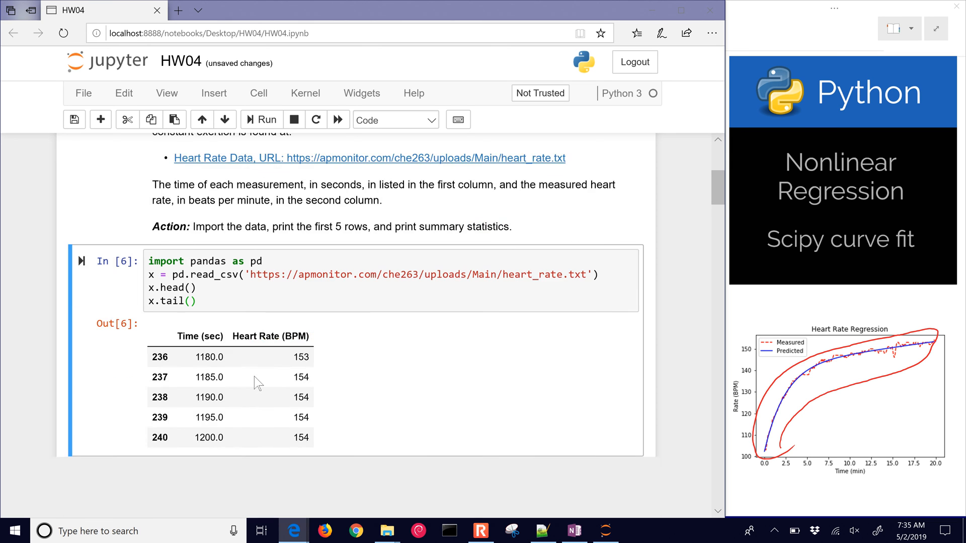
Drop the tail line, run the cell to show the first five rows, and revisit the print line
scroll("down", 3)
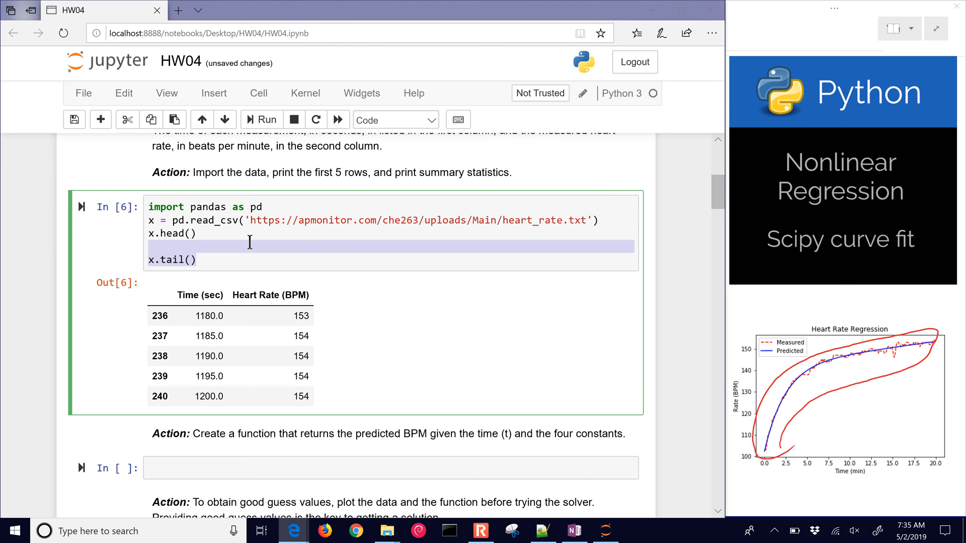
key("Delete")
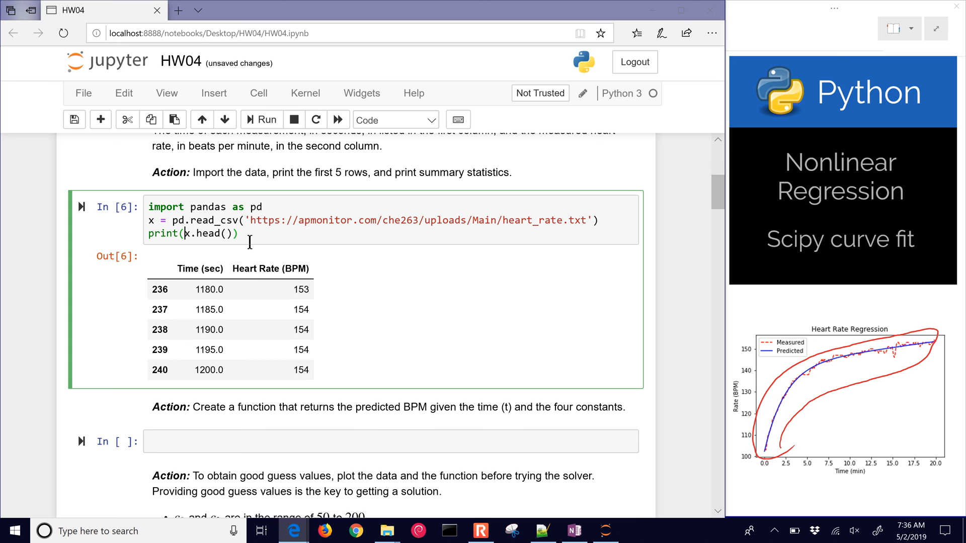
left_click(260, 120)
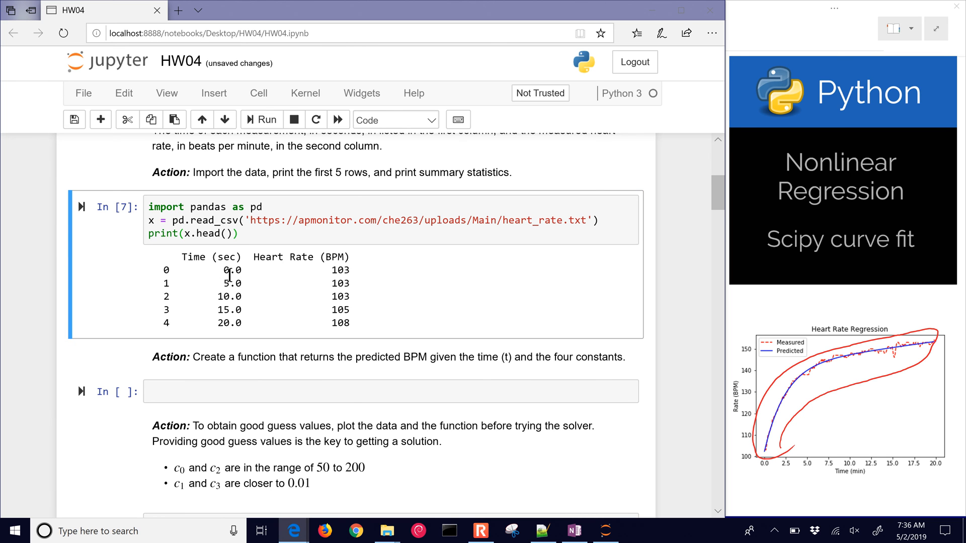
left_click(246, 233)
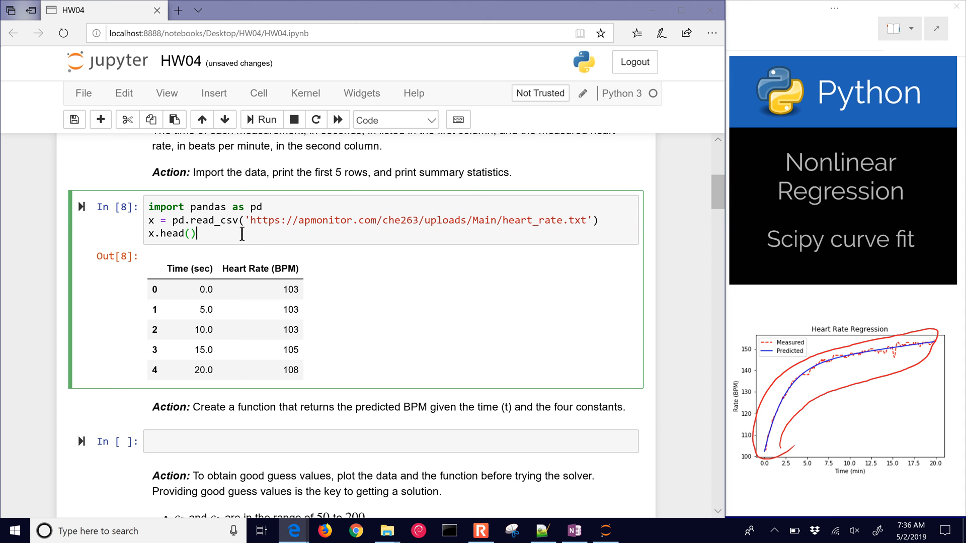
left_click(213, 92)
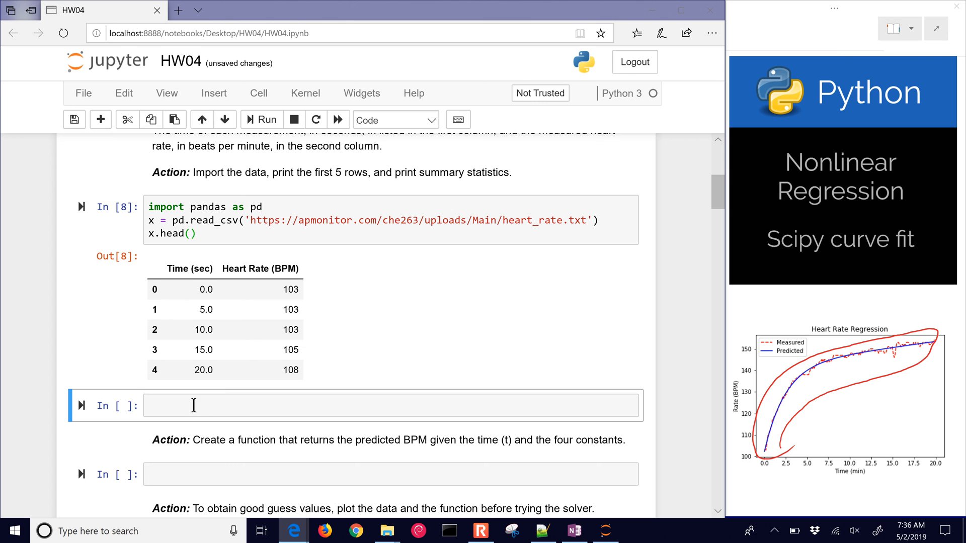
type("x.di")
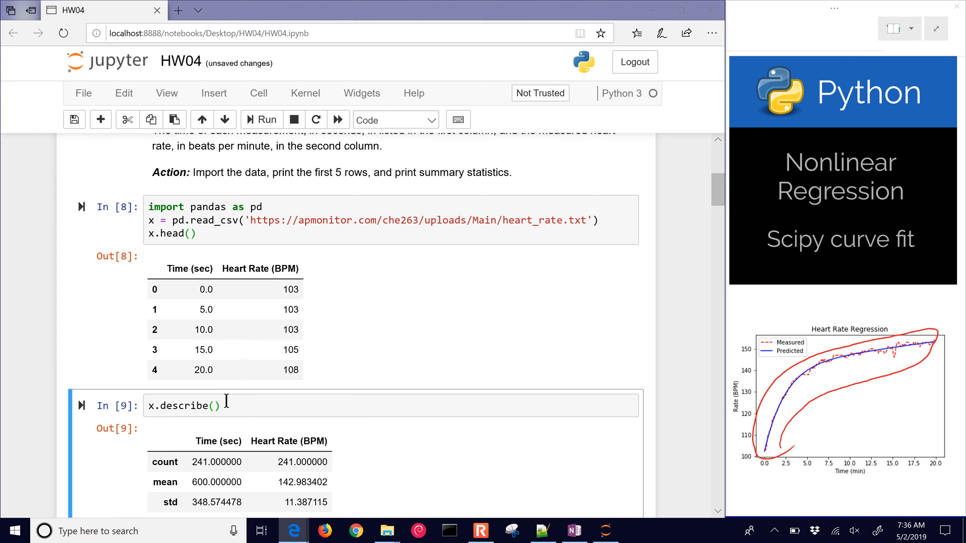
scroll("down", 3)
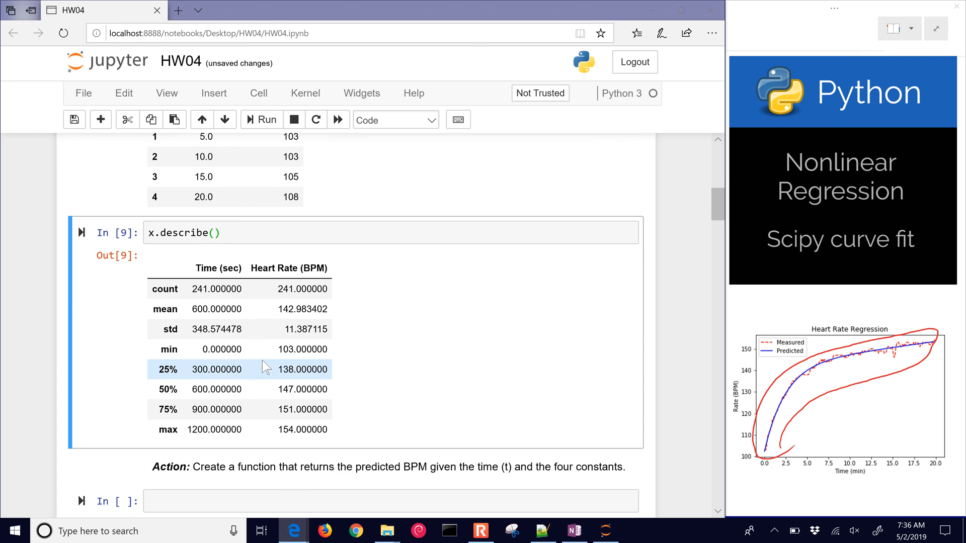
mouse_move(284, 370)
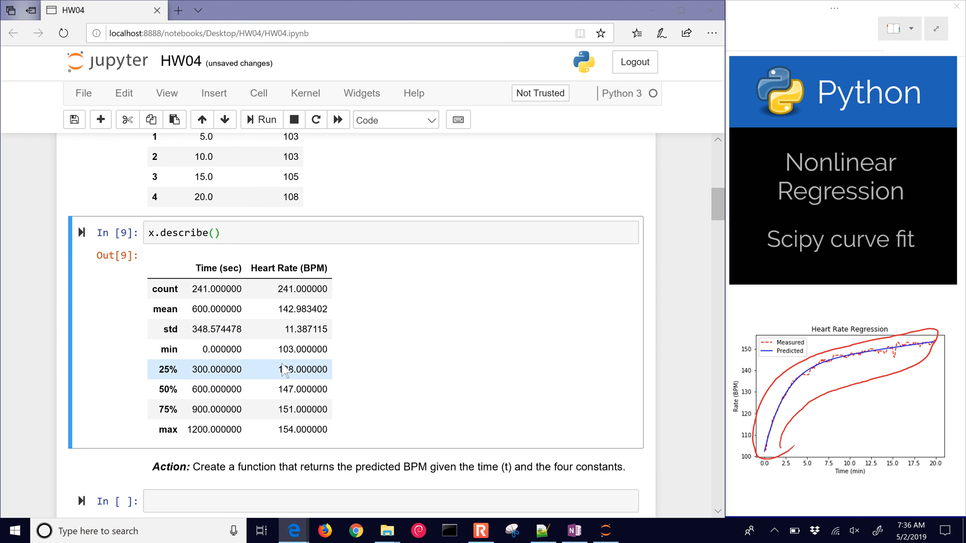
mouse_move(301, 404)
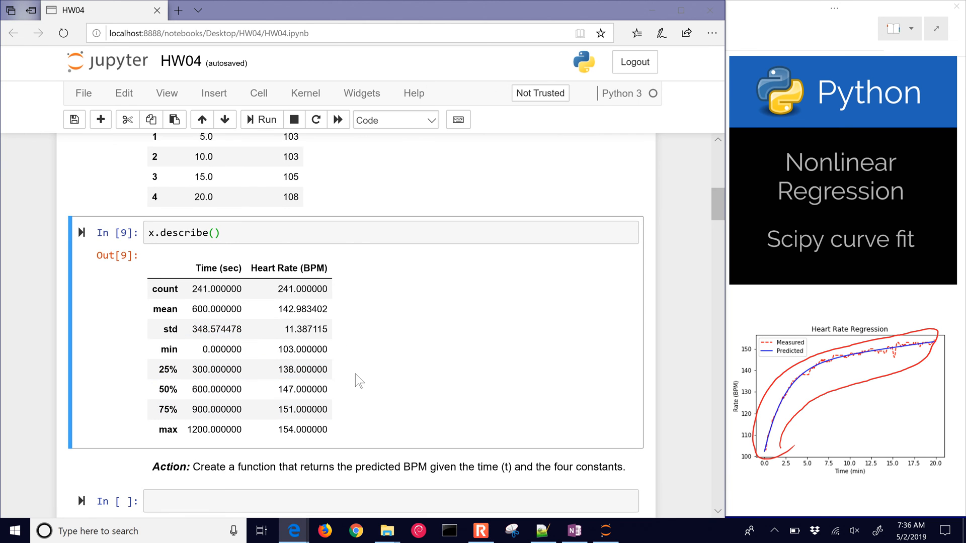
scroll("down", 3)
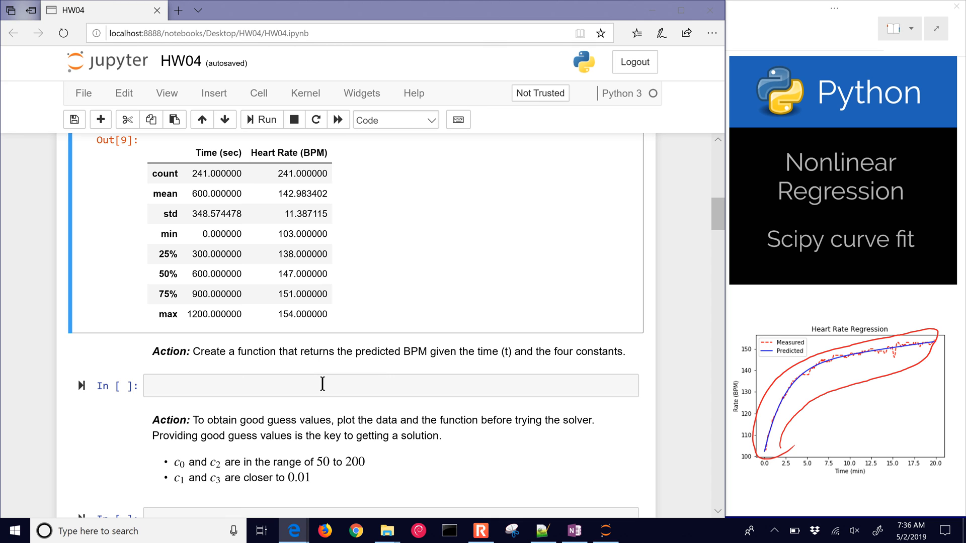
Define the function signature def bpm(t,c0,c1,c2,c3) with a return statement
left_click(386, 385)
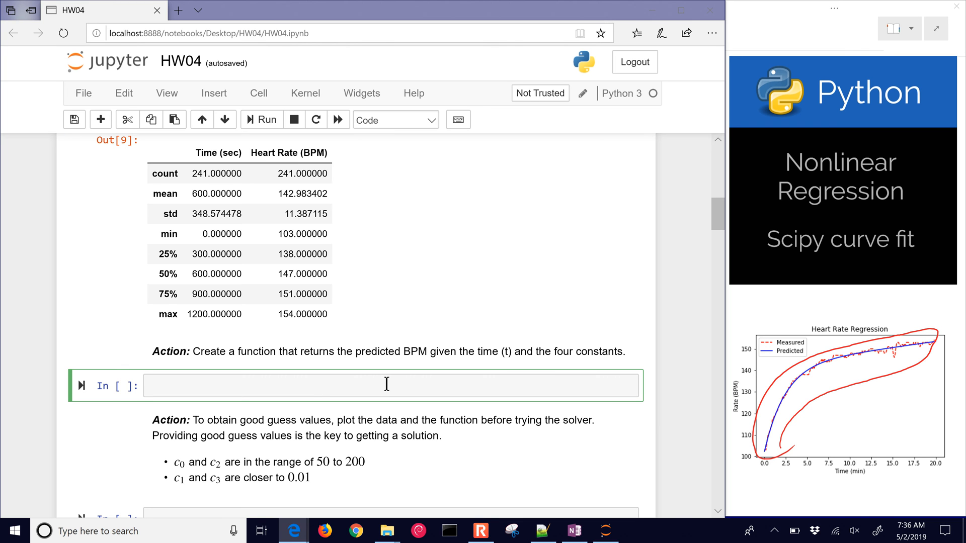
mouse_move(405, 382)
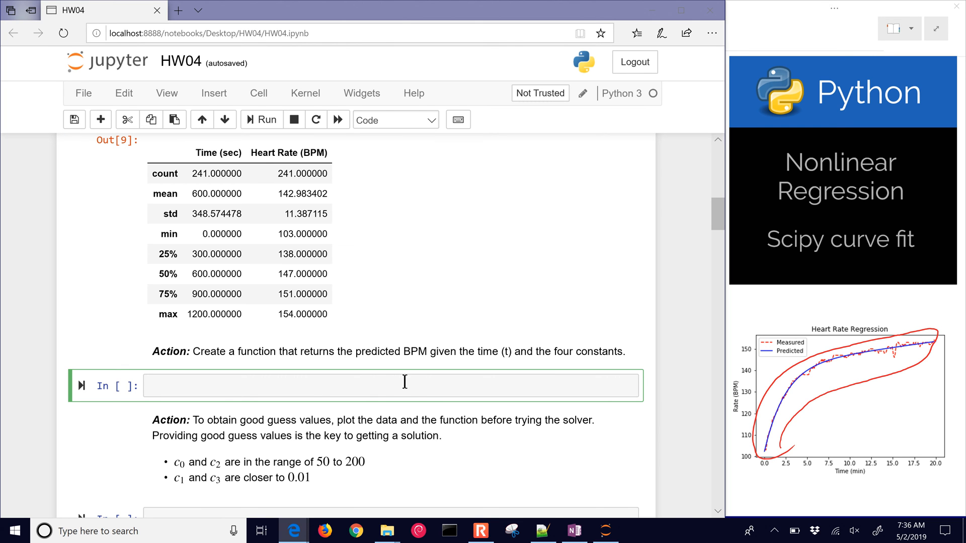
scroll("up", 3)
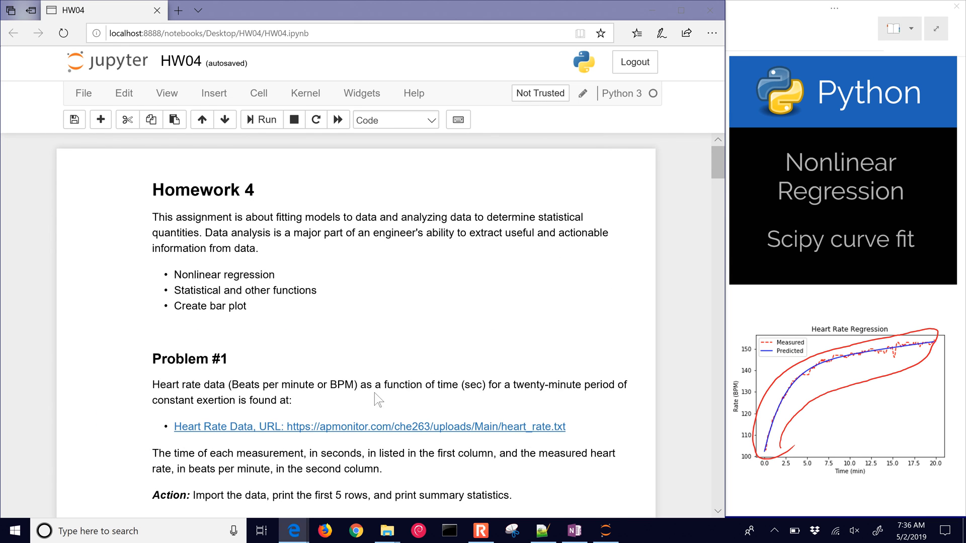
scroll("down", 3)
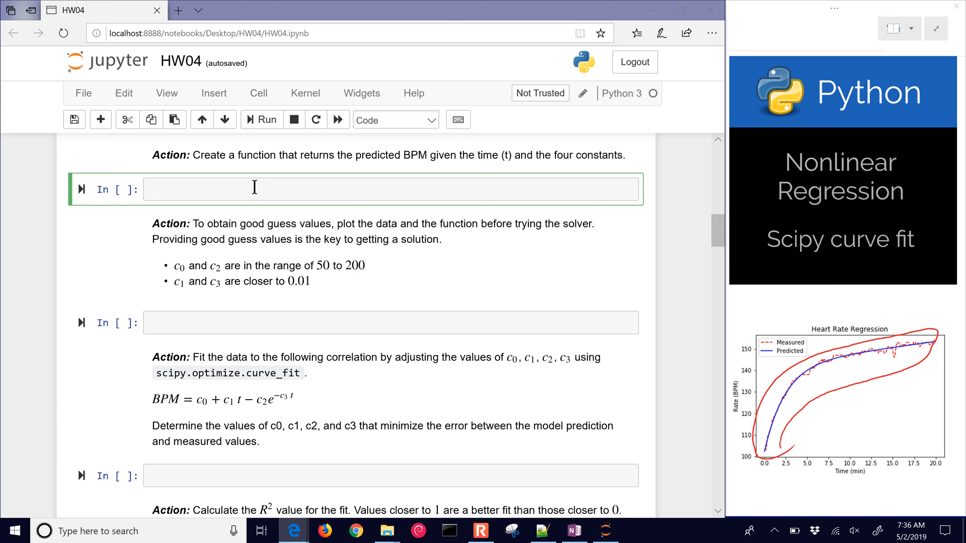
type("def")
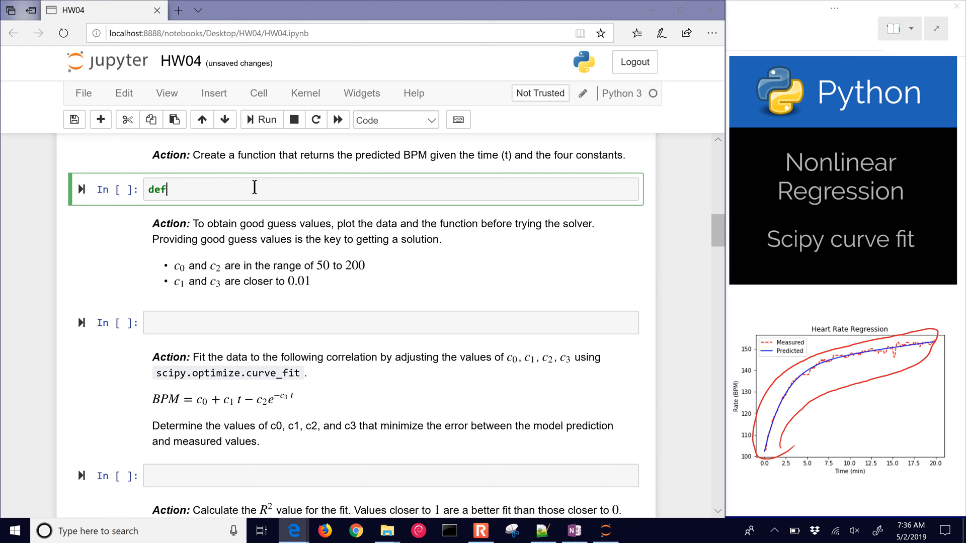
type("bpm")
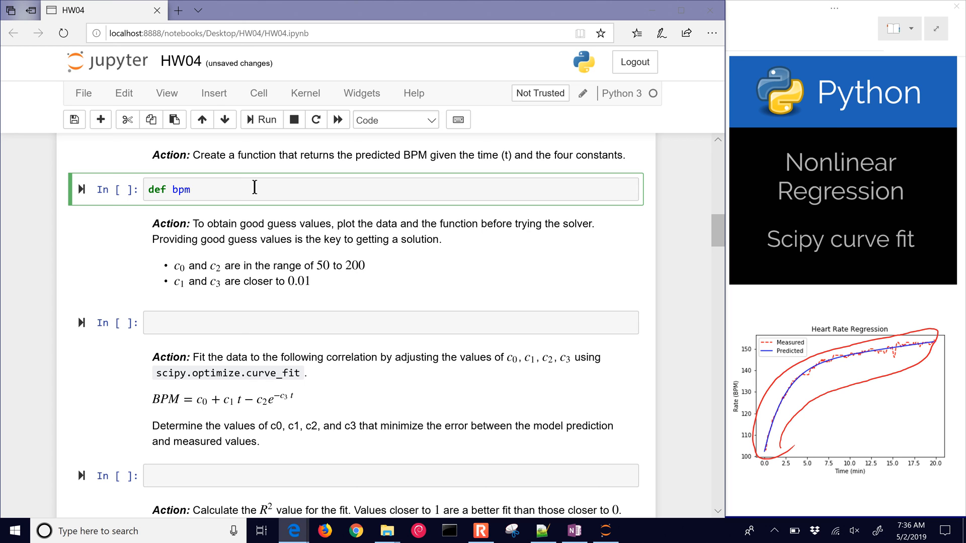
type("(t,)")
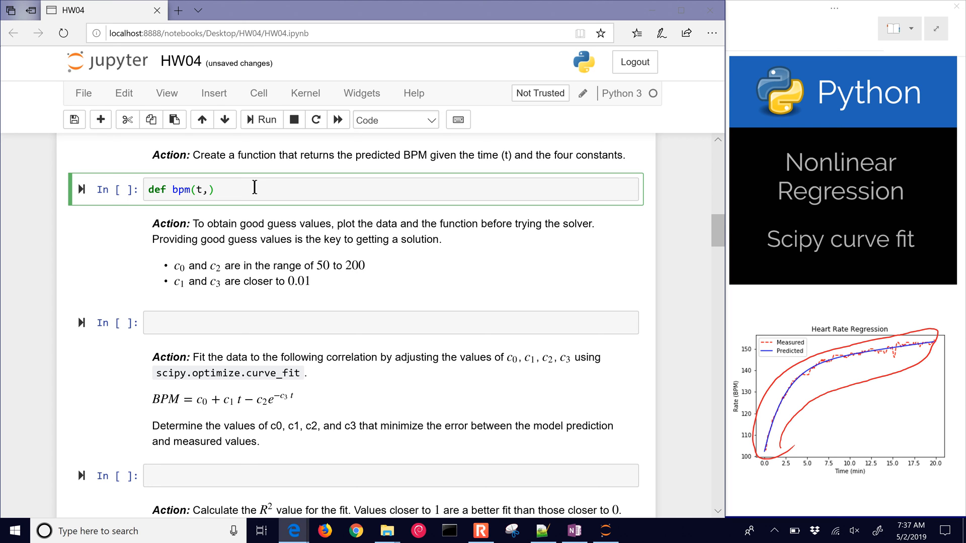
type("c0,c1,c2,c3")
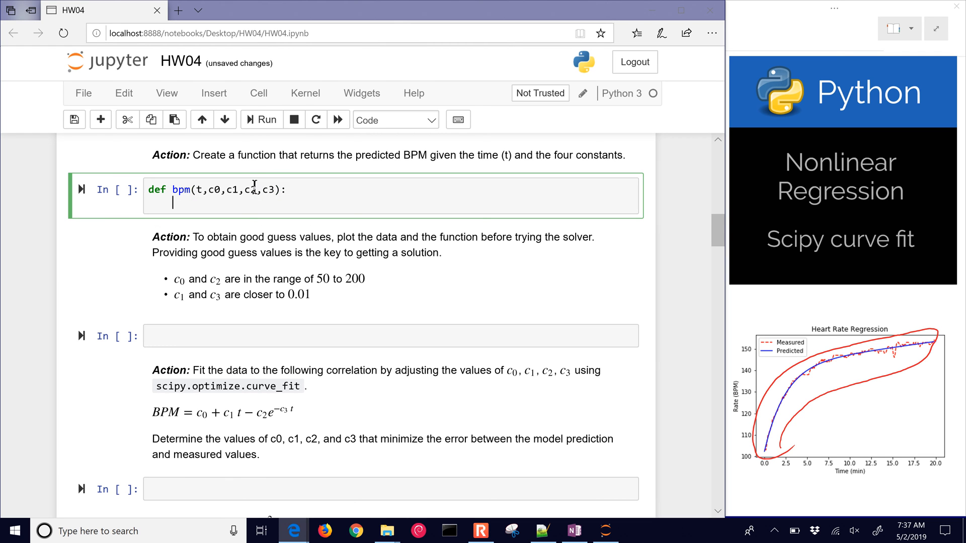
type("retr")
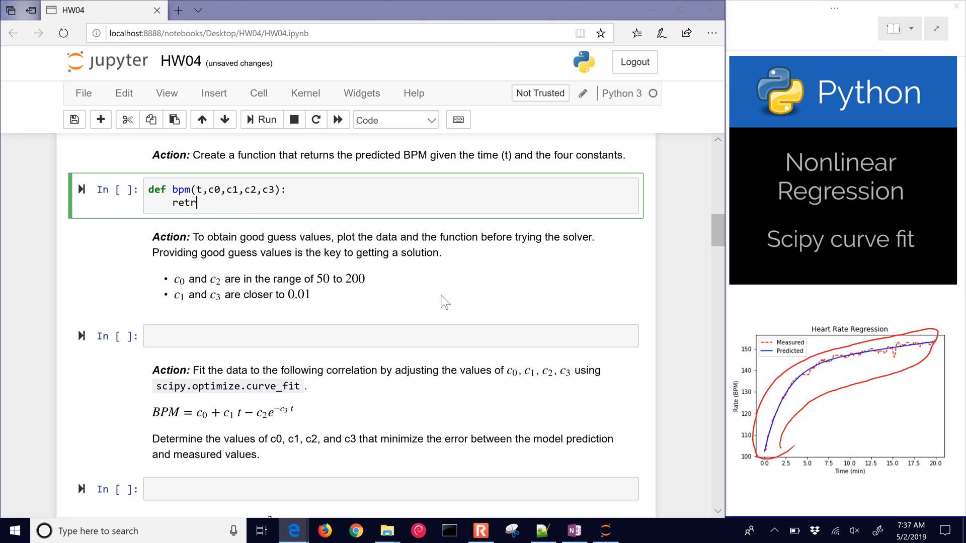
type("urn")
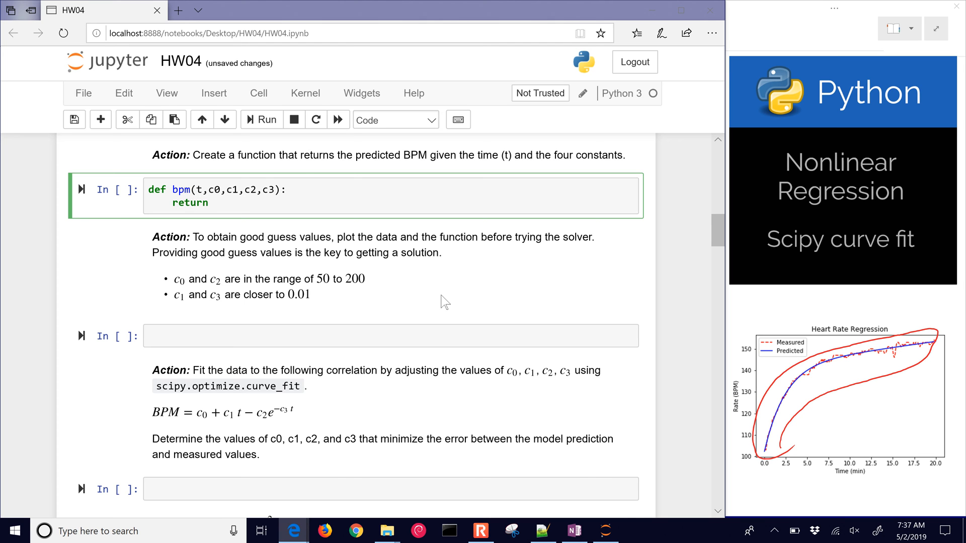
Return c0+c1*t-c2*np.exp(-c3*t) and import numpy as np
type("c0+")
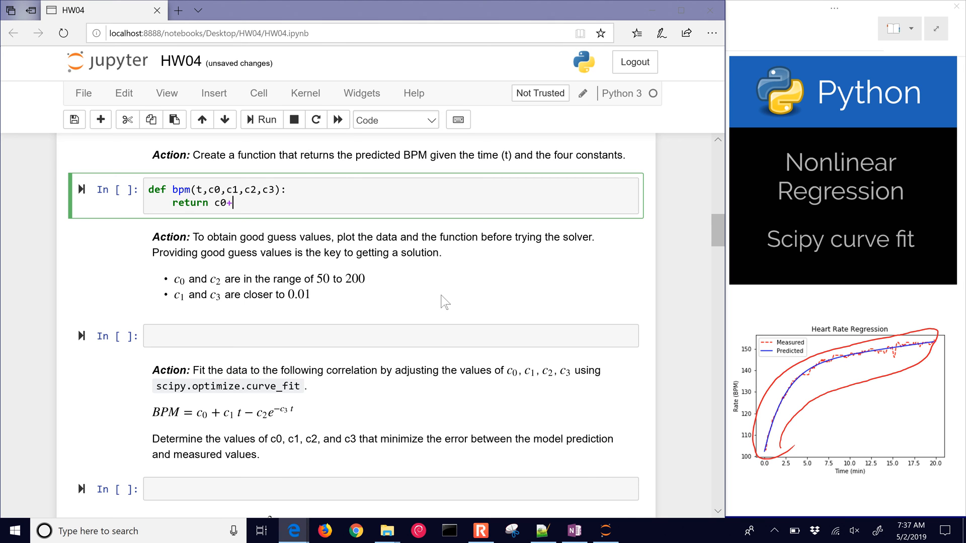
type("c1*t")
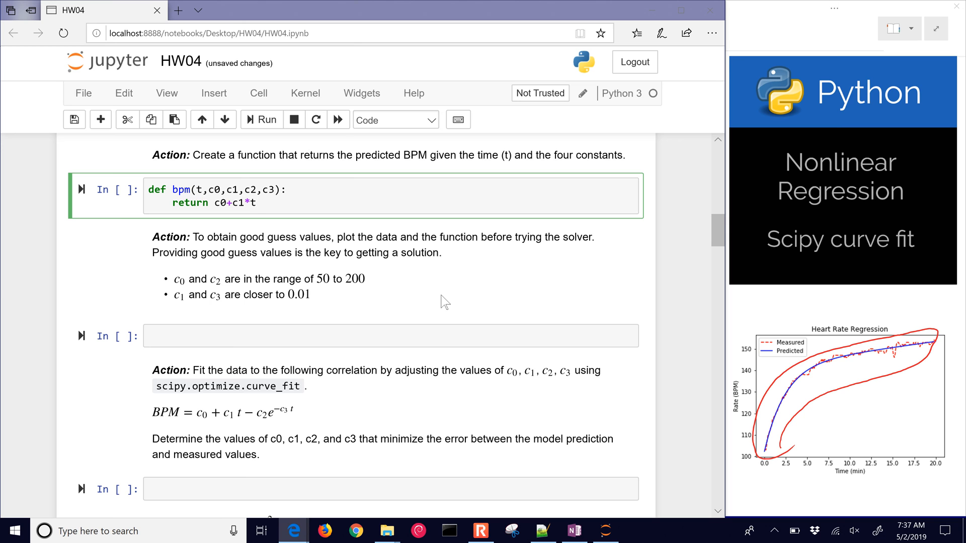
type("-c2*n")
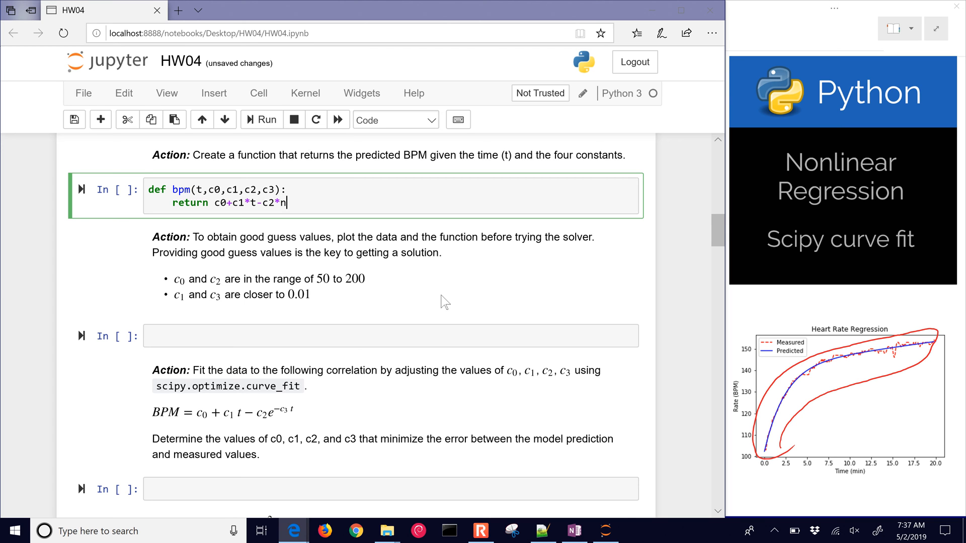
type("p")
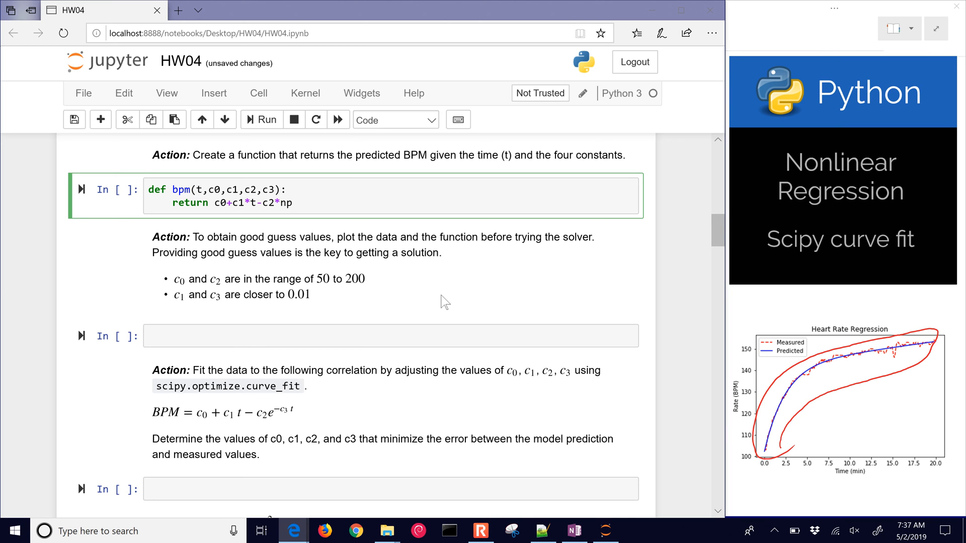
type(".exp")
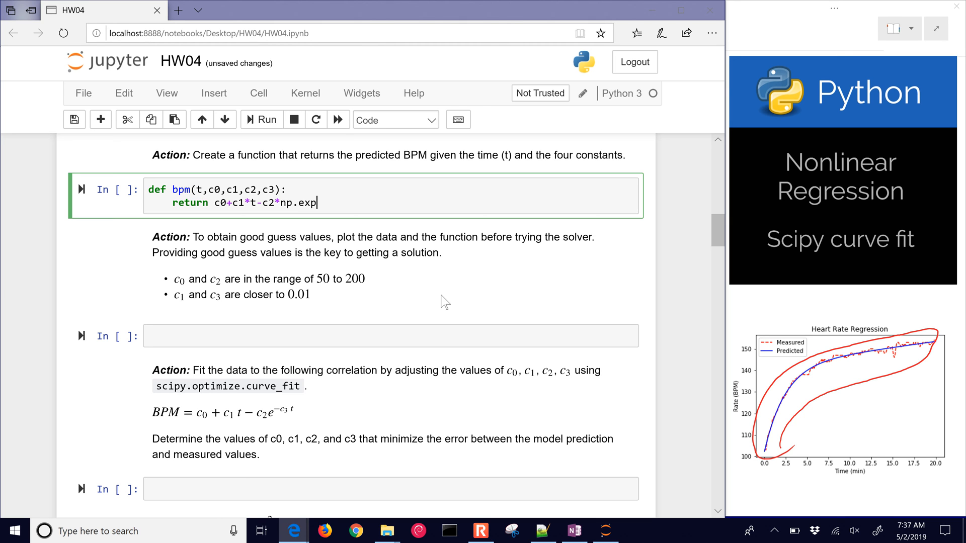
type("(-c3*")
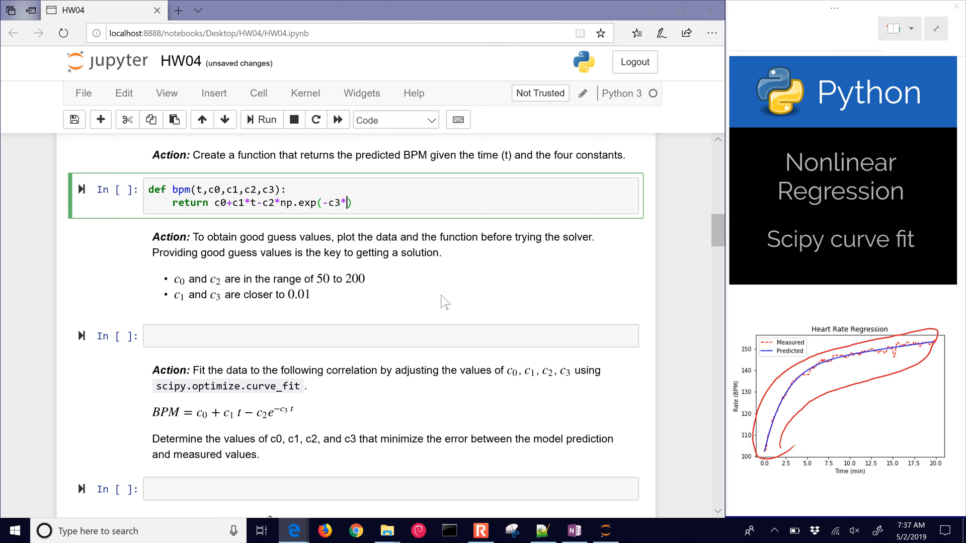
type("t")
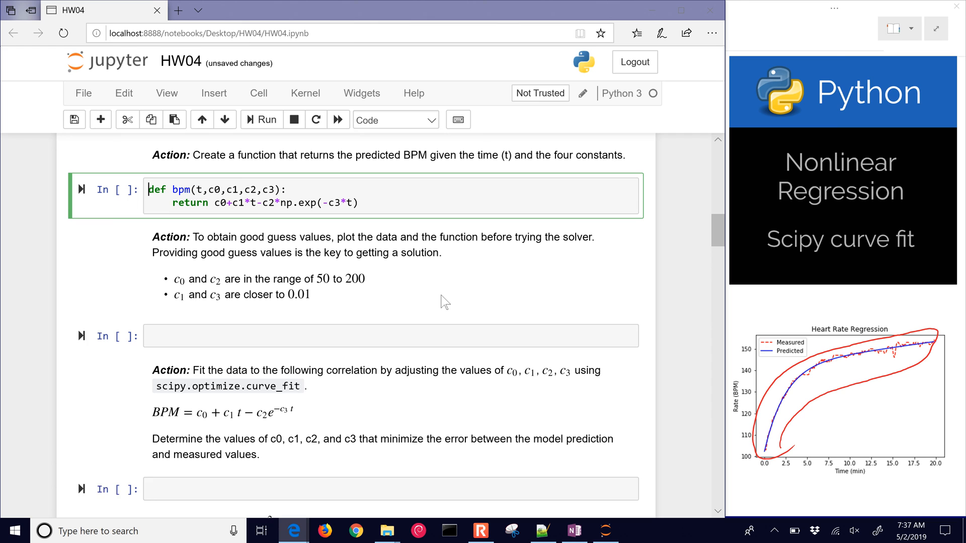
type("import")
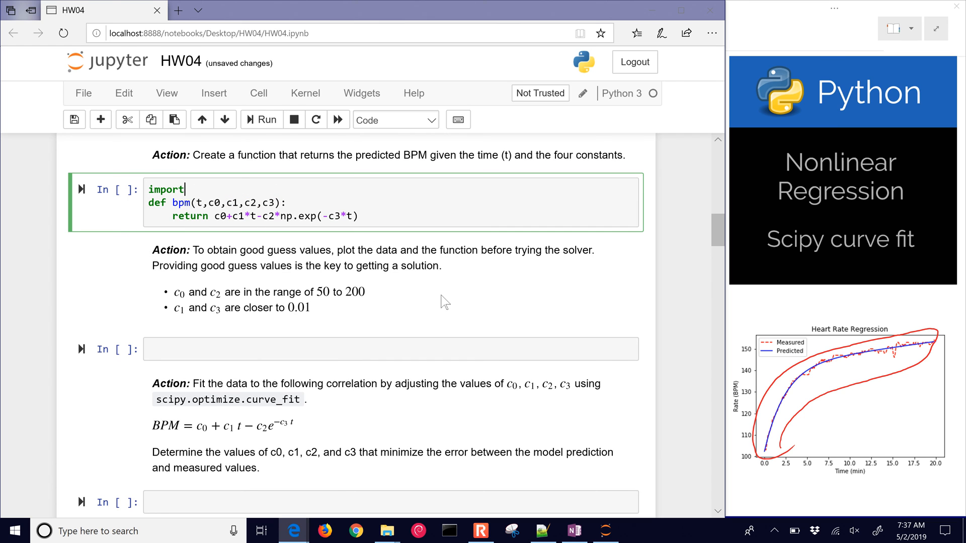
type("numpy as np")
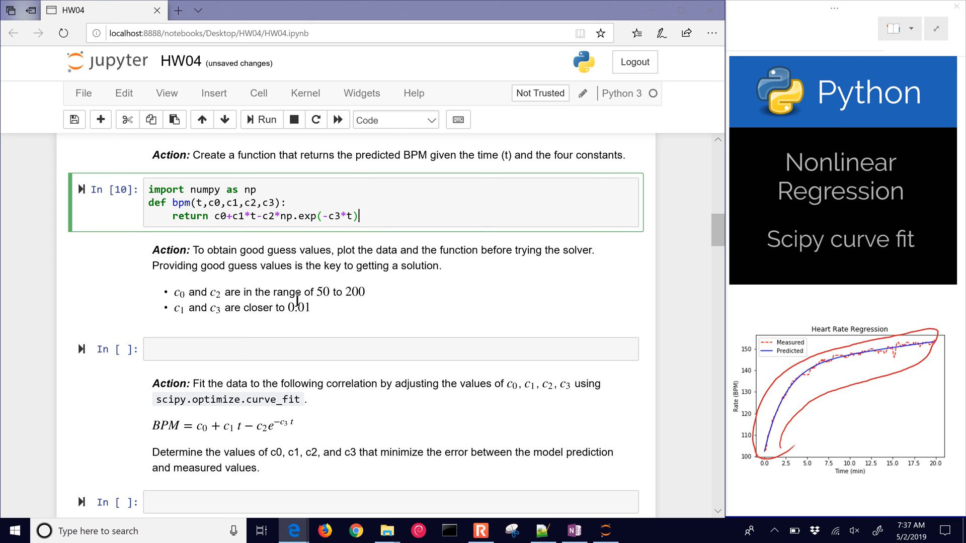
mouse_move(330, 345)
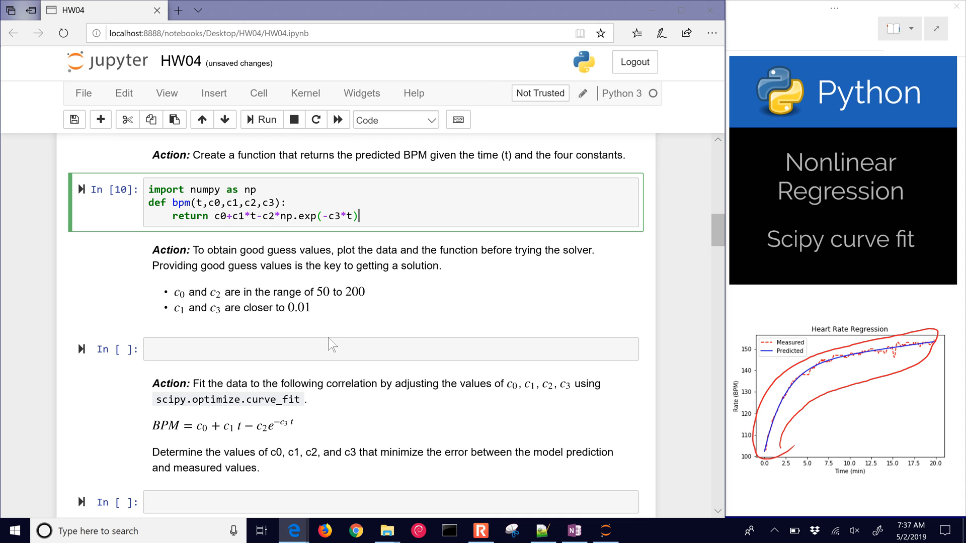
mouse_move(326, 340)
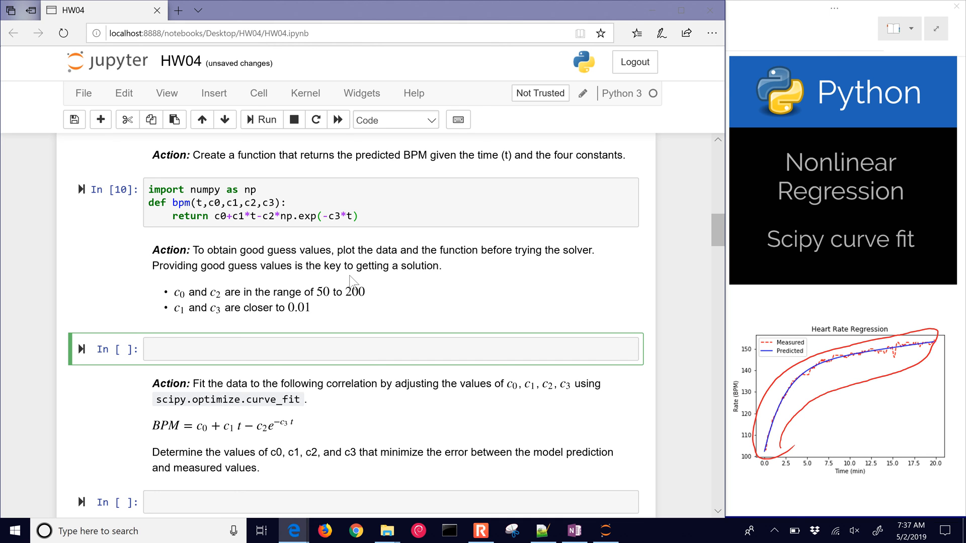
Set guess = [100,0.01,100,0.01] and start a new line below it
type("guess =")
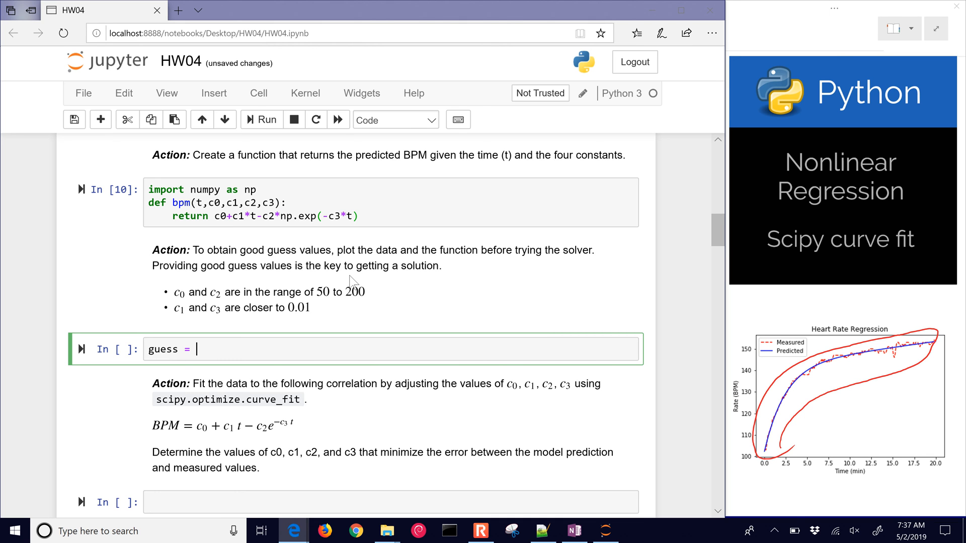
type("[]")
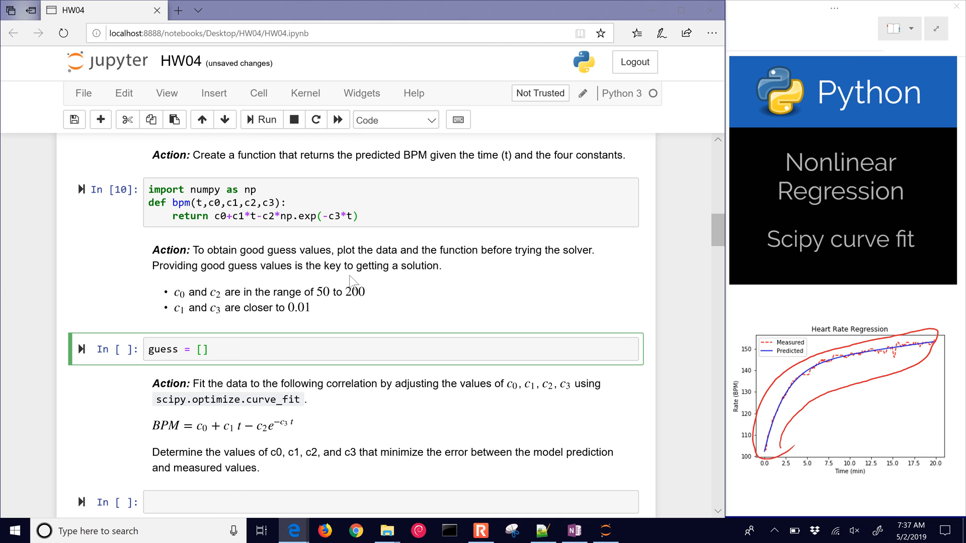
type("100,0.0")
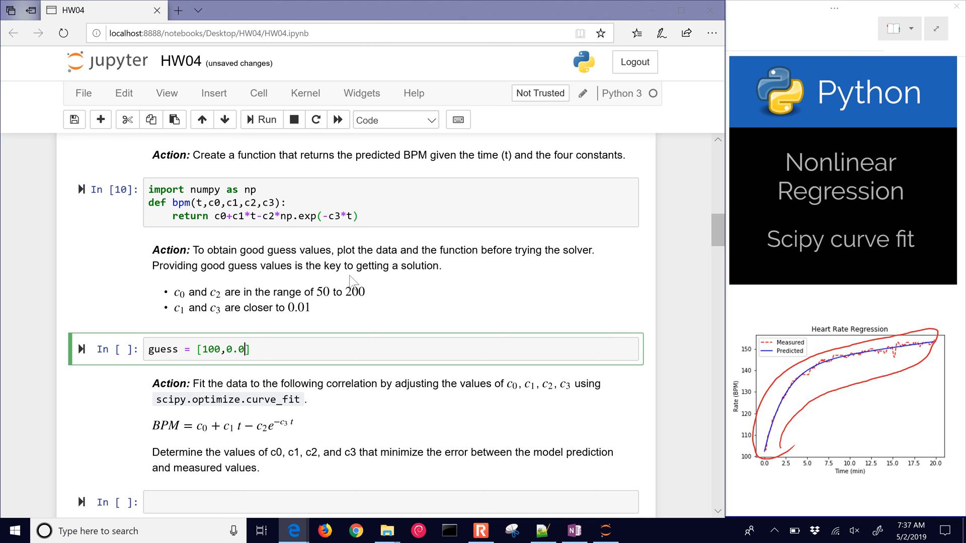
type("1,100")
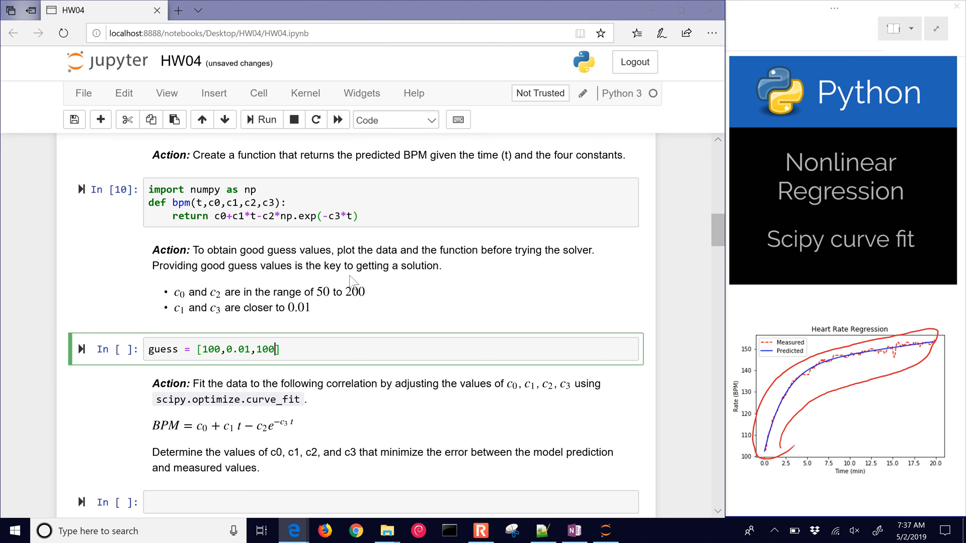
type(",0.01")
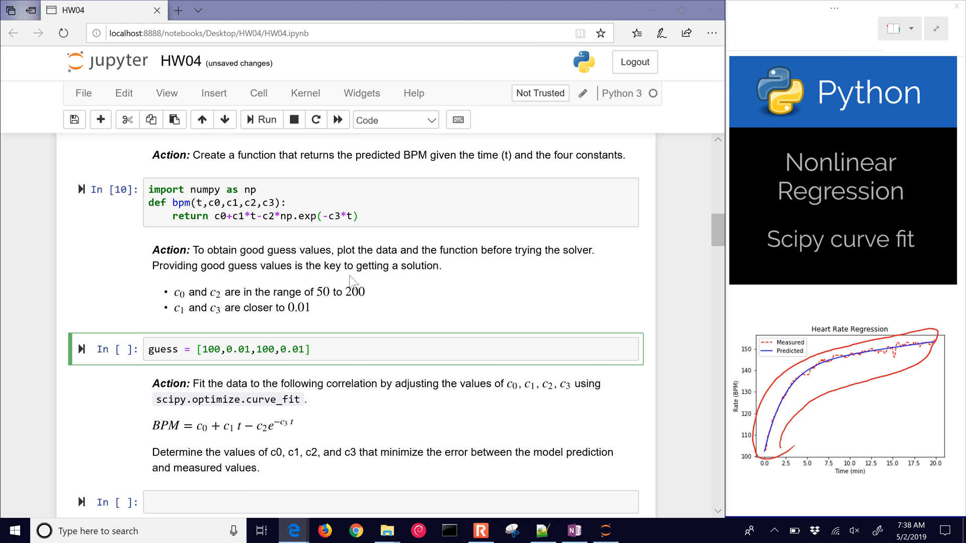
left_click(328, 350)
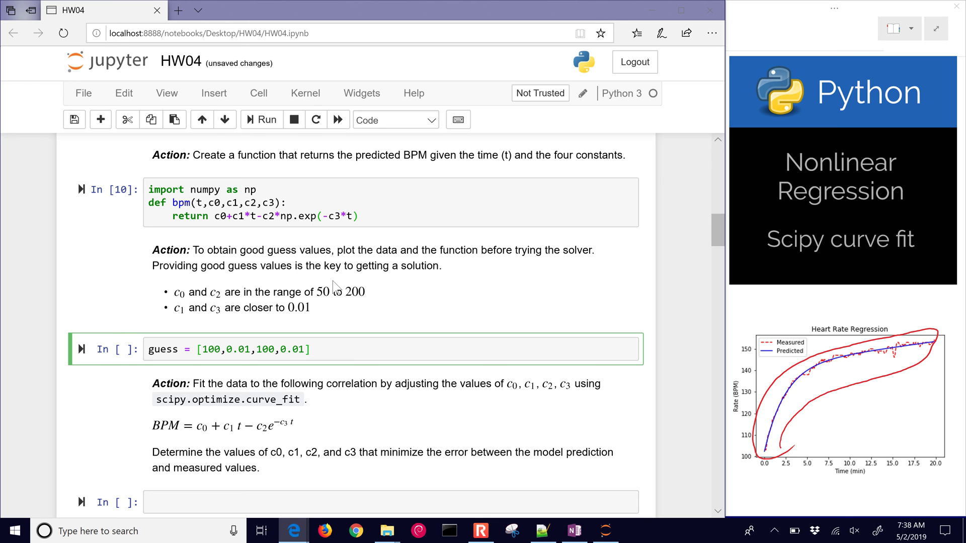
mouse_move(315, 284)
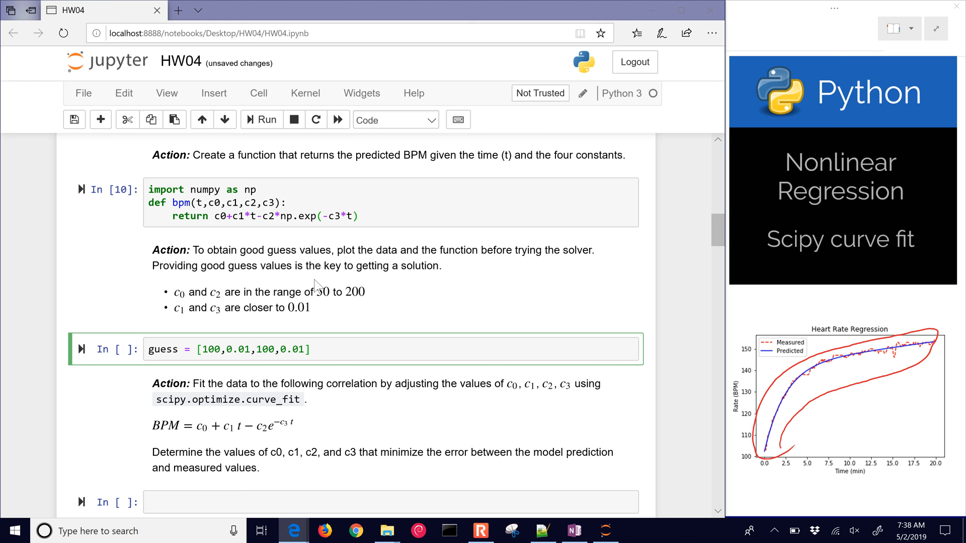
left_click(327, 350)
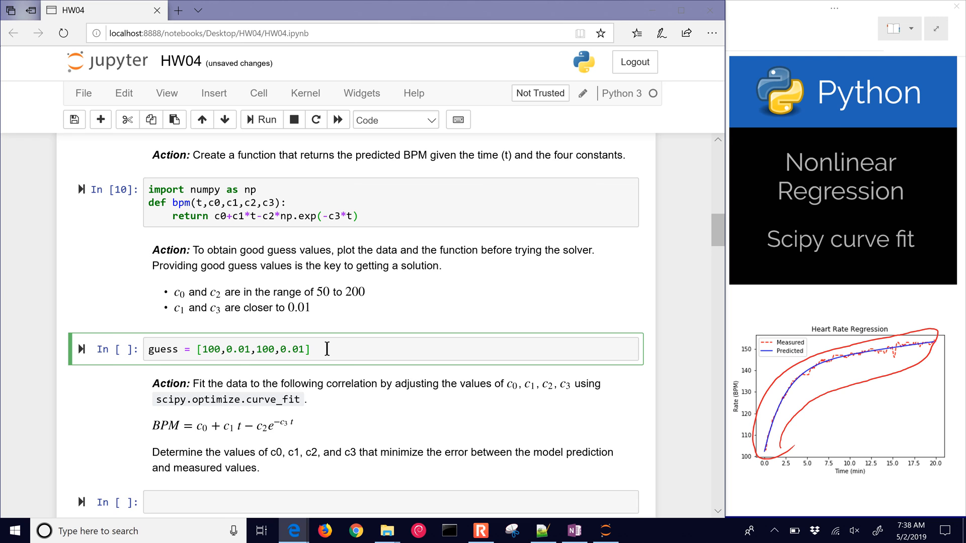
key("Enter")
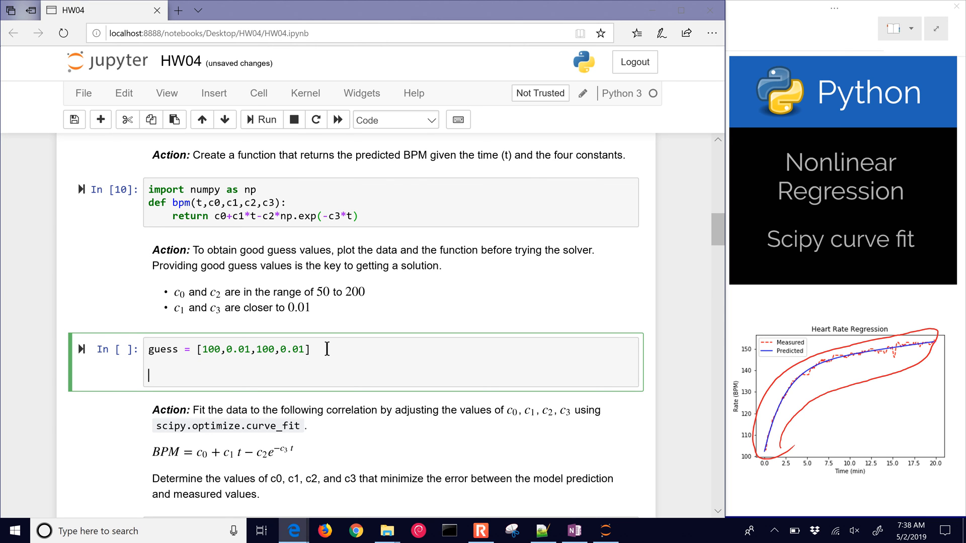
Import matplotlib.pyplot as plt and enable %matplotlib inline
type("import")
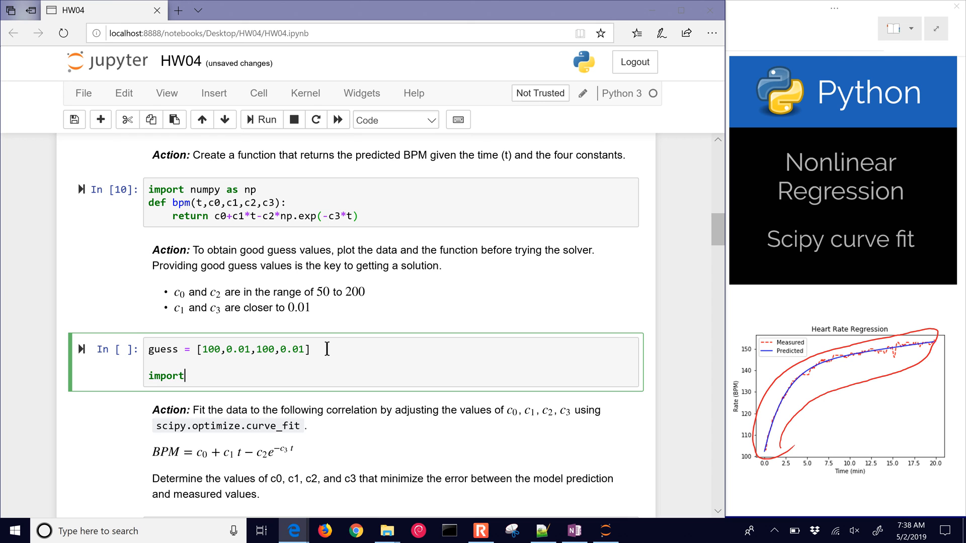
type("matplotlib.")
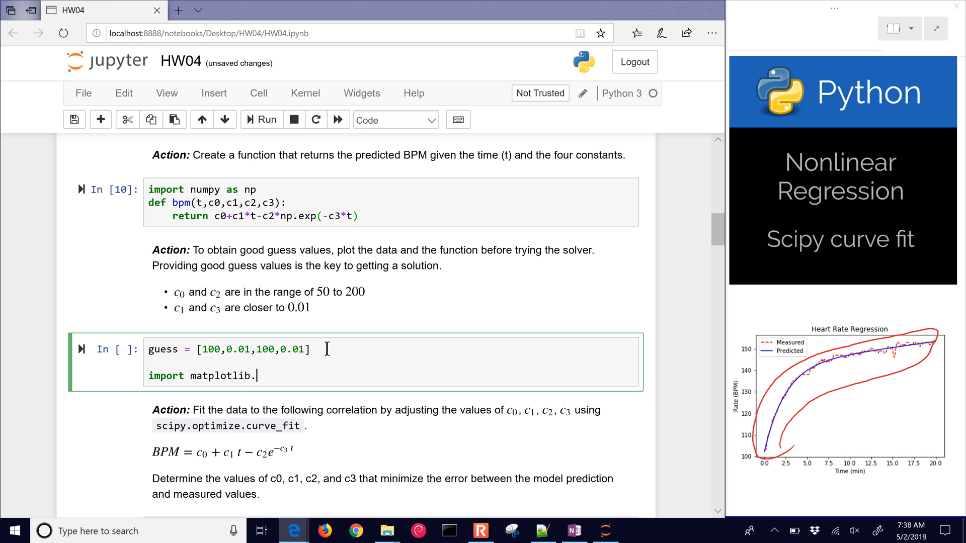
type("pyop")
type("%")
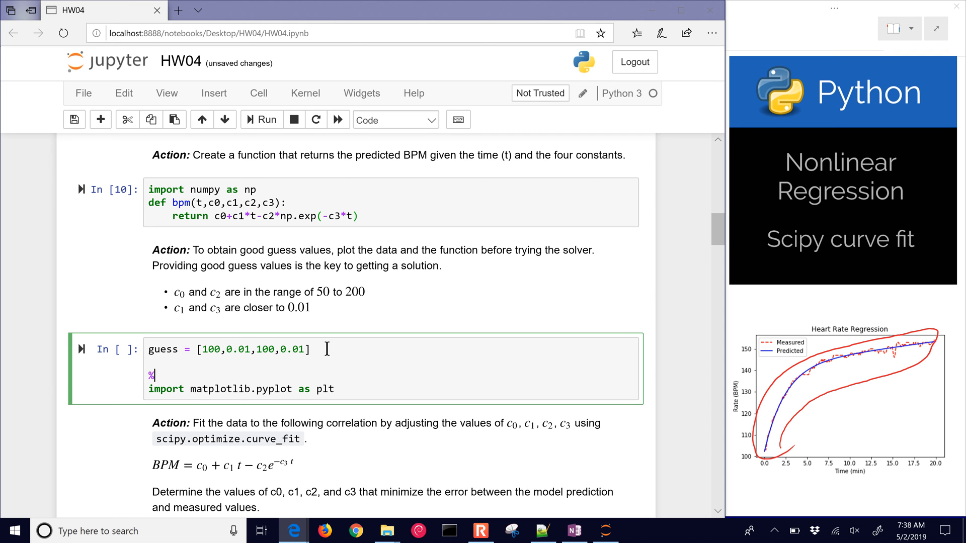
type("matplotlib")
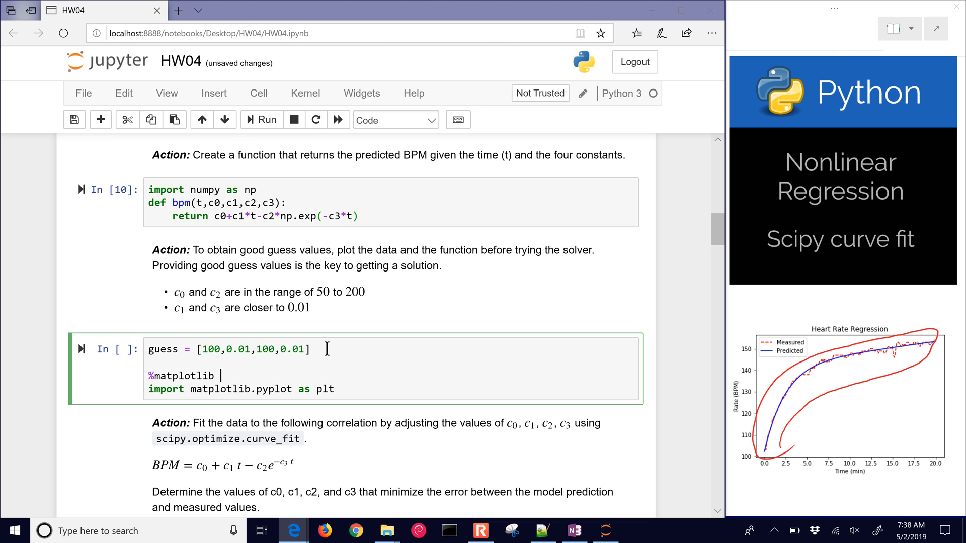
type("inline")
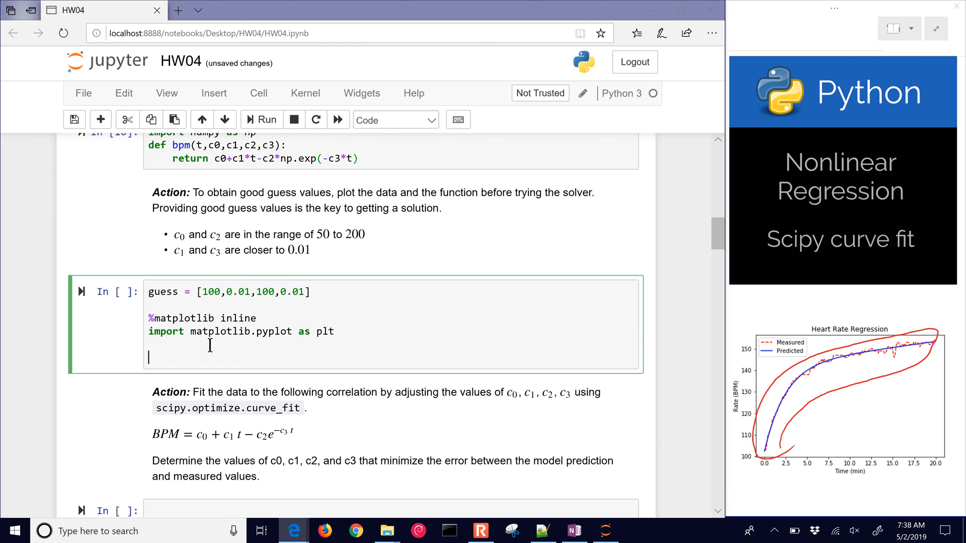
Plot x['Heart Rate (BPM)'] against x['Time (sec)'] and run to show the rising curve
type("plt.plot(x")
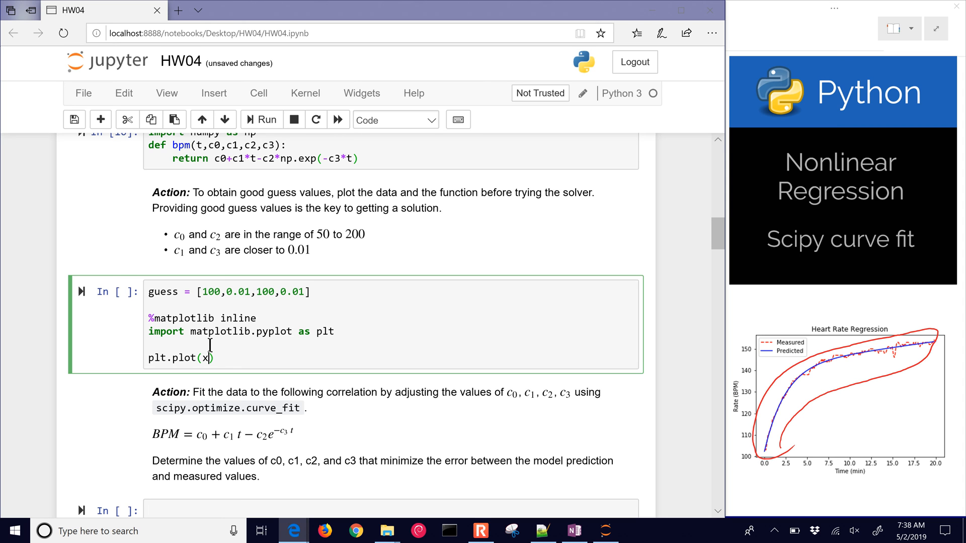
type("['']")
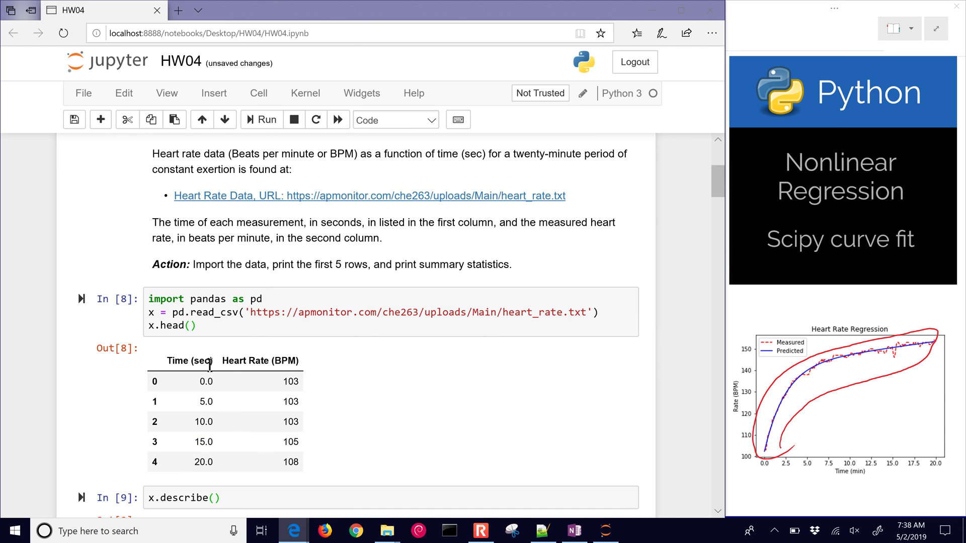
mouse_move(292, 362)
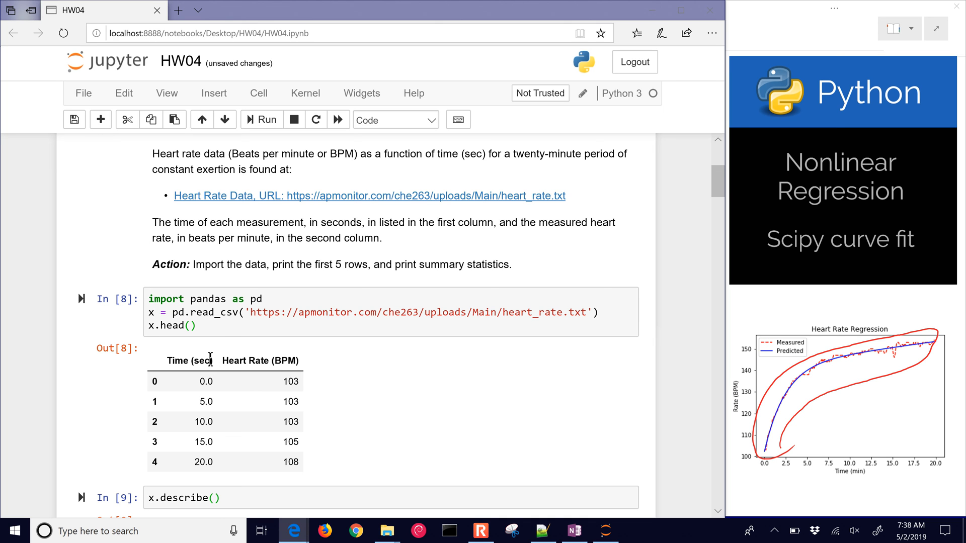
double_click(189, 361)
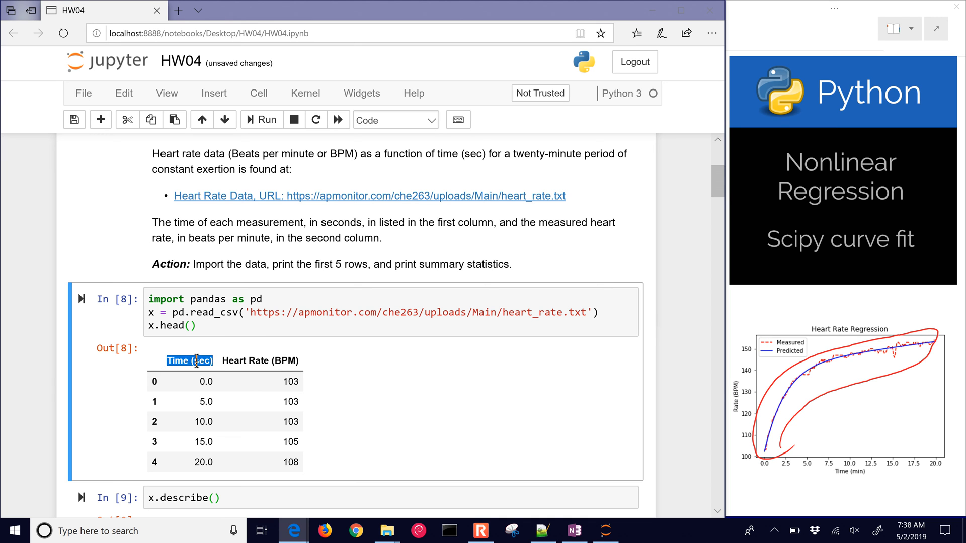
scroll("down", 3)
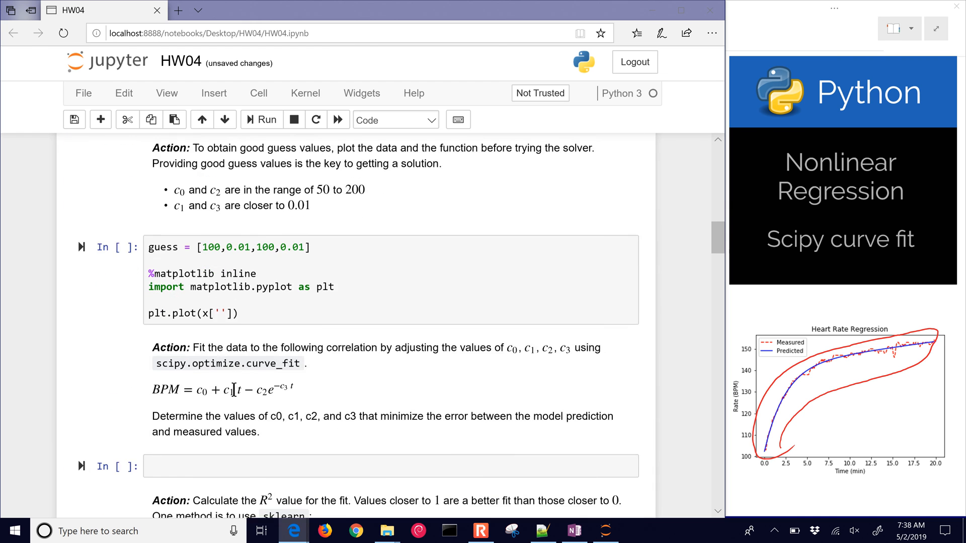
scroll("down", 3)
type("Time (sec")
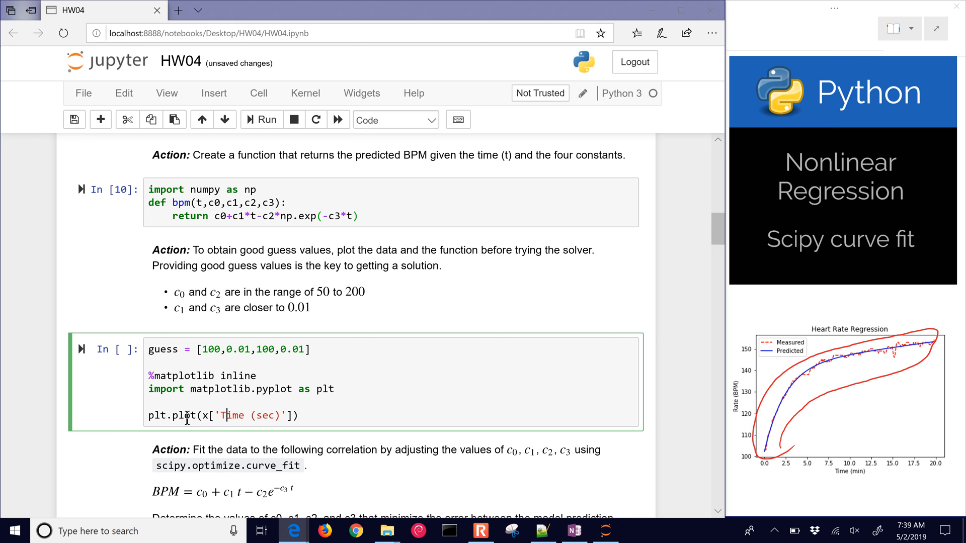
type(",x")
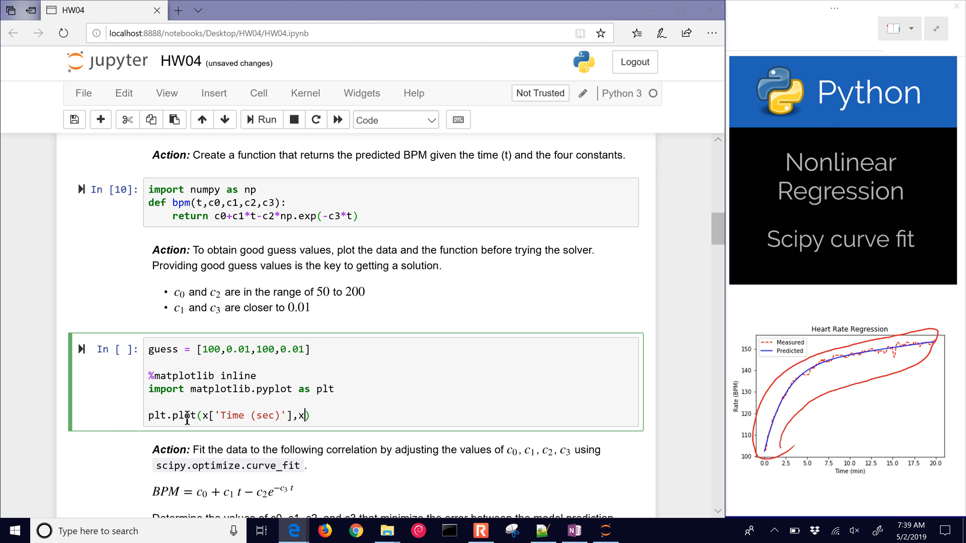
type("['")
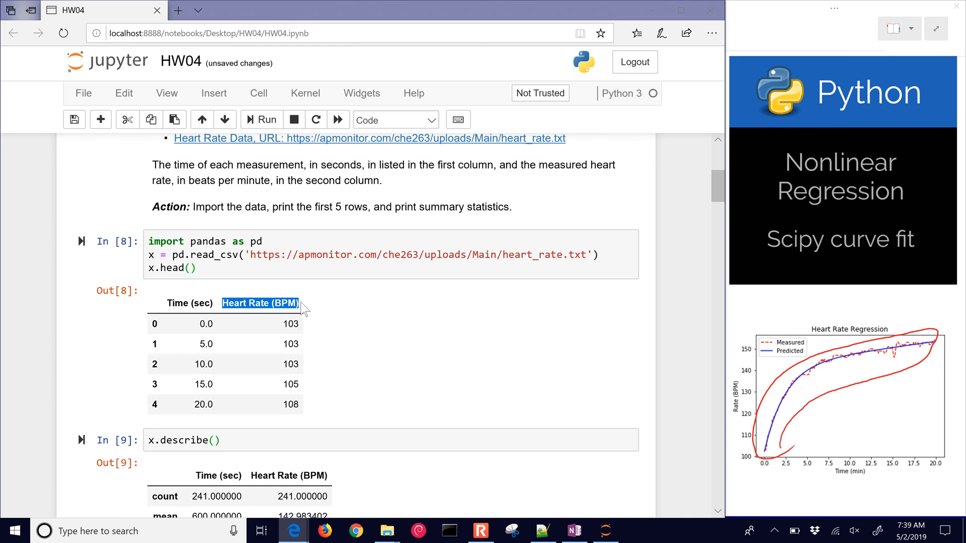
scroll("down", 3)
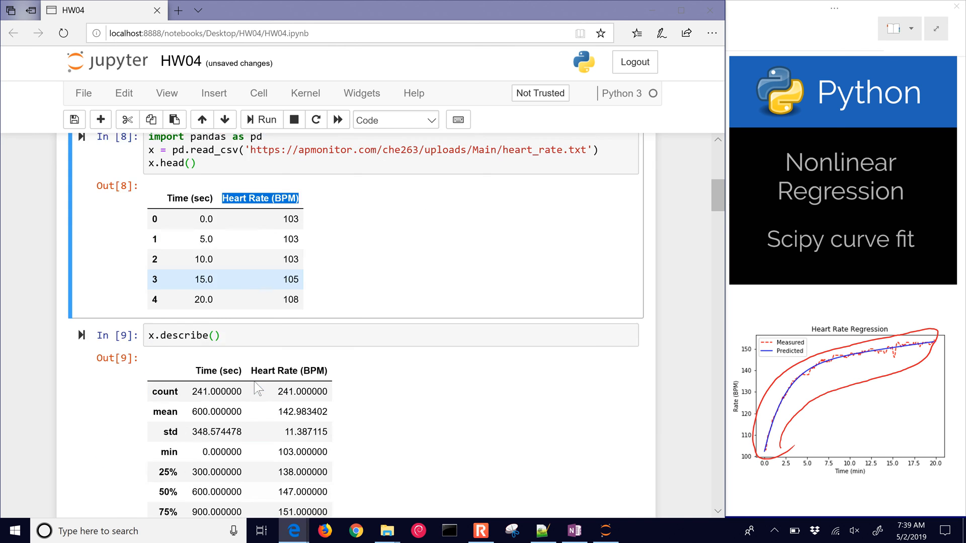
scroll("down", 3)
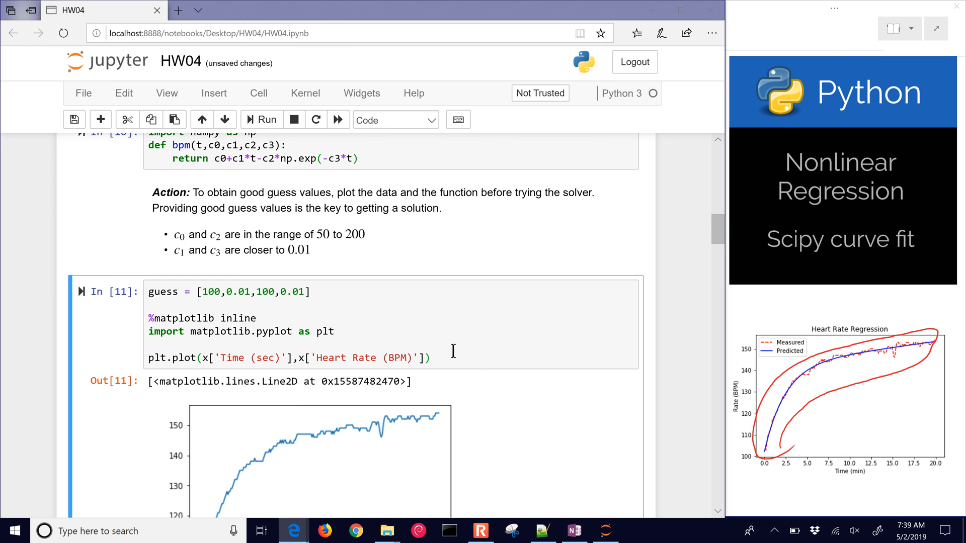
Start a second plt.plot command on a new line after the heart rate plot
scroll("down", 3)
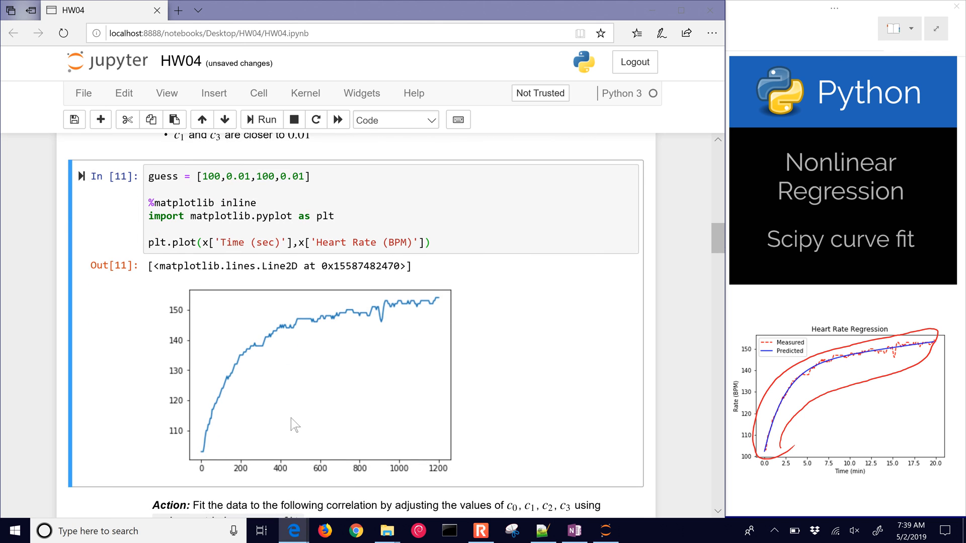
mouse_move(288, 459)
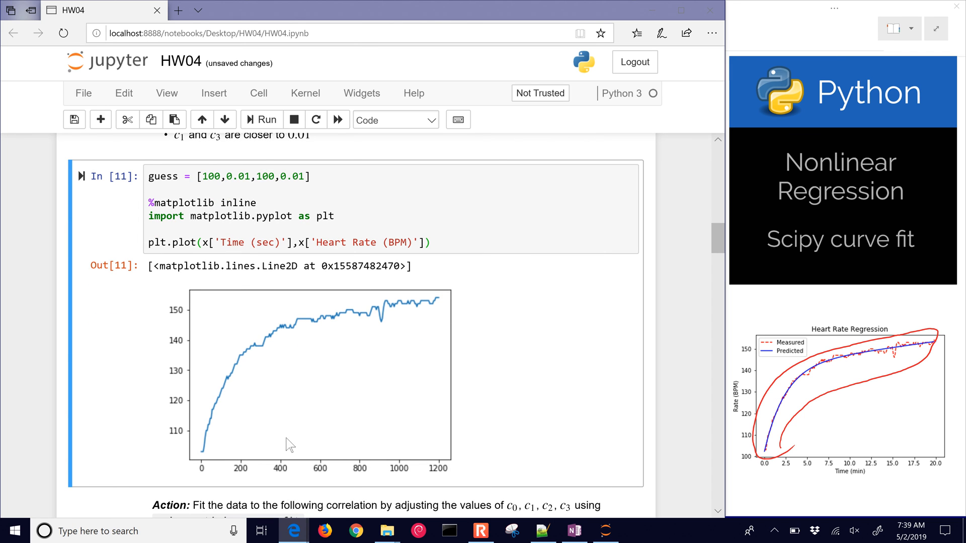
mouse_move(248, 347)
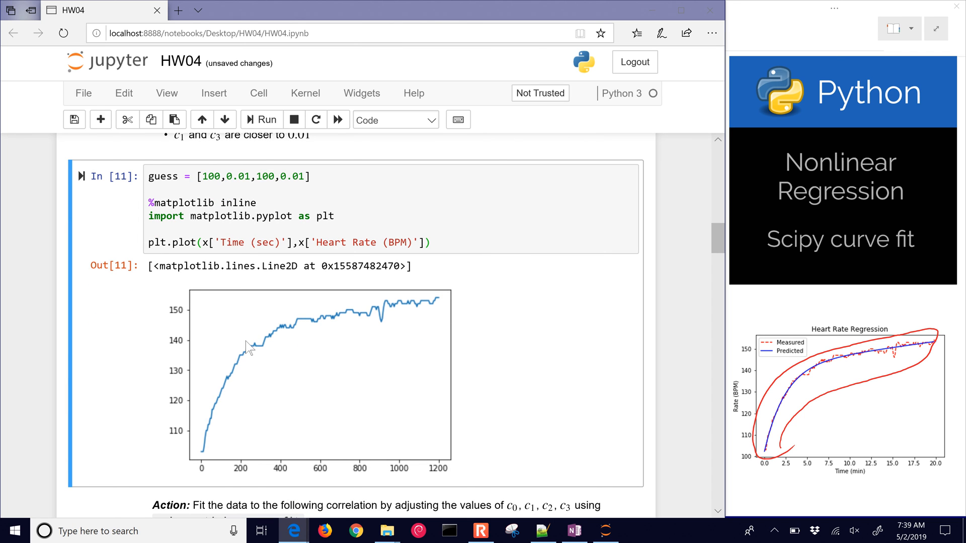
left_click(459, 241)
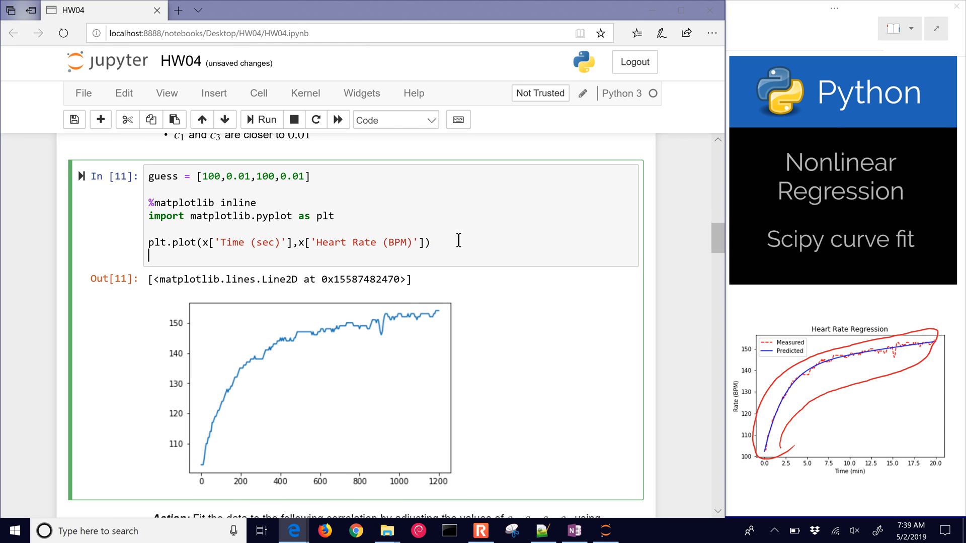
type("plt")
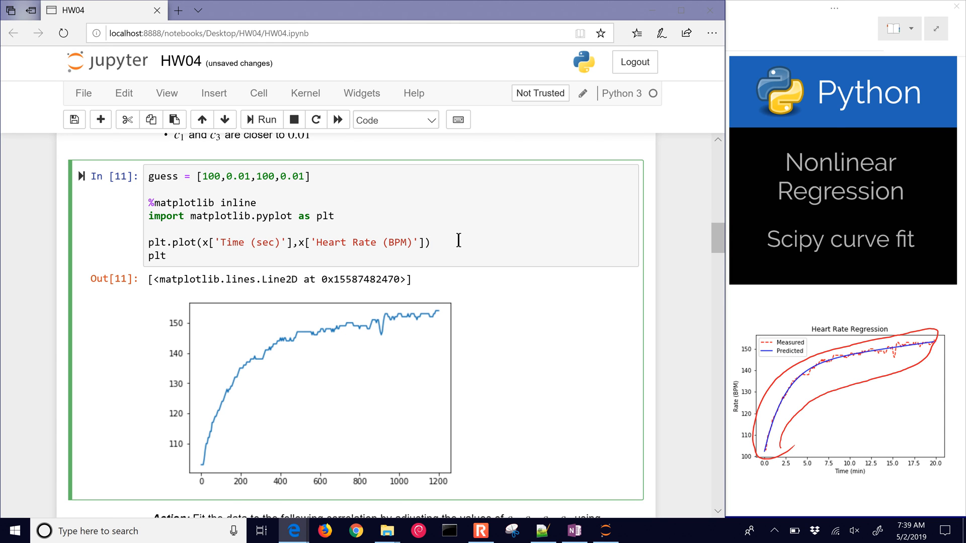
type(".plot(x['Time (sec)'],x['Heart Rate (BPM")
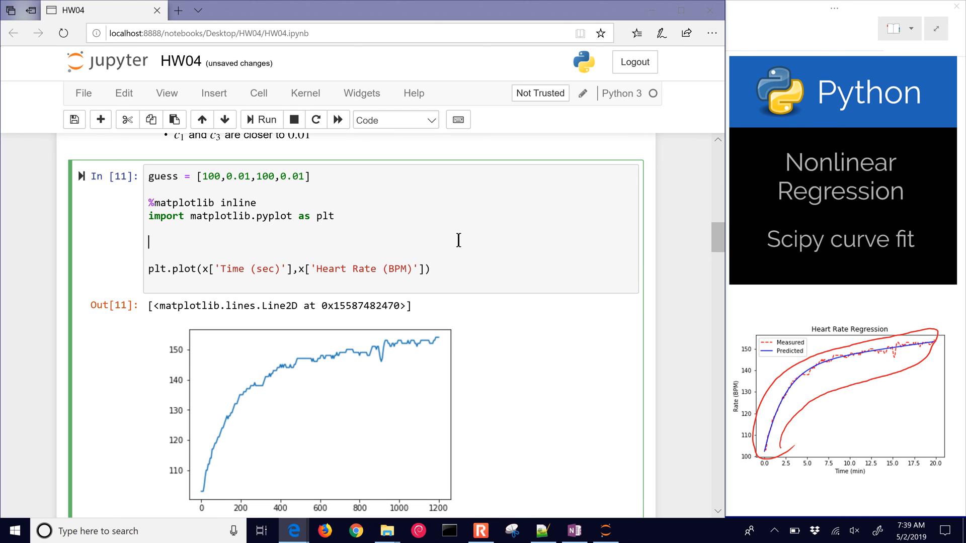
Write a for loop over range(len(x['Time (sec)']))
type("for i")
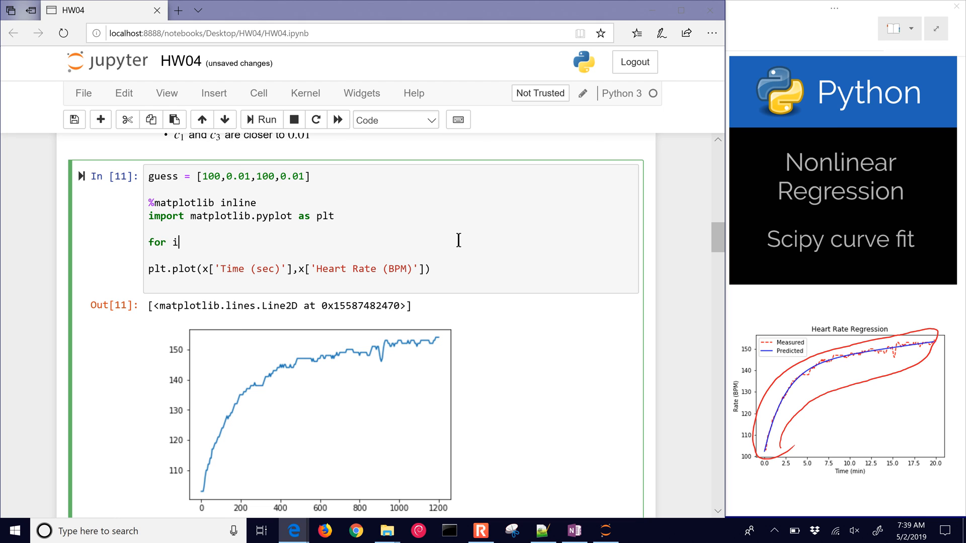
type("in")
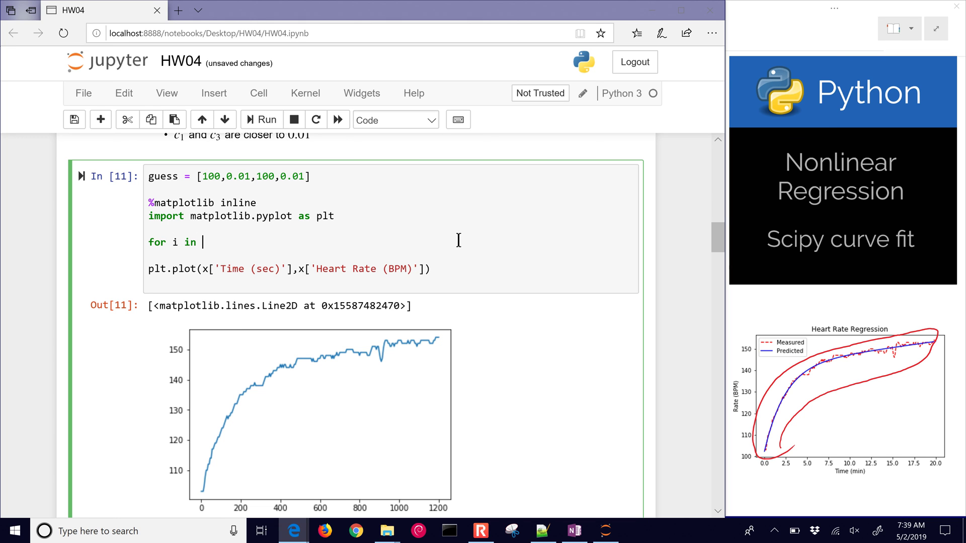
type("x")
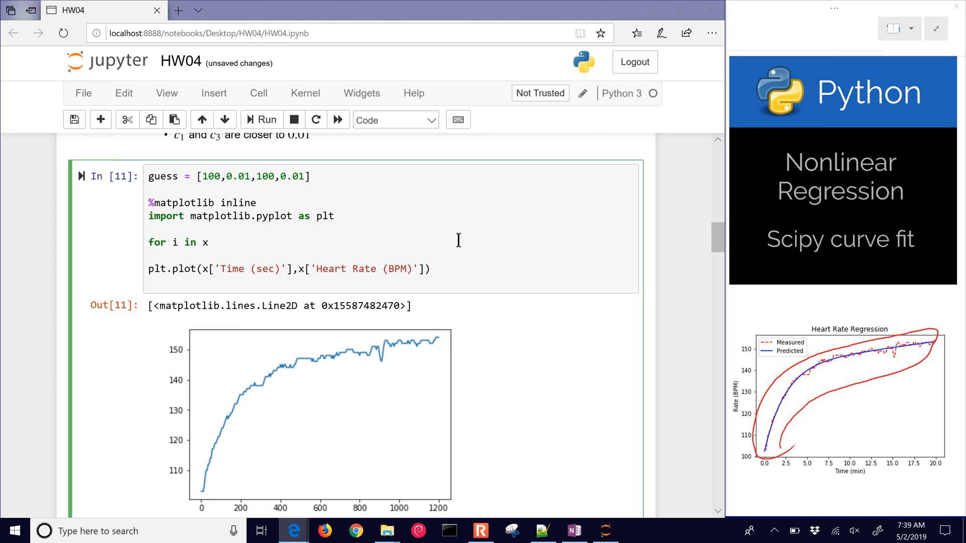
key("Backspace")
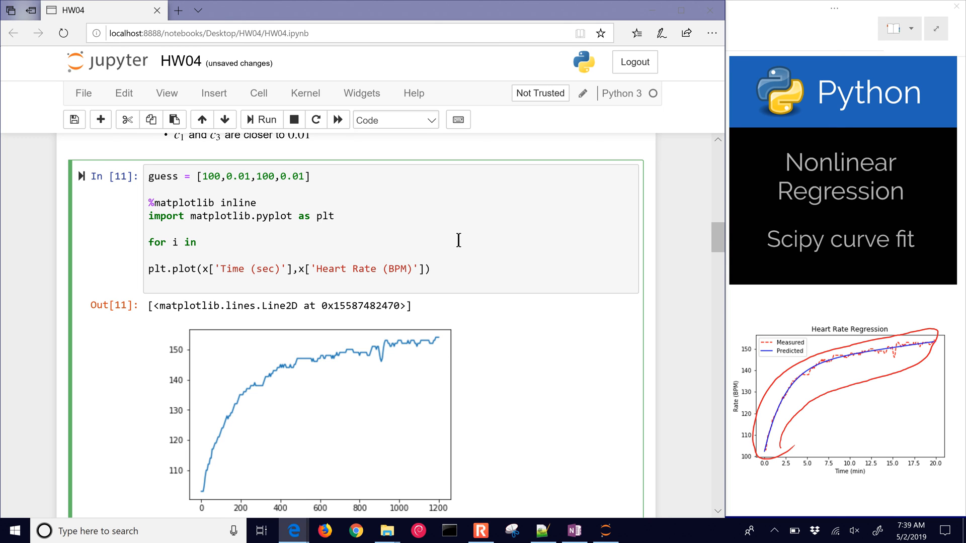
type("range(len()")
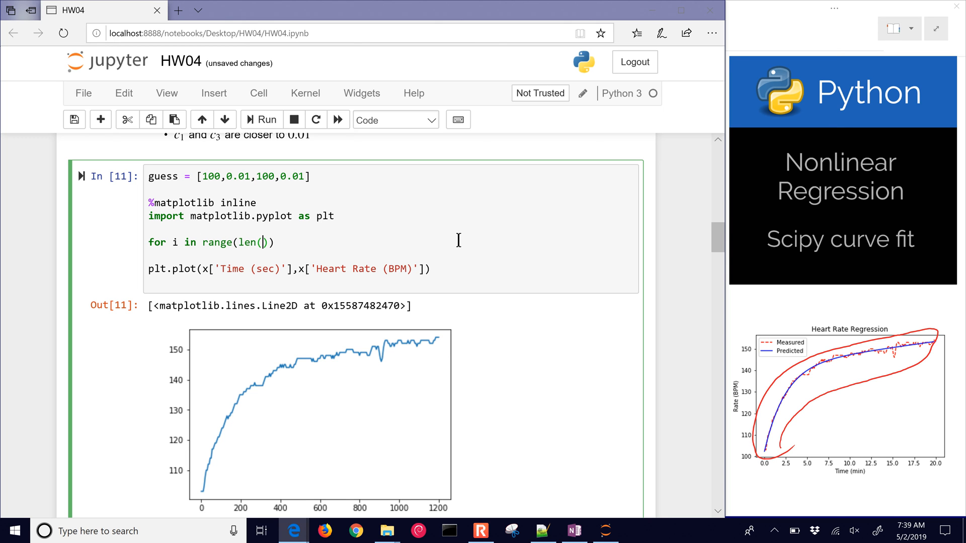
mouse_move(197, 269)
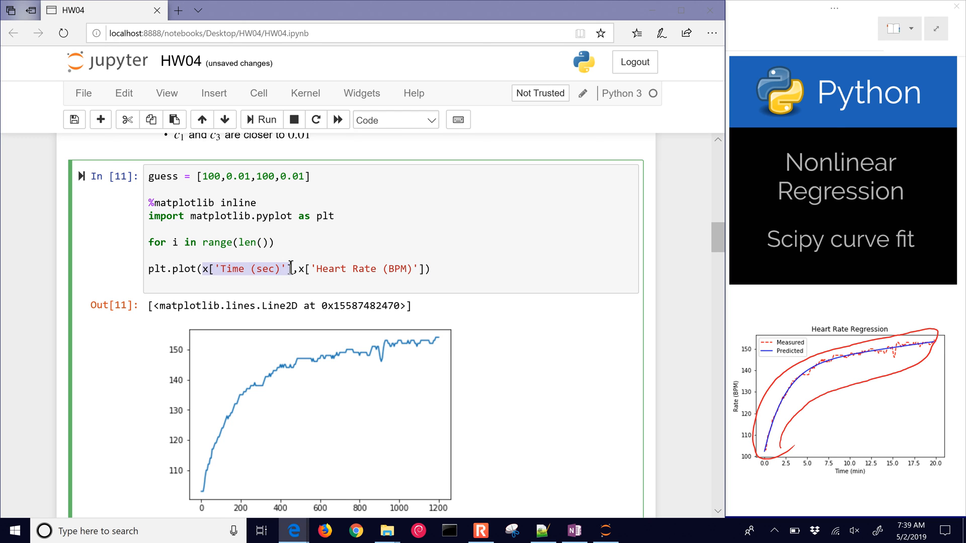
type("x['Time (sec)']")
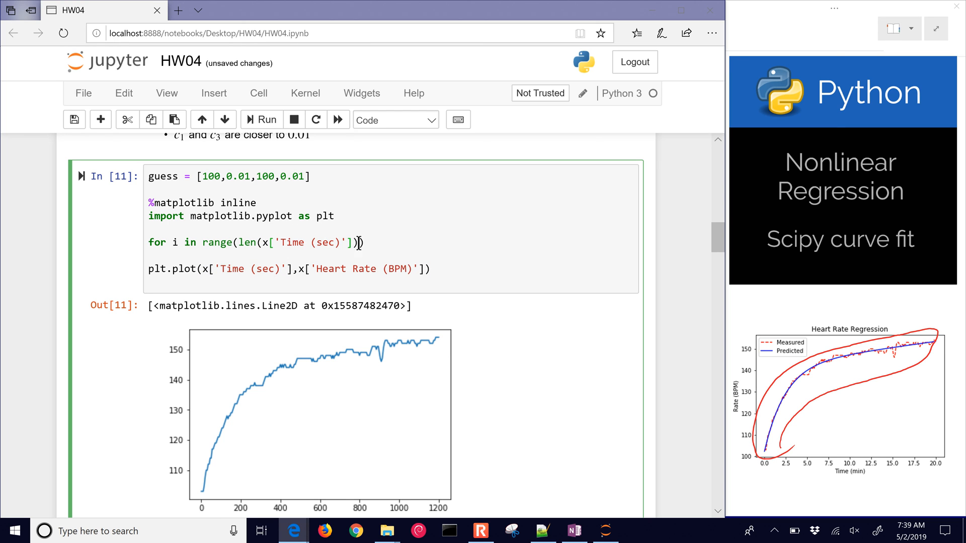
type(":")
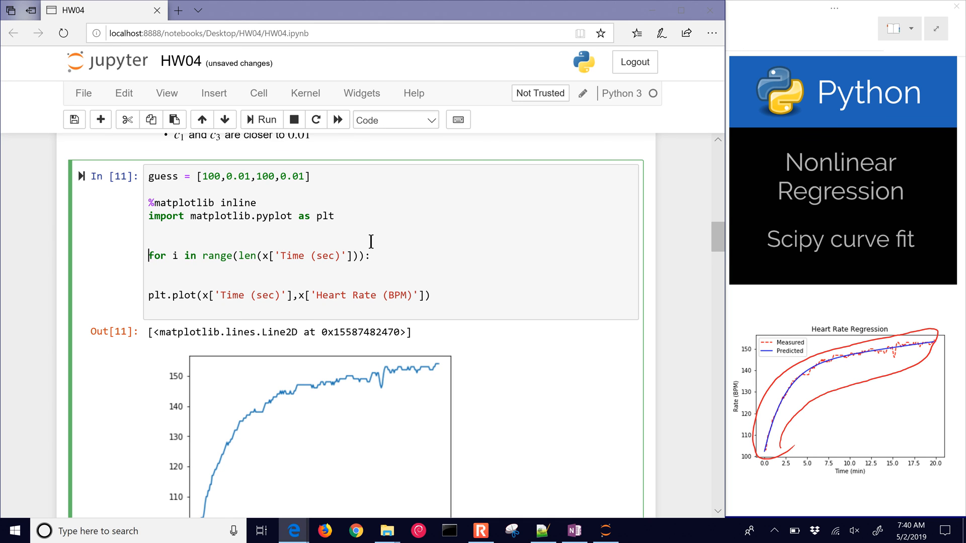
type("bp")
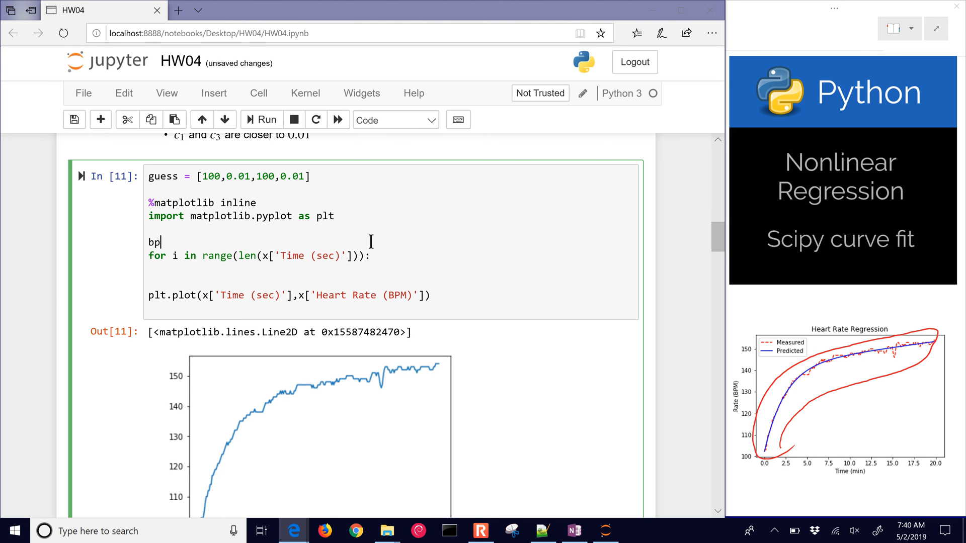
key("Backspace")
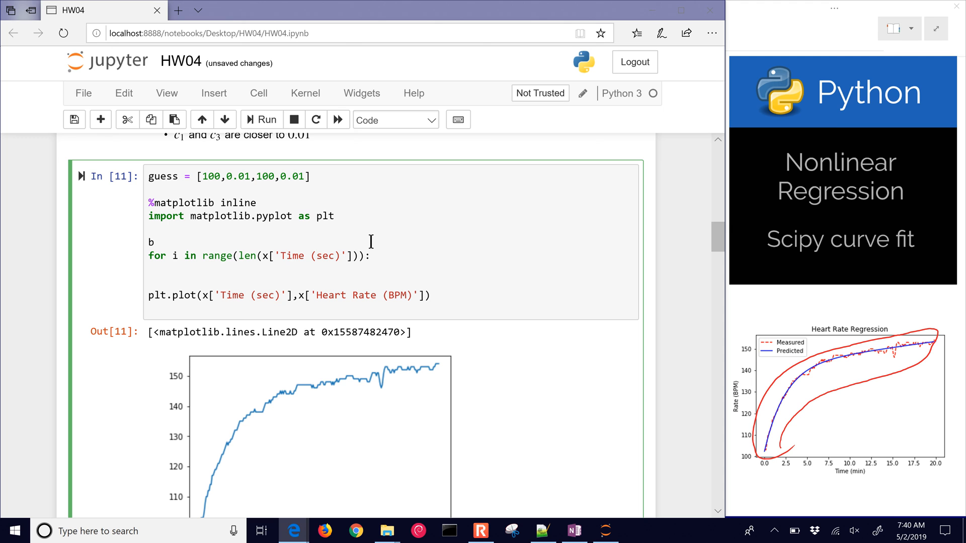
Set n = len(x['Time (sec)']), create y = np.empty(n), and loop over range(n)
type("y =")
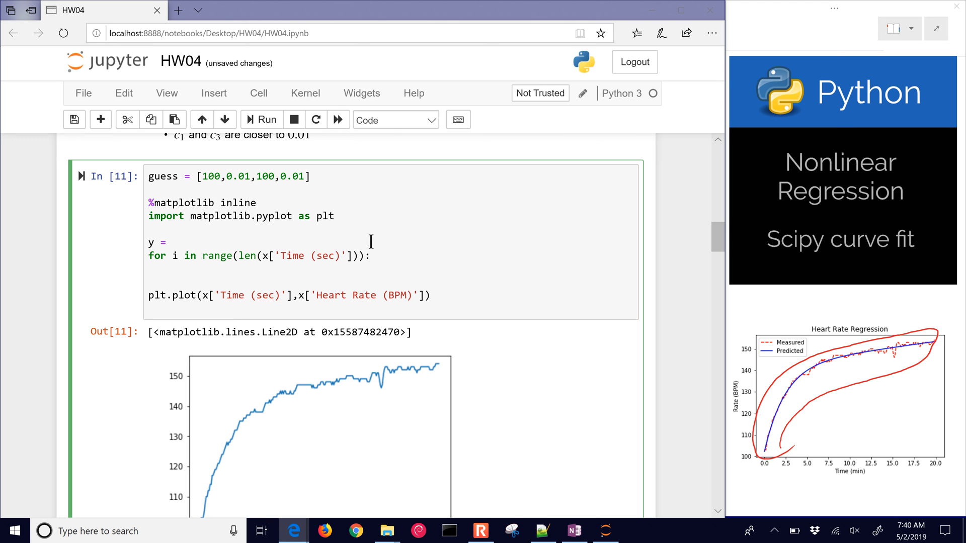
type("np")
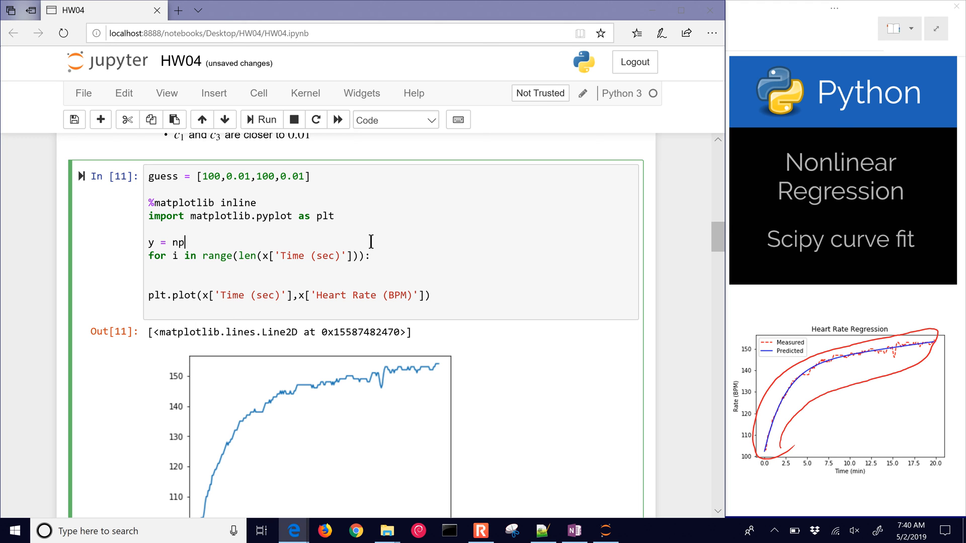
type(".empty()")
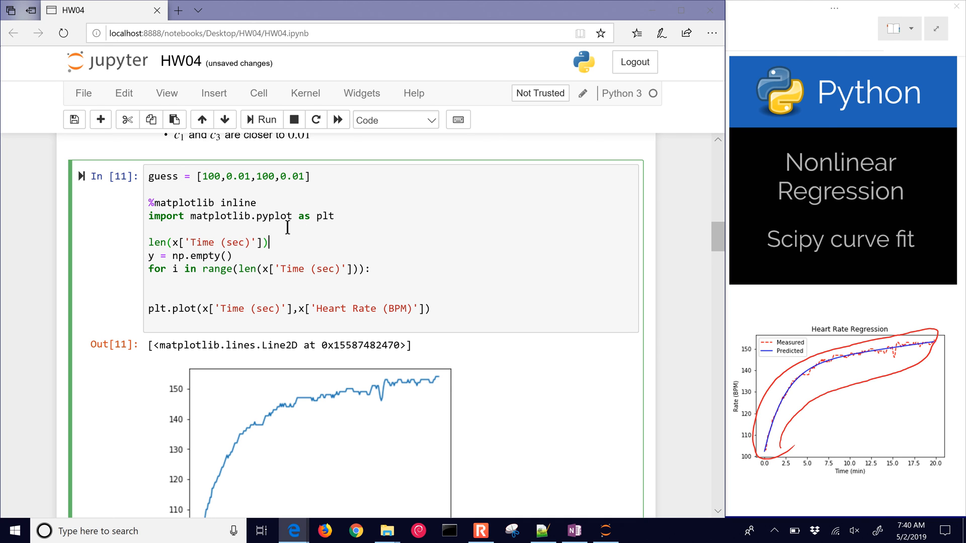
type("n =")
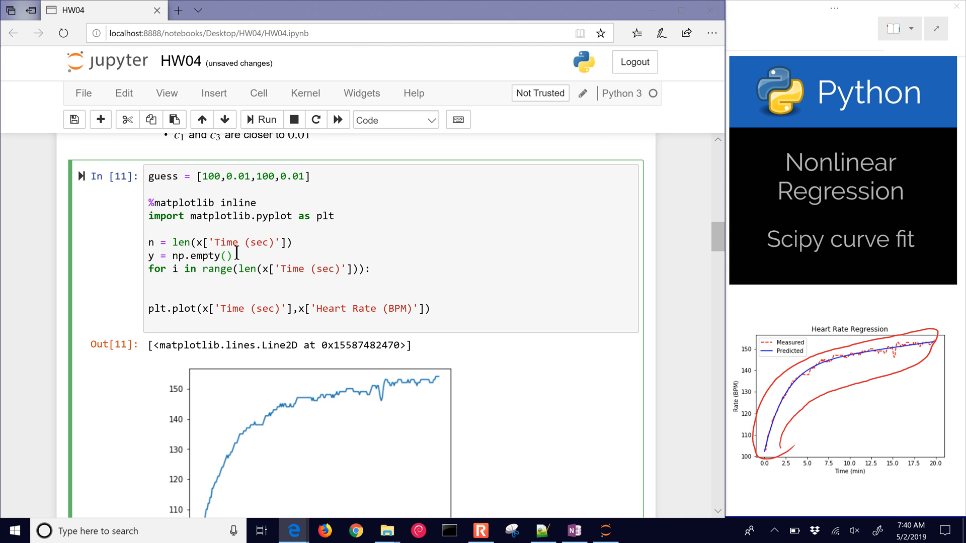
type("n")
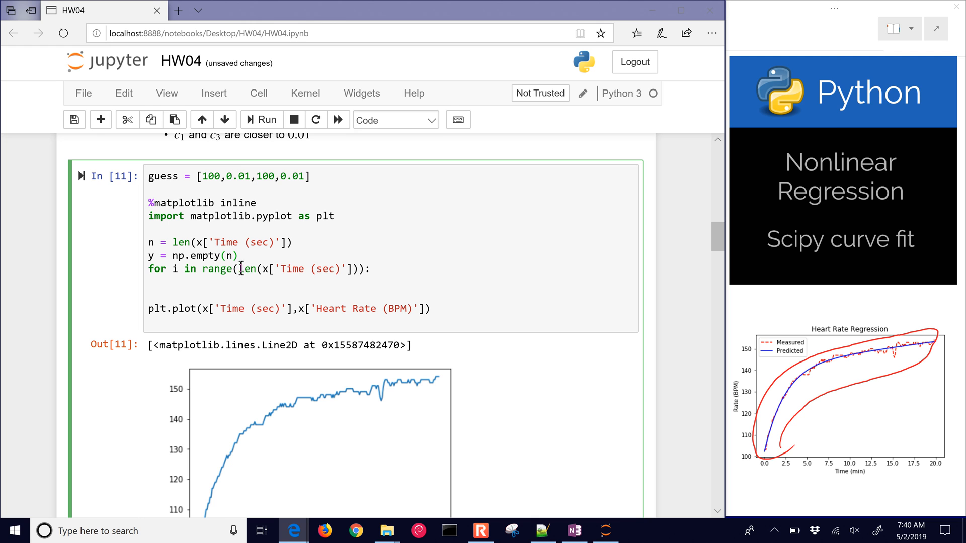
left_click_drag(240, 269, 357, 269)
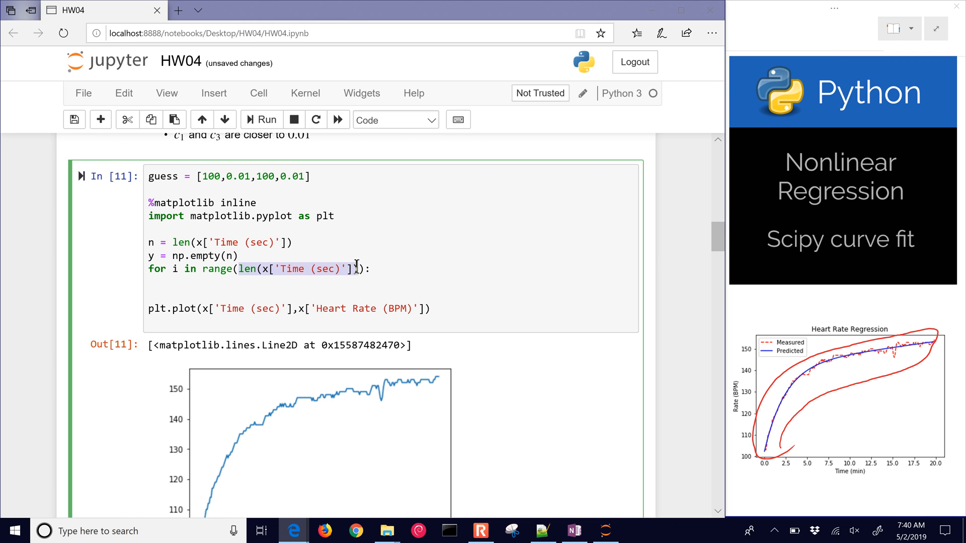
type("n range(n):")
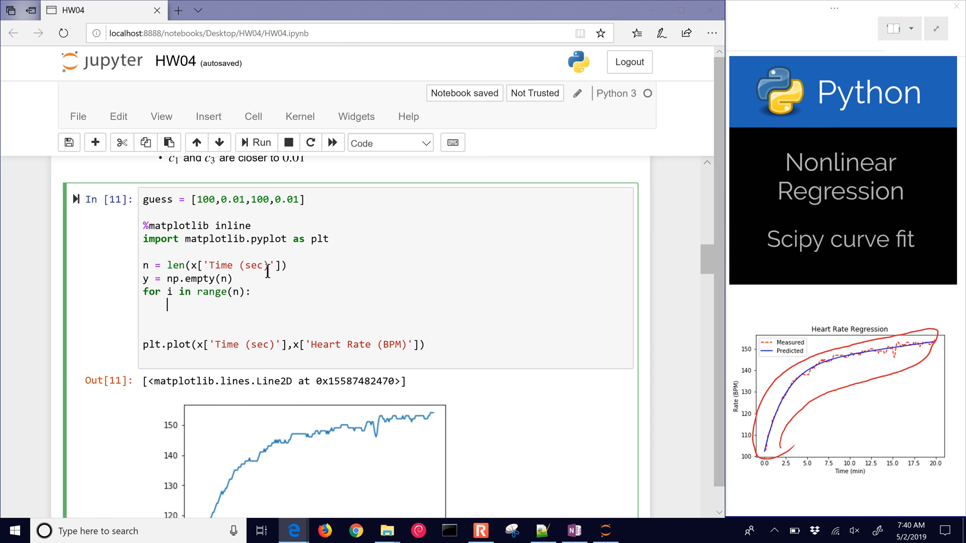
Compute y[i] = bpm(x['Time (sec)'][i],g[0],g[1],g[2],g[3]) inside the loop
type("y[i] =")
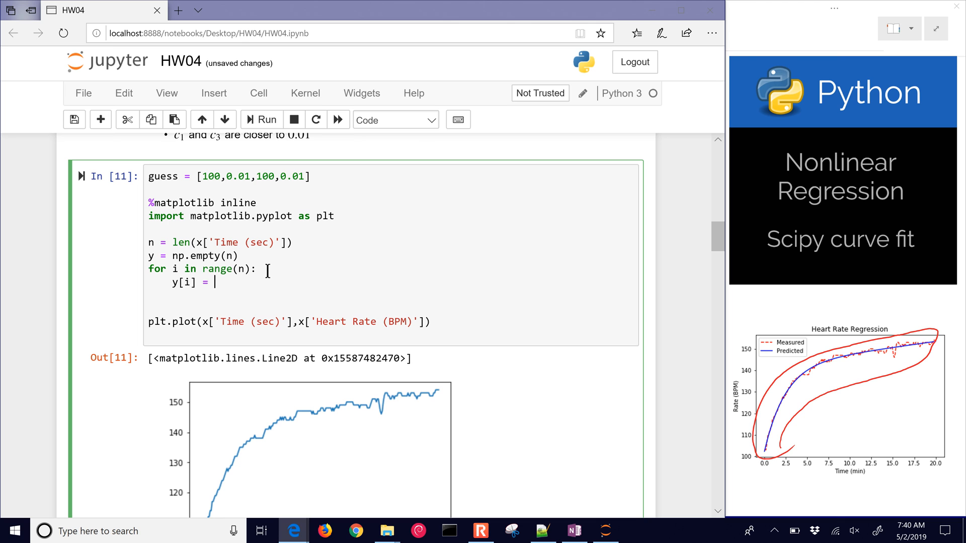
type("bpm")
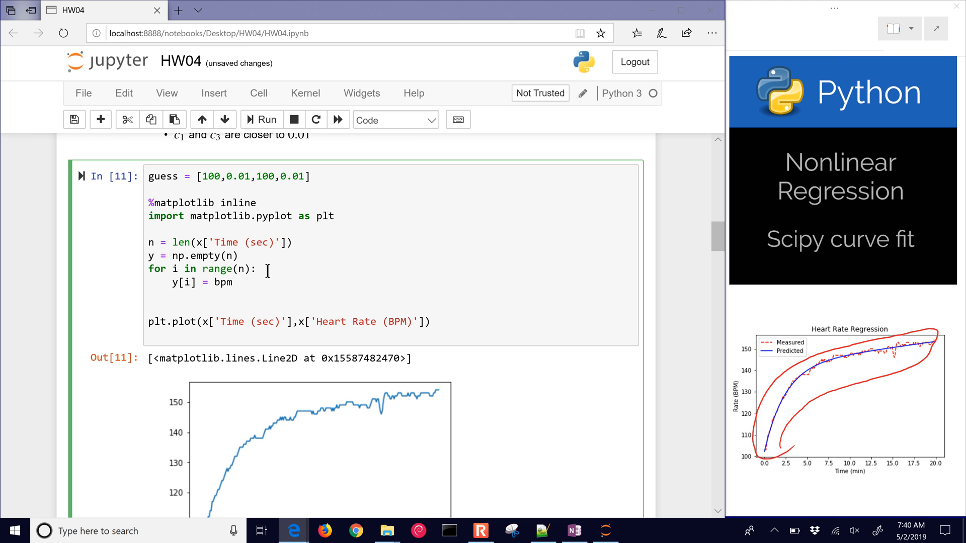
type("()")
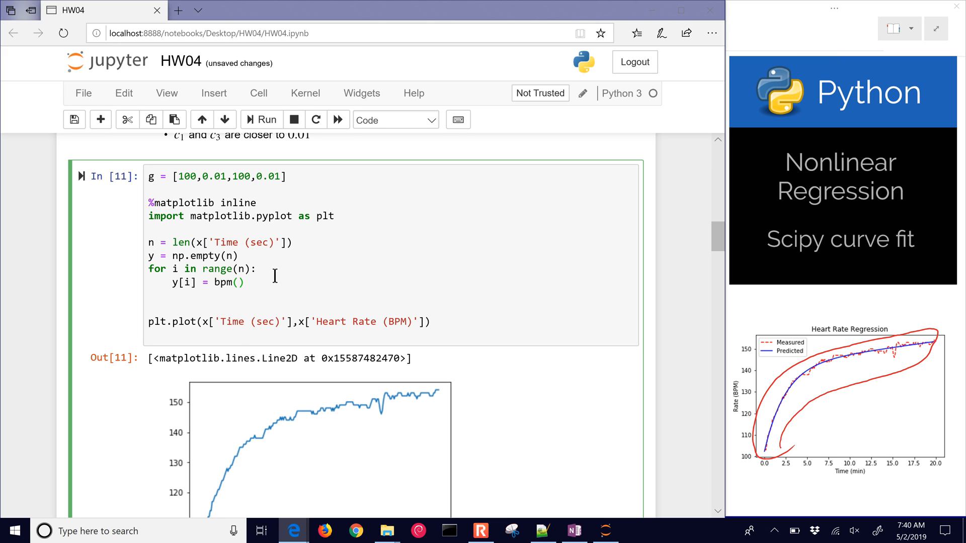
type("x")
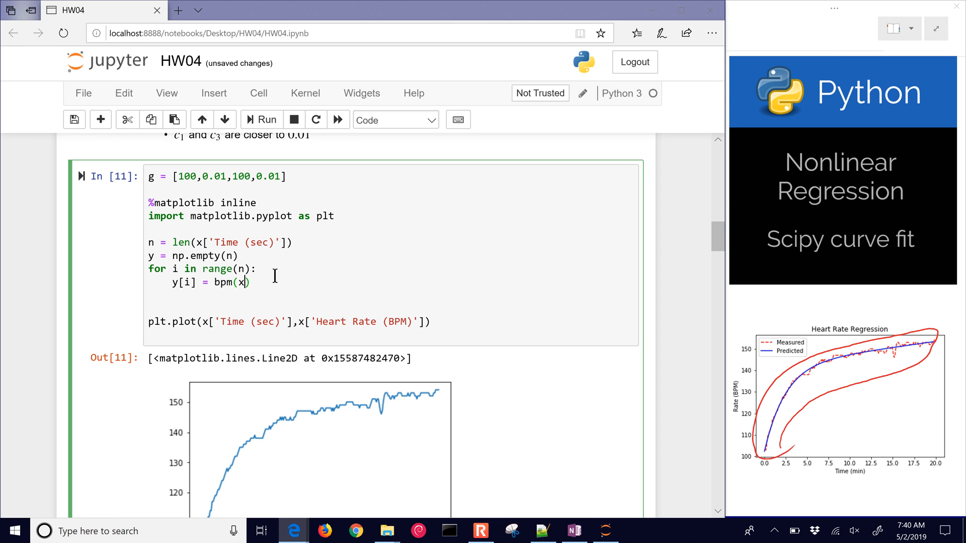
type("'tim']")
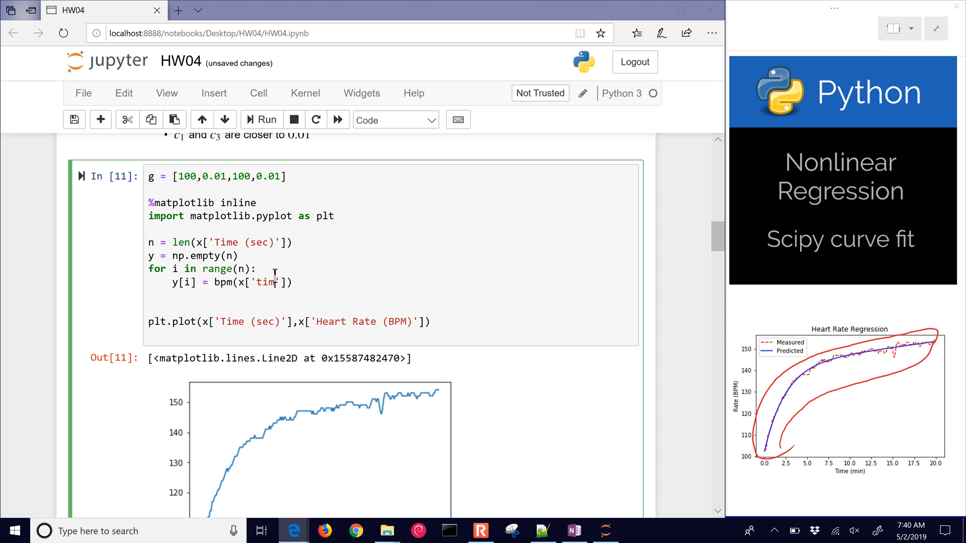
type("Time (")
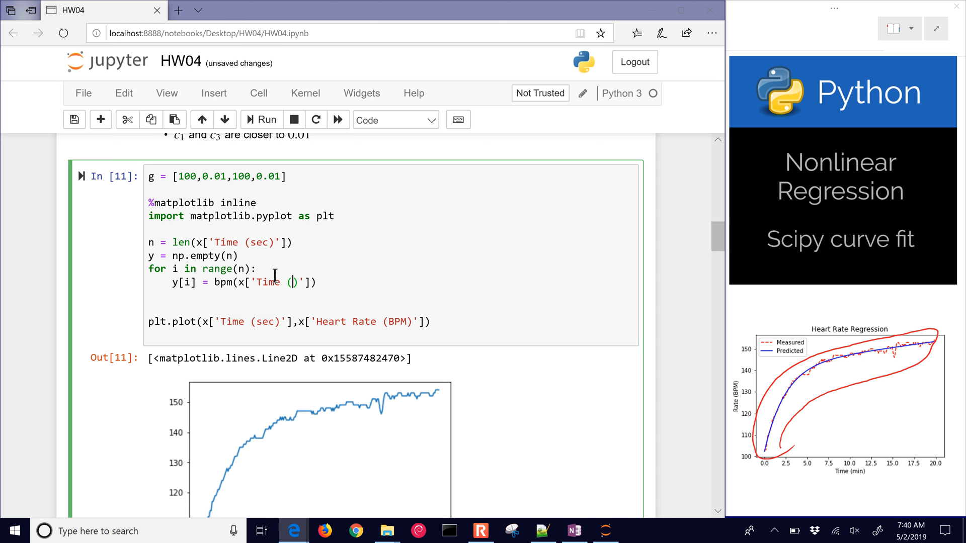
type("sec)'][]")
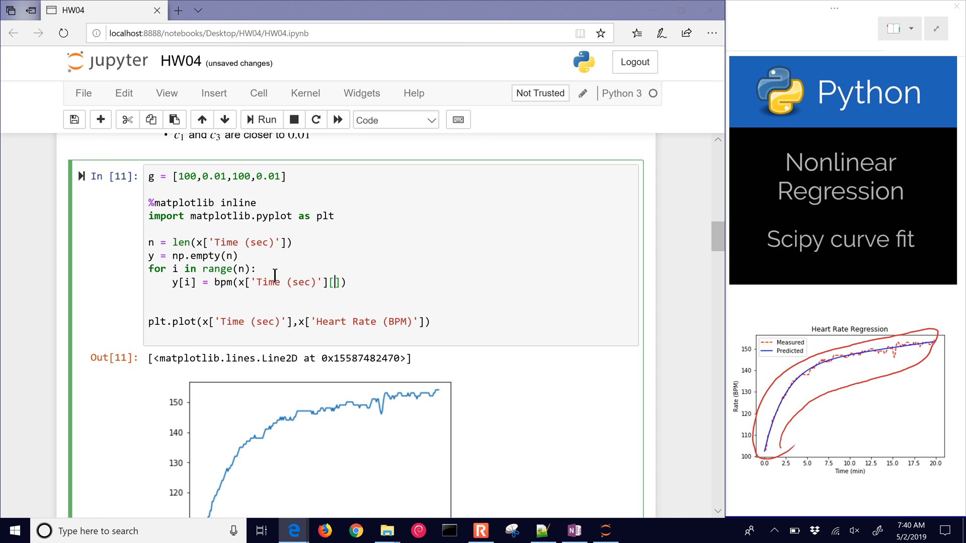
type("i")
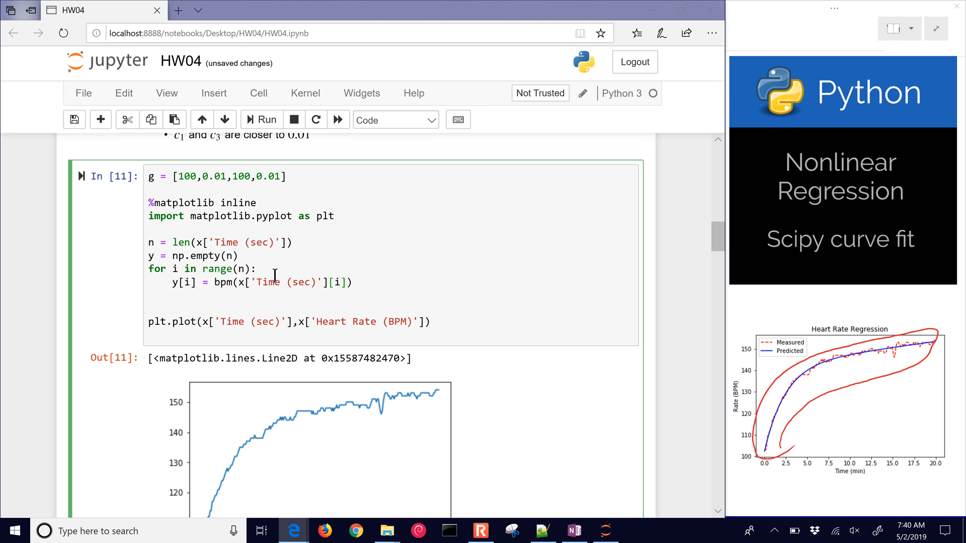
type(",")
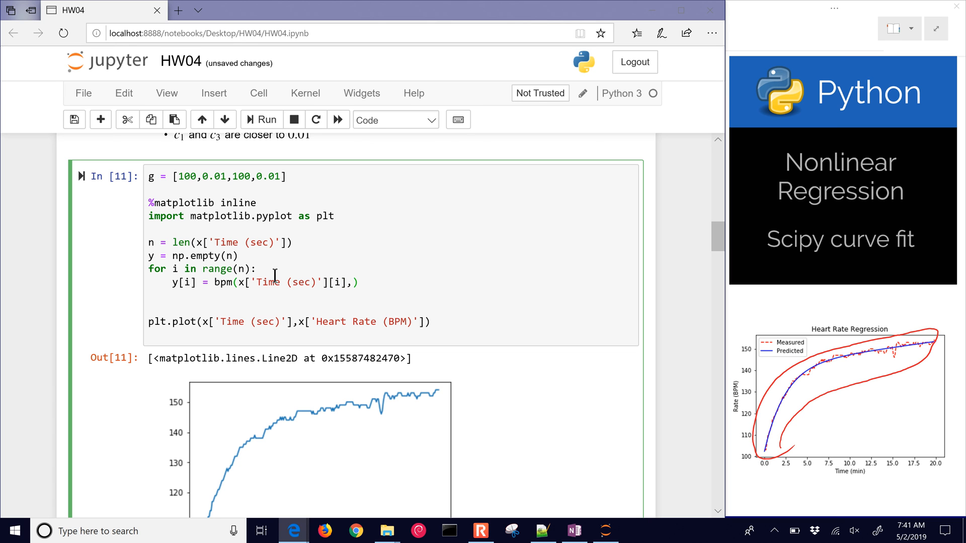
type("g[0],g[1],g2")
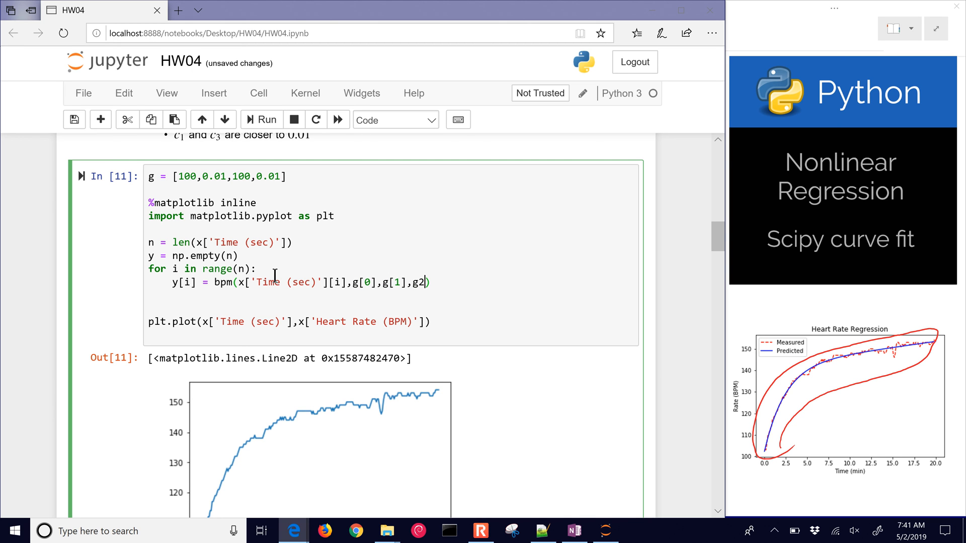
type("],g[3]")
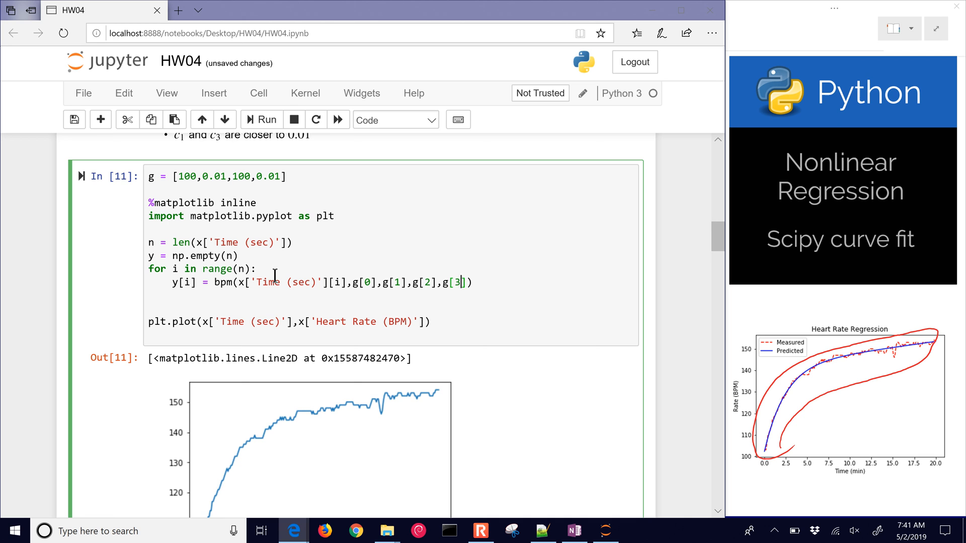
Plot predicted y against time as red dots on the measured chart and run the cell
left_click(254, 120)
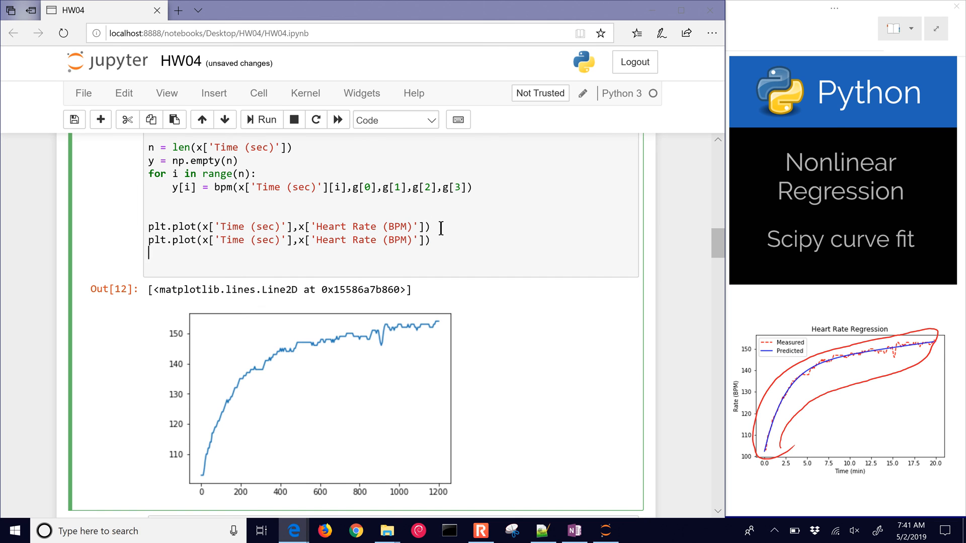
double_click(360, 240)
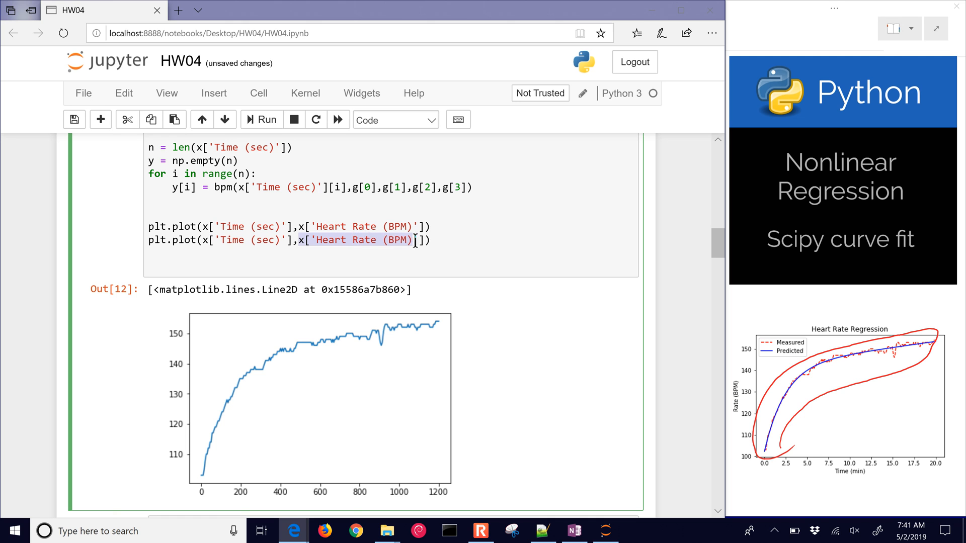
type("y,")
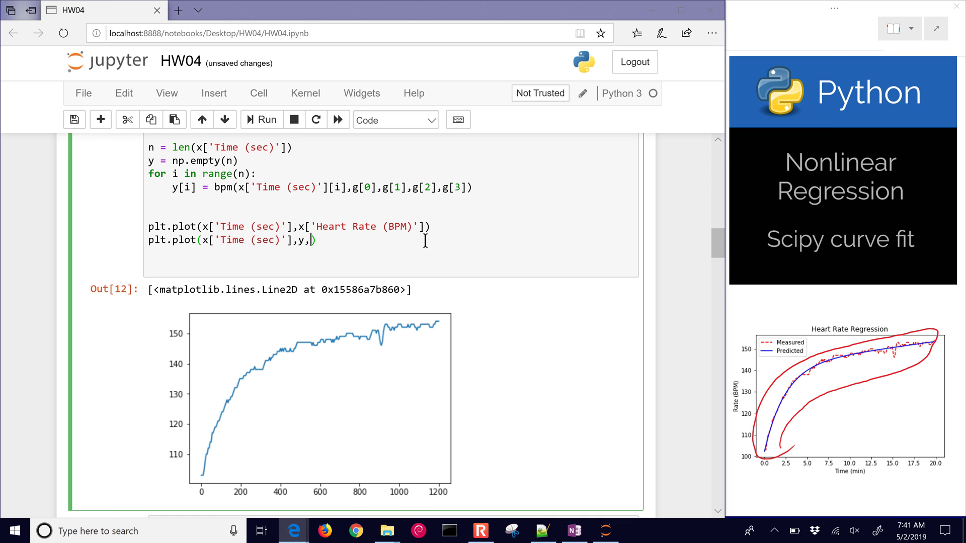
type("''")
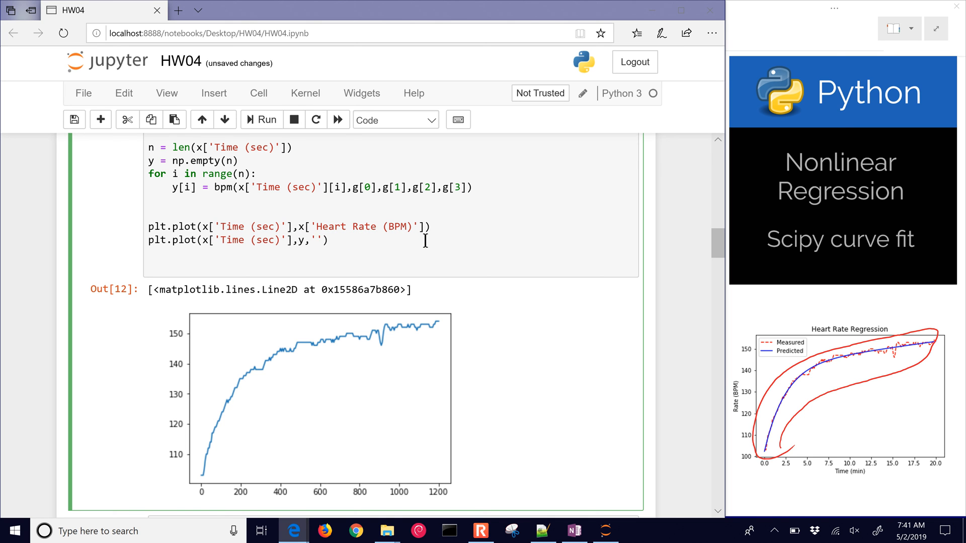
type("ro")
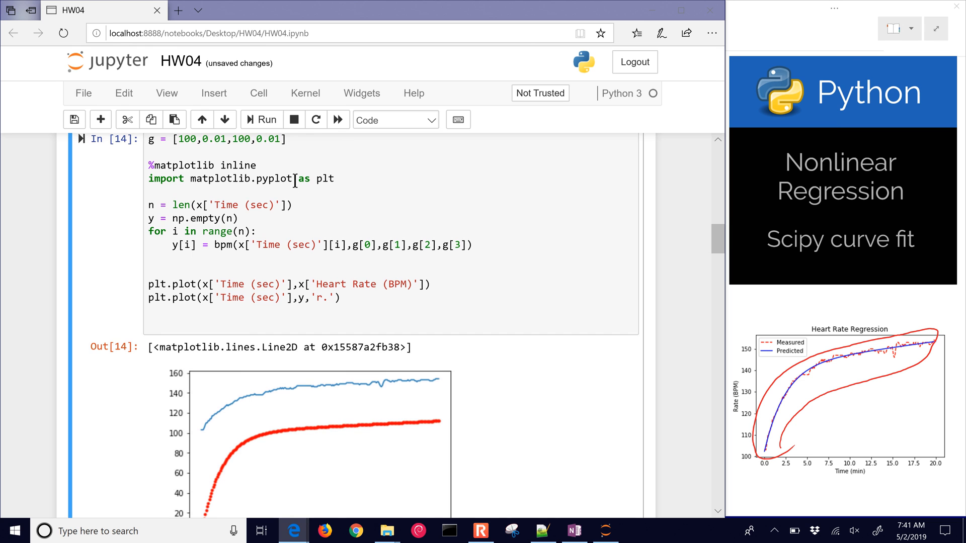
Change g to [150,0.01,80,0.01] and rerun to bring the red dots closer to the data
left_click(186, 139)
type("5")
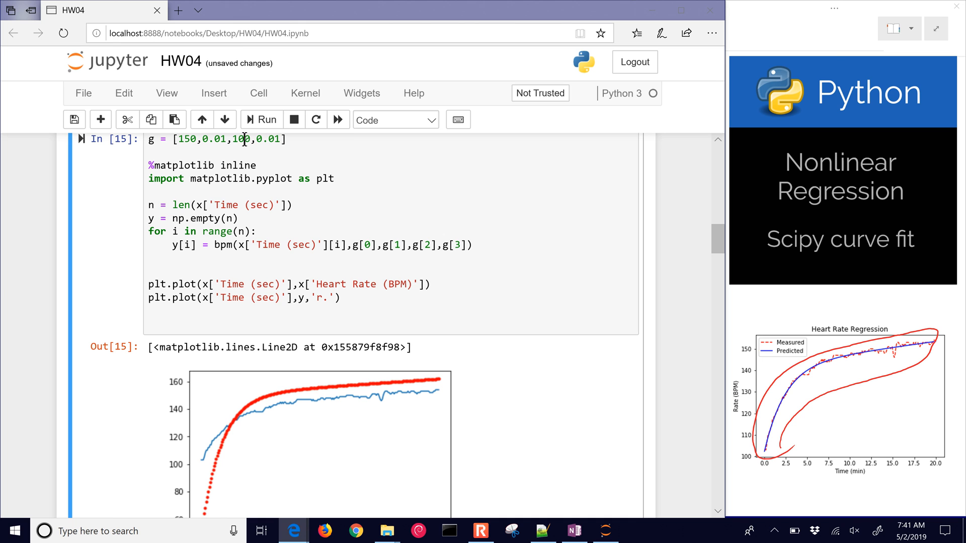
type("80")
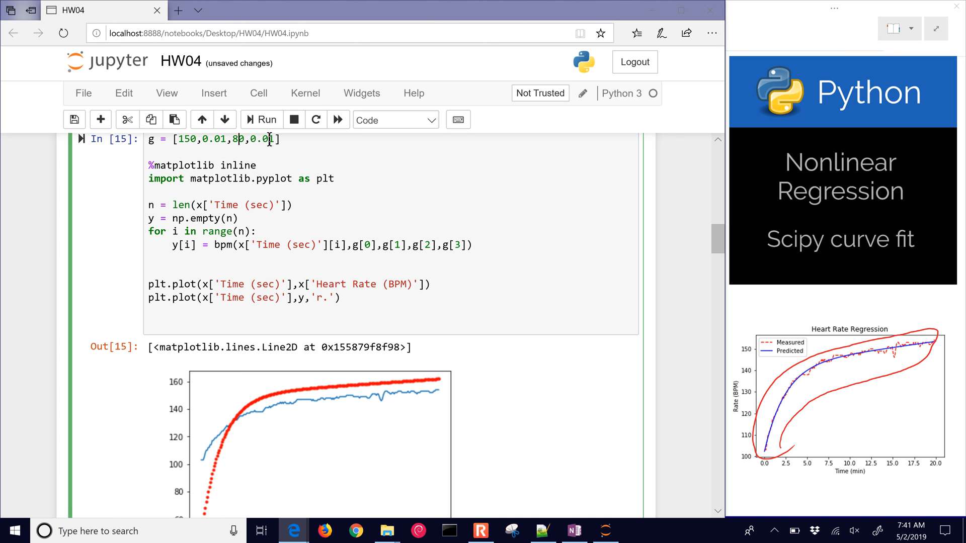
left_click(261, 119)
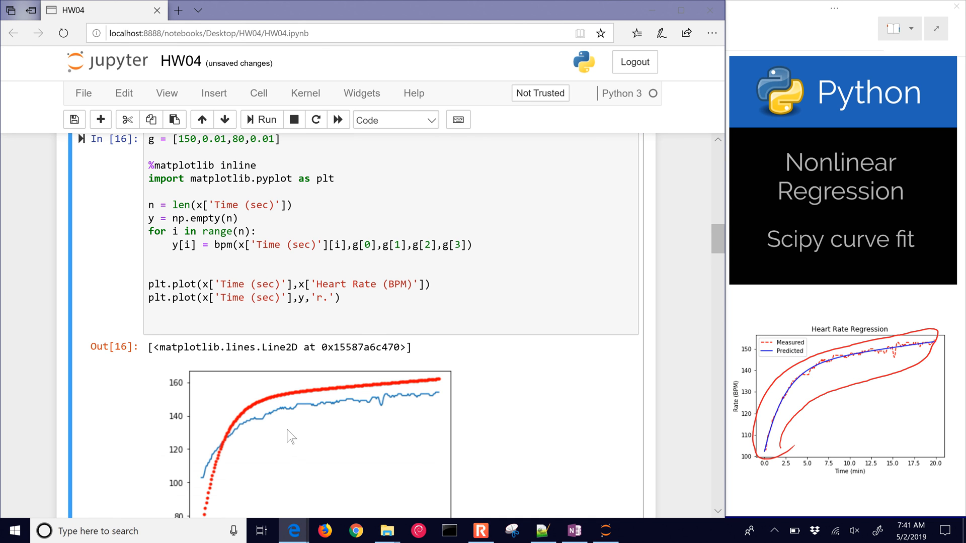
scroll("down", 3)
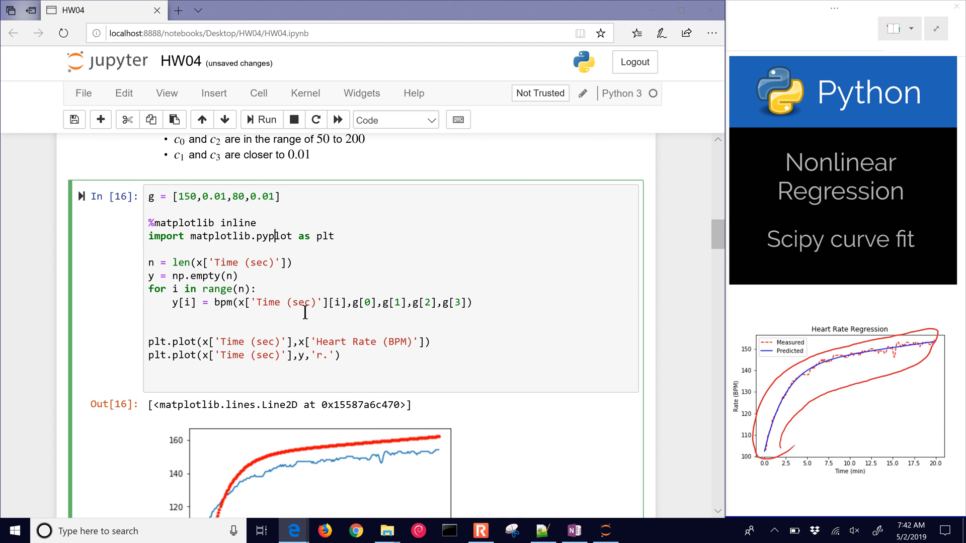
Write the partial assignment c,cov = curve_fit in the empty fitting cell
scroll("down", 3)
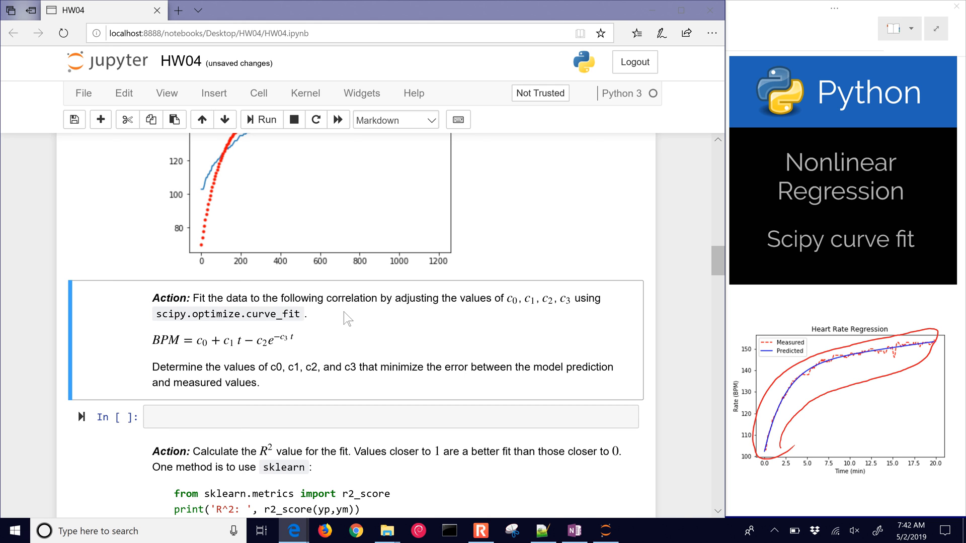
left_click(244, 414)
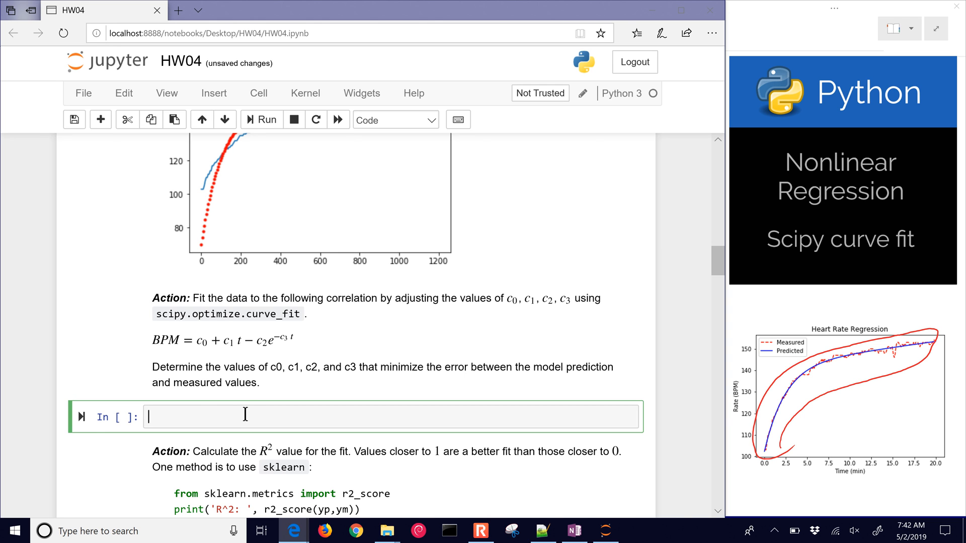
type("c")
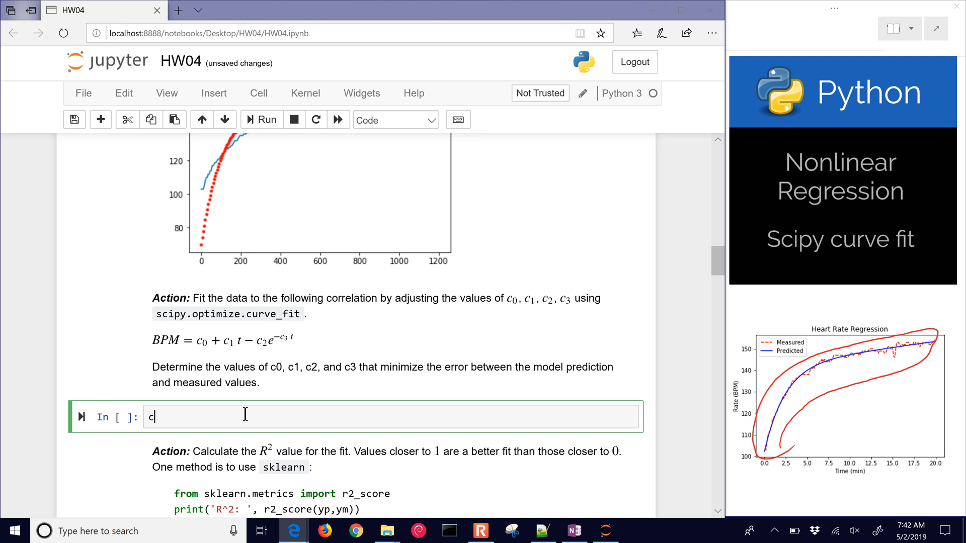
type(",cov")
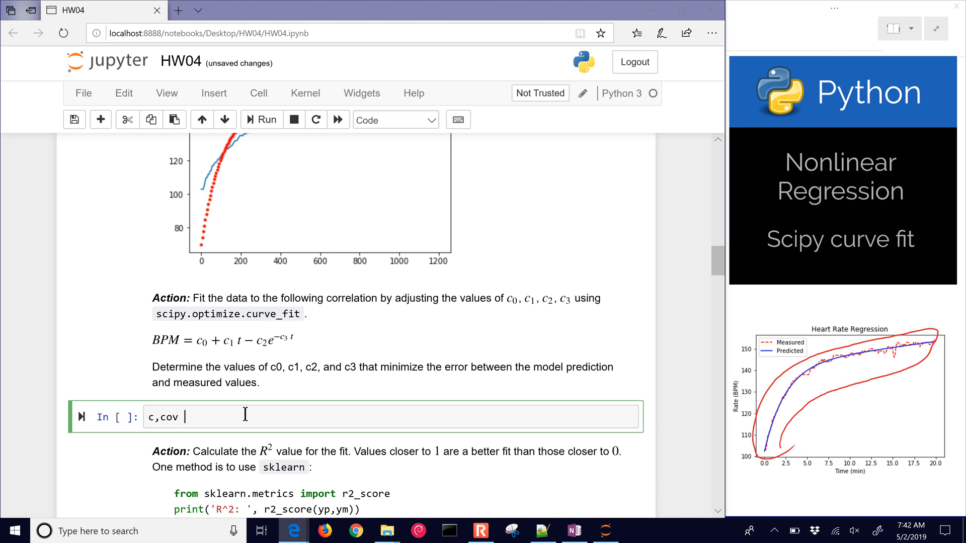
type("=")
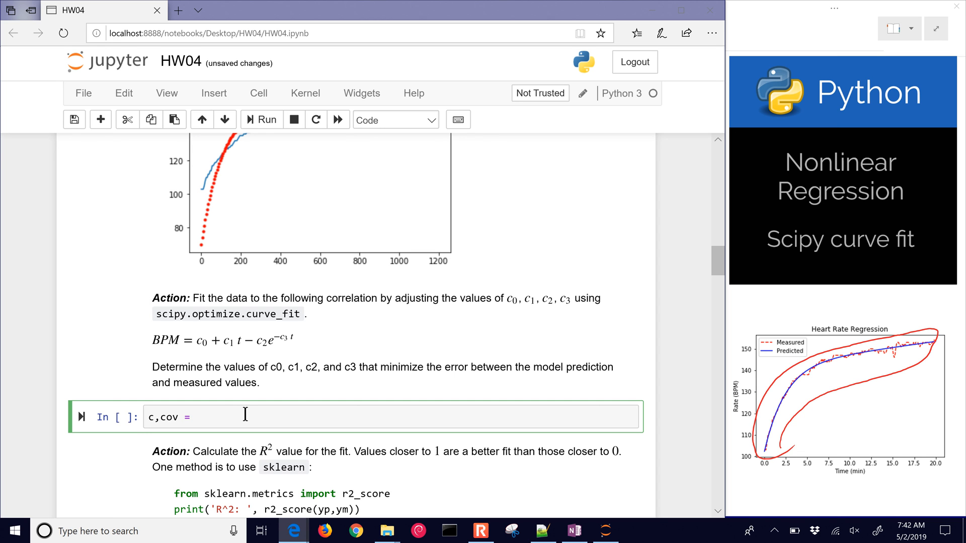
type("curve")
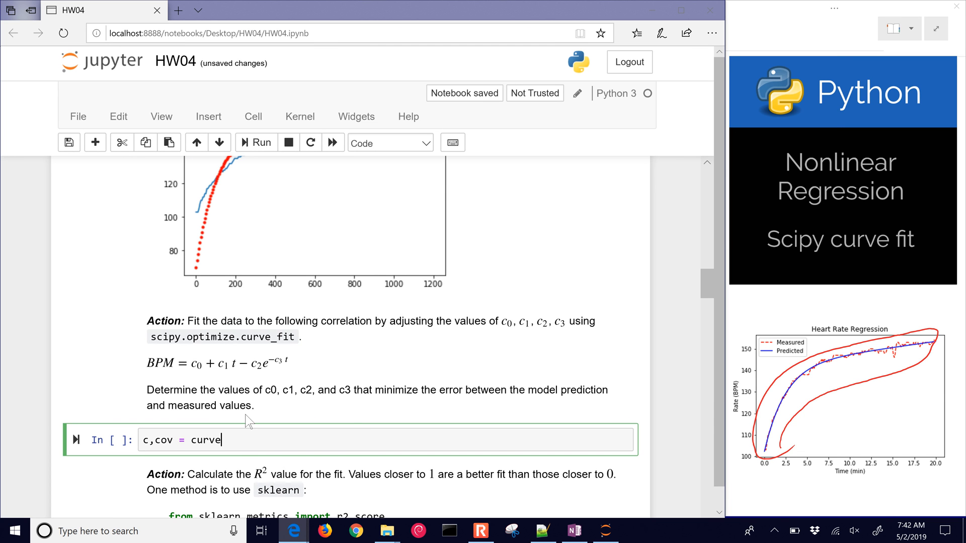
type("_fit")
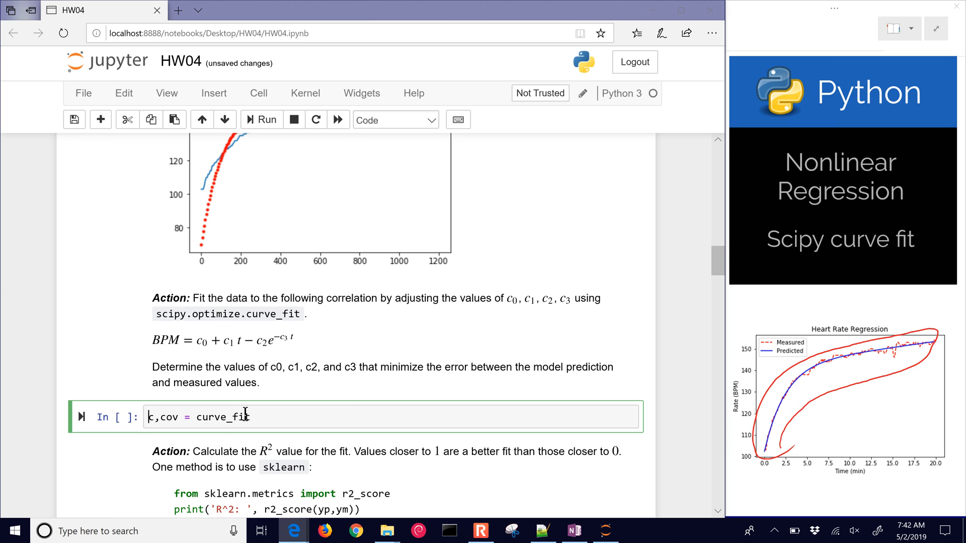
Import curve_fit from scipy.optimize and start the call with curve_fit(bpm,
key("Enter")
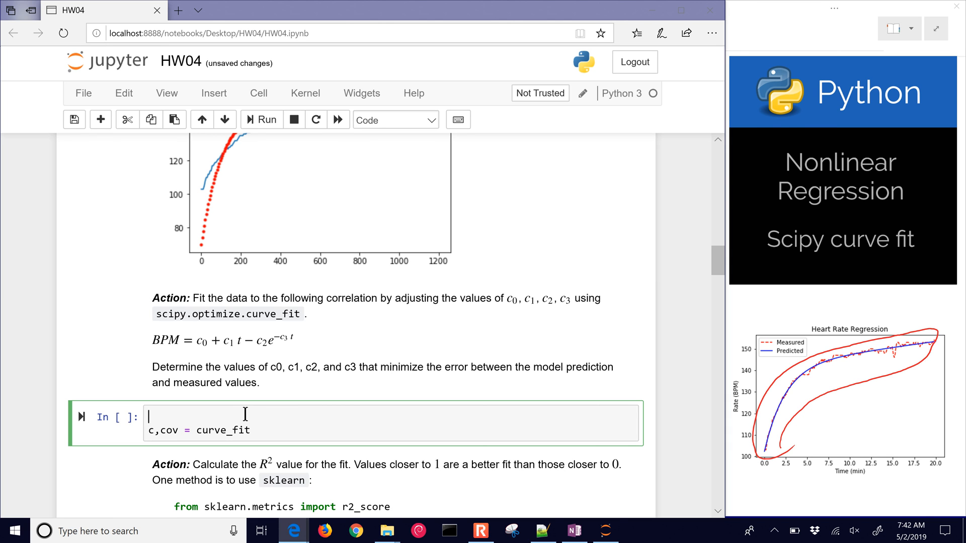
type("from scipy")
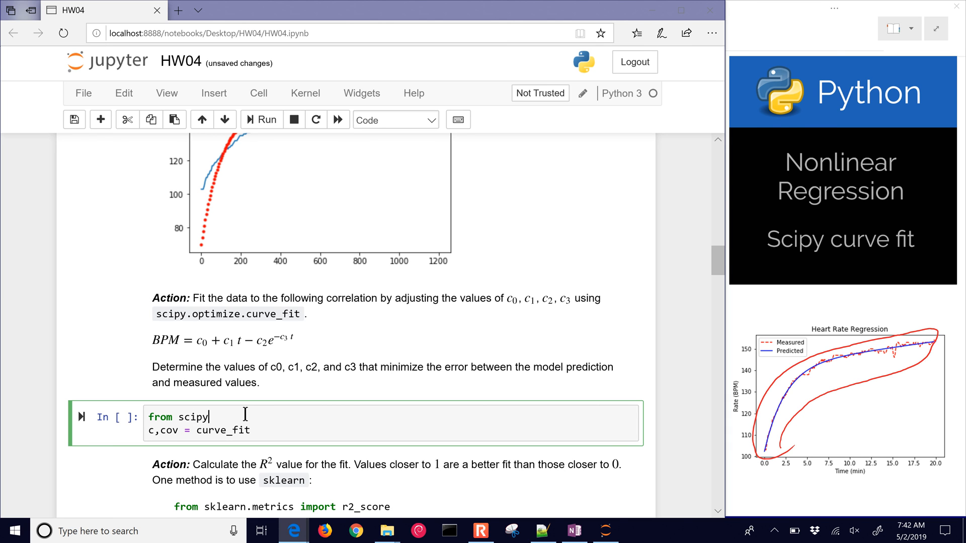
type(".optimize")
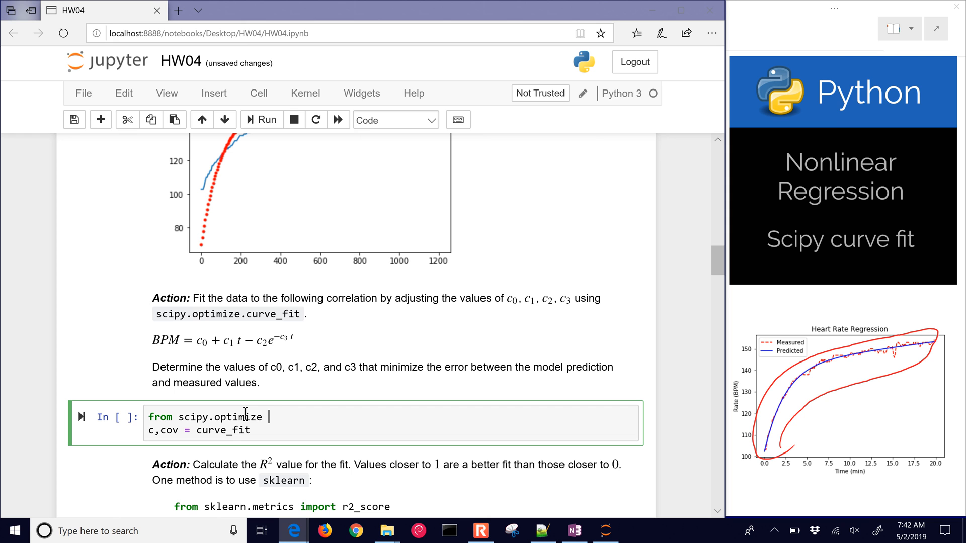
type("import curve")
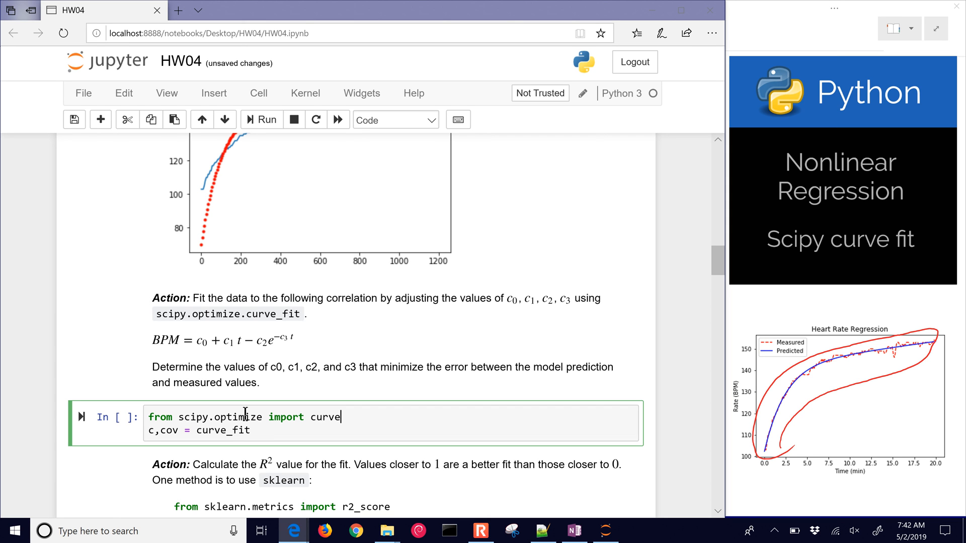
type("_fit")
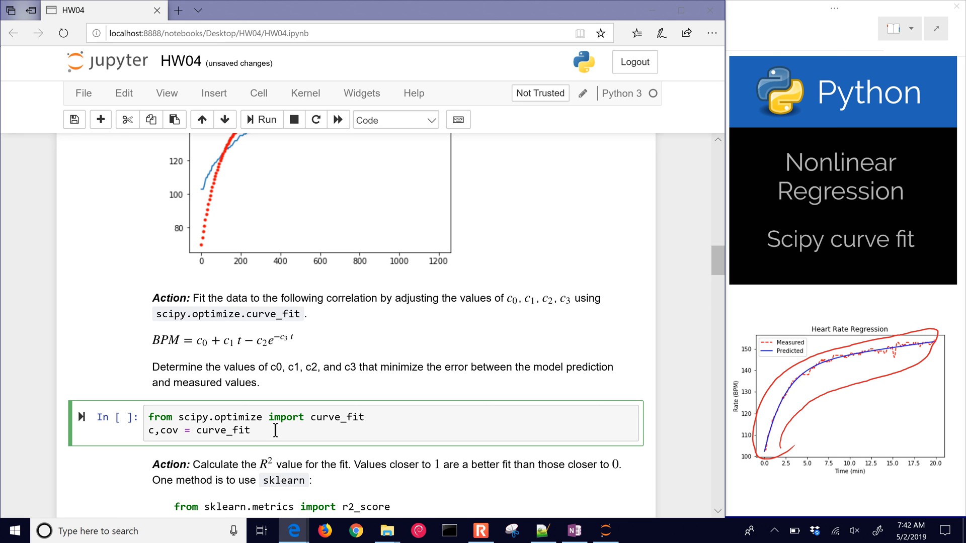
type("(b)")
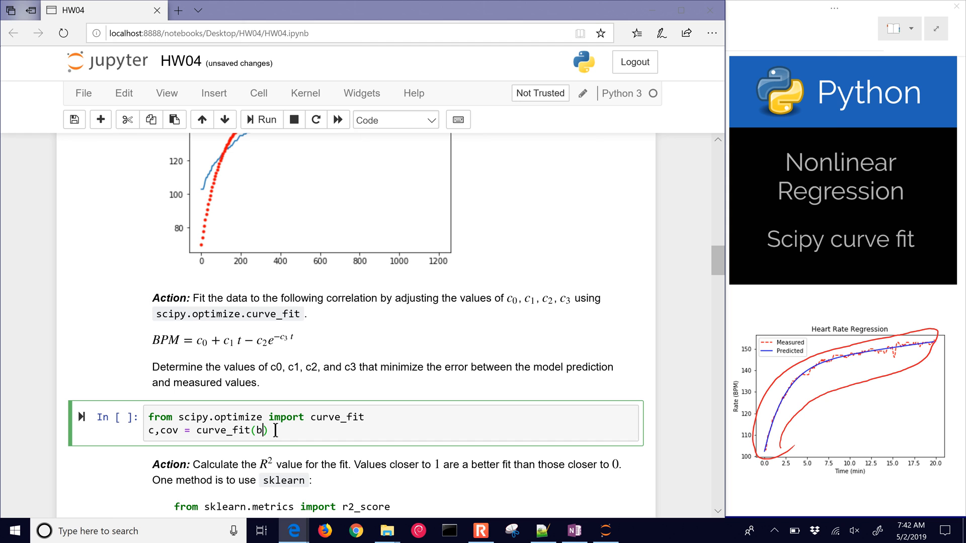
type("pm")
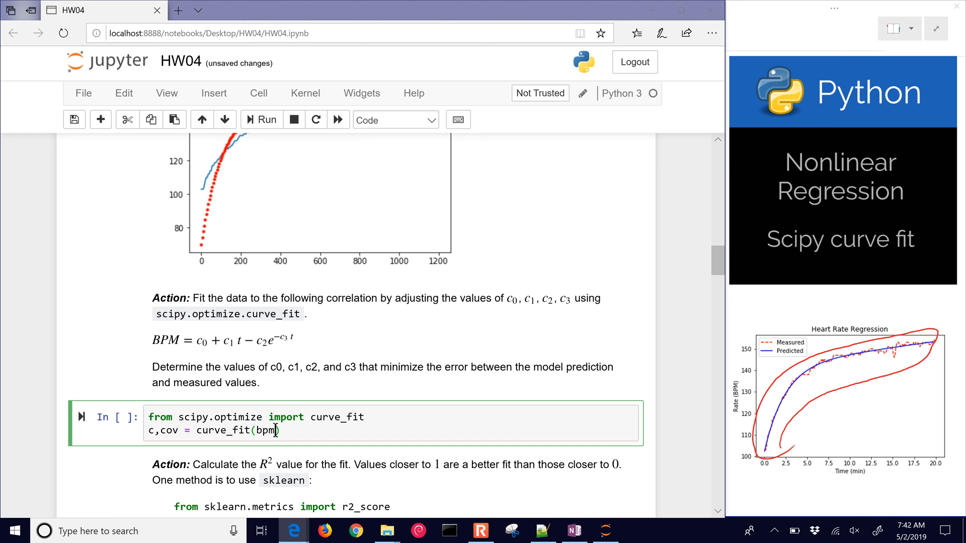
type(",")
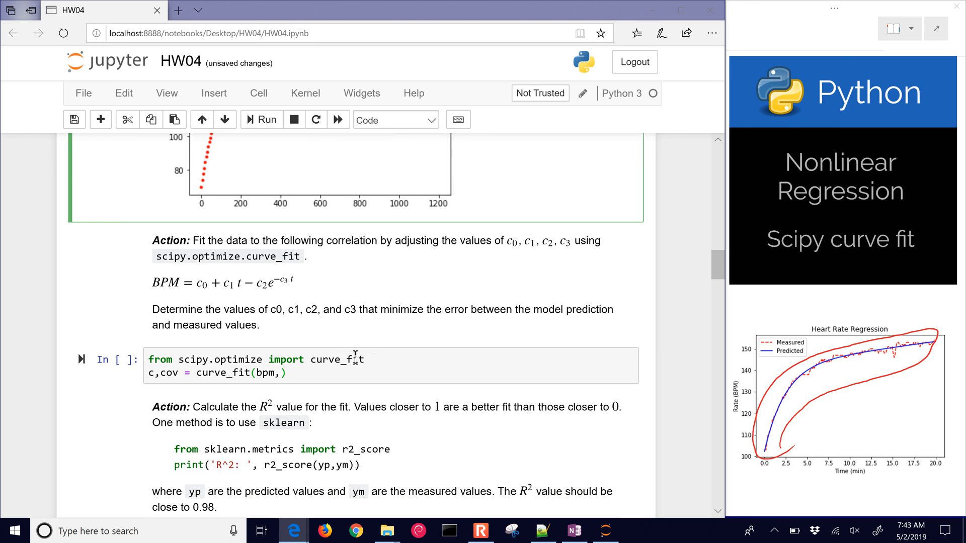
Define t and hr as the .values arrays of the 'Time (sec)' and 'Heart Rate (BPM)' columns
type("t =")
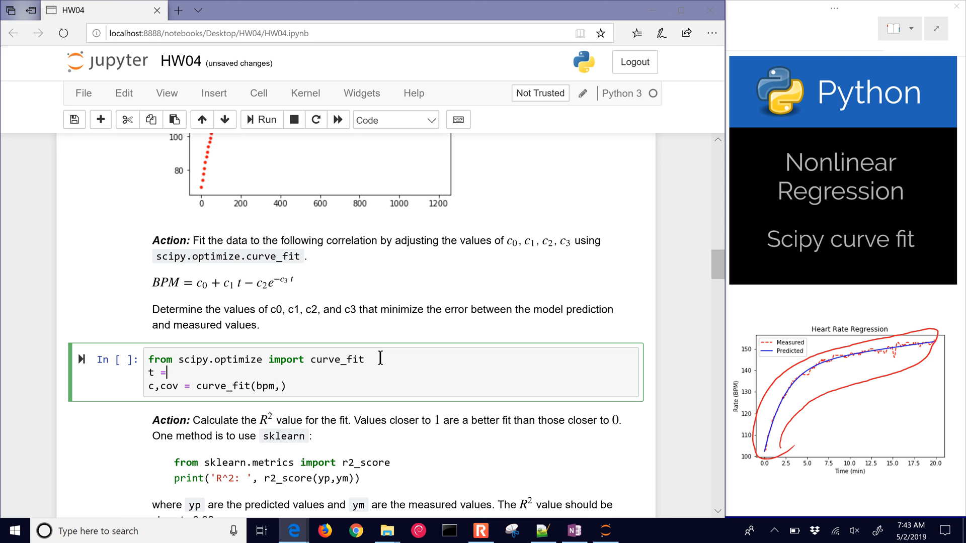
type("x['Time (sec)']")
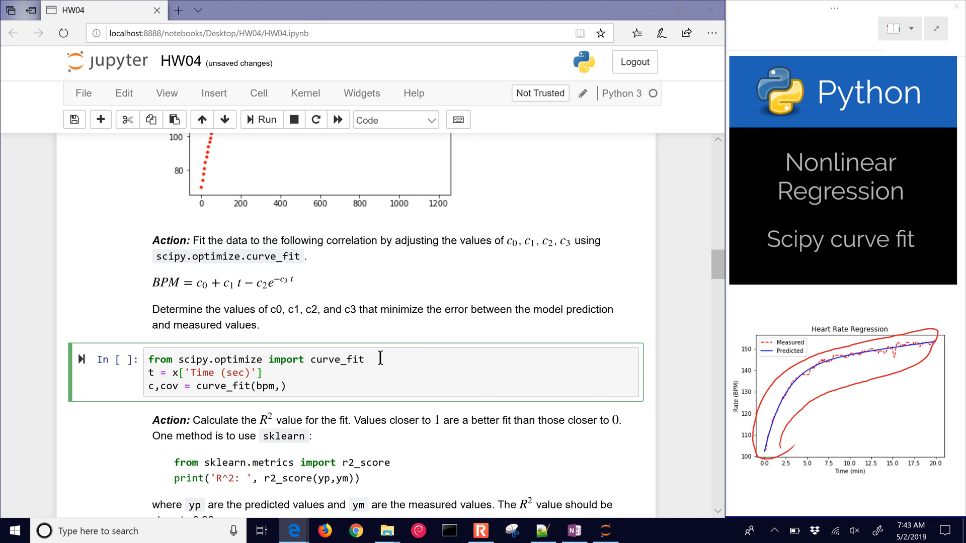
type(".values")
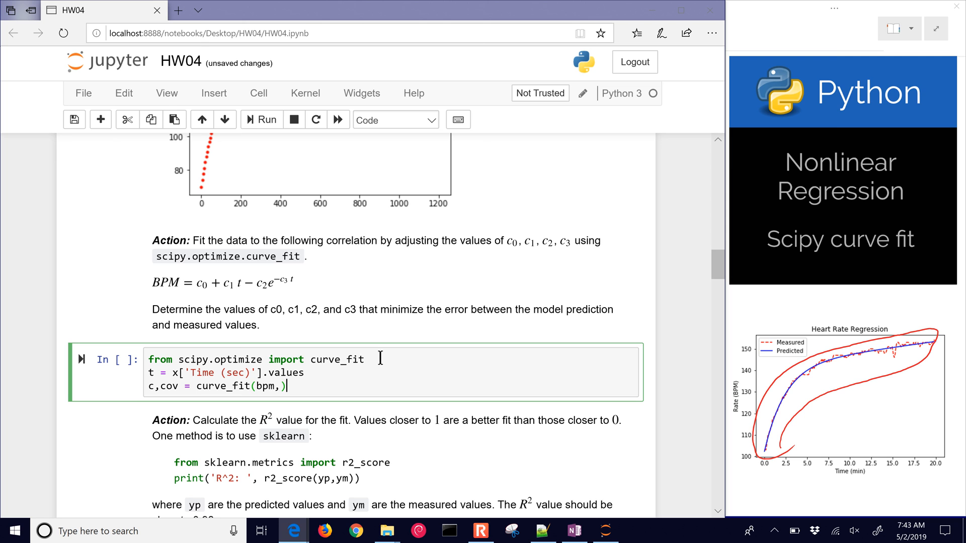
type("t")
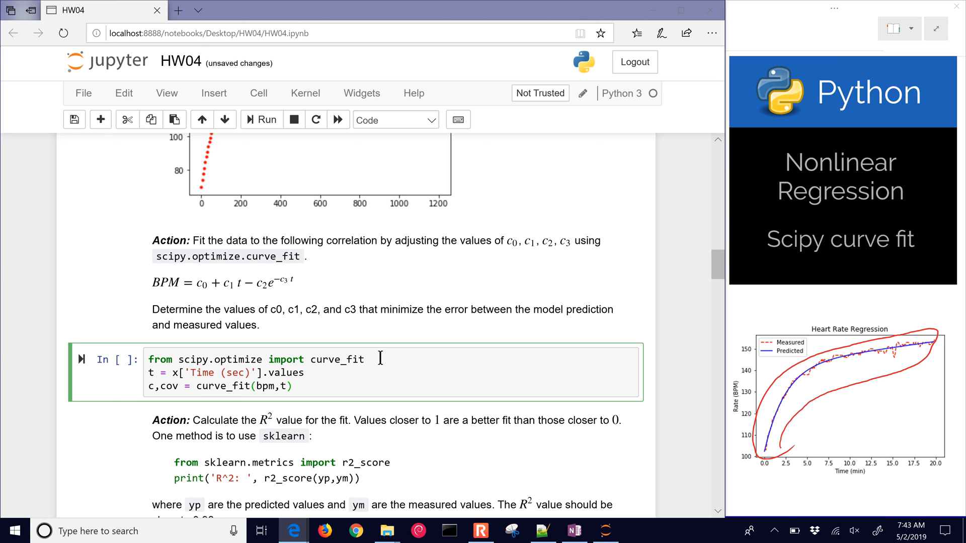
left_click(286, 387)
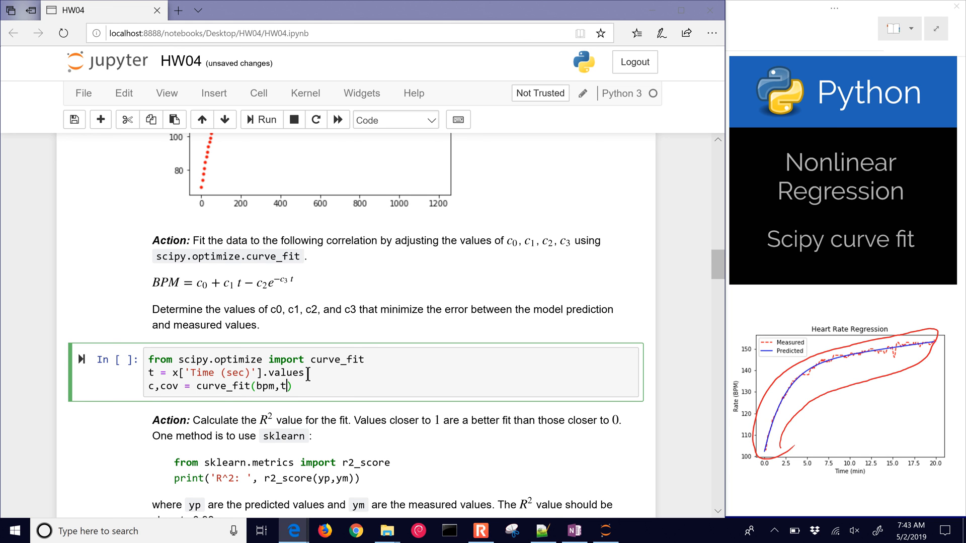
type("hr =")
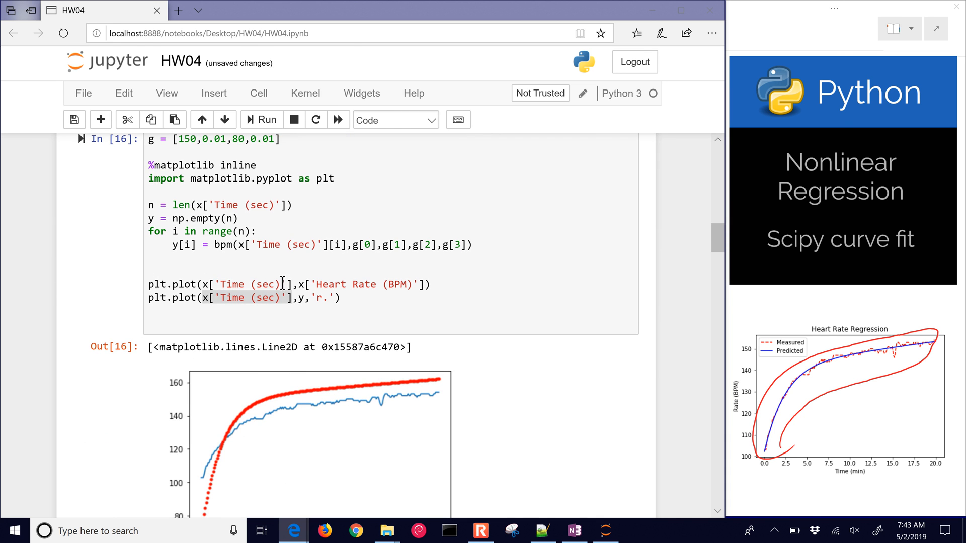
left_click_drag(302, 284, 418, 284)
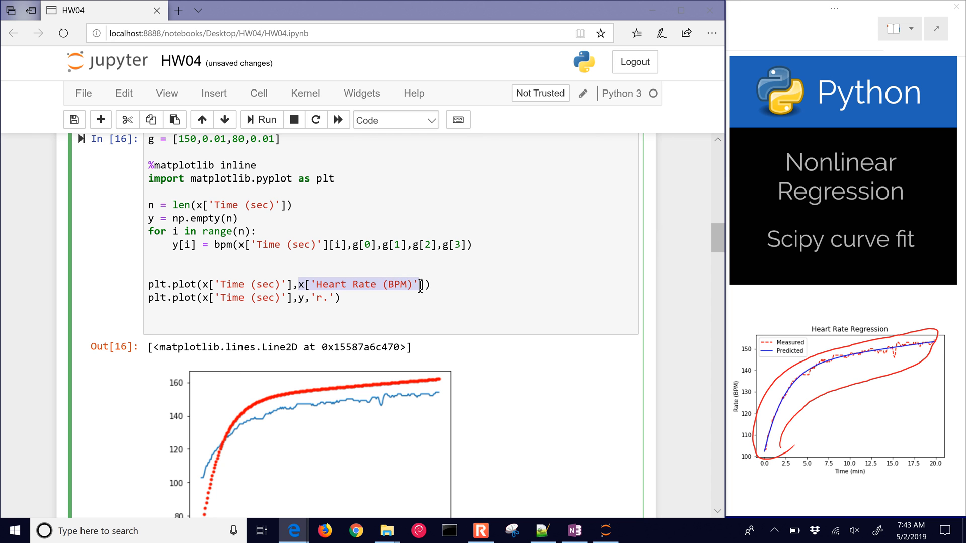
scroll("down", 3)
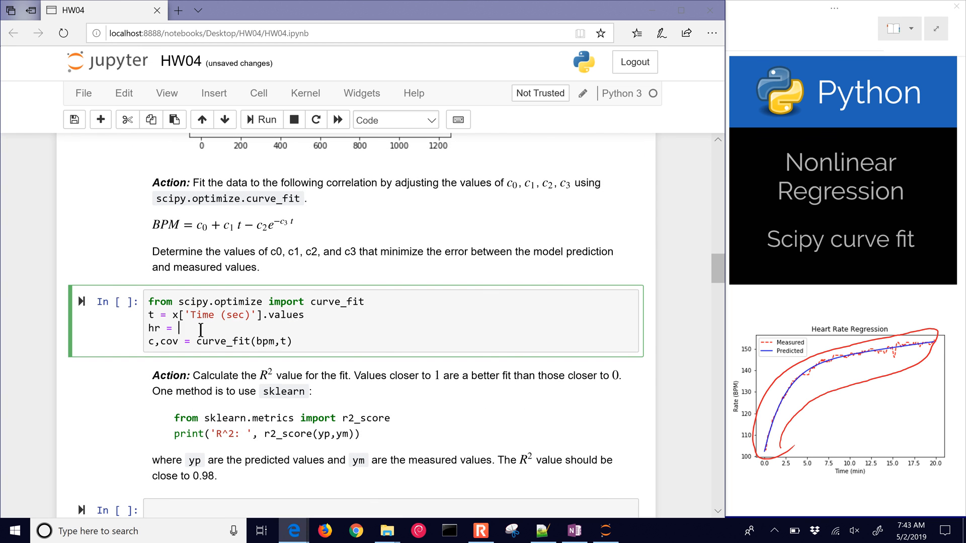
type("x['Heart Rate (BPM)'].va")
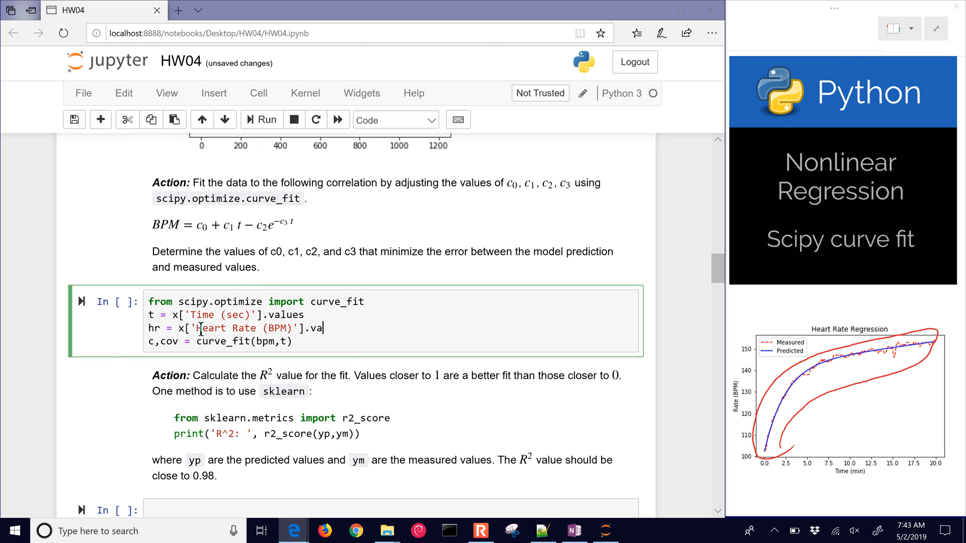
type("lues")
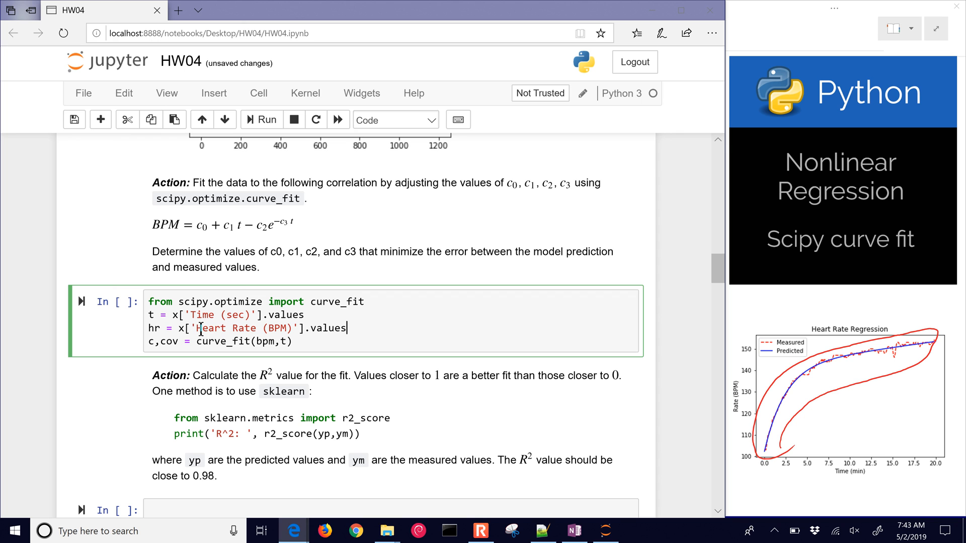
Complete the call as curve_fit(bpm,t,hr,g) and run the fitting cell
left_click(288, 341)
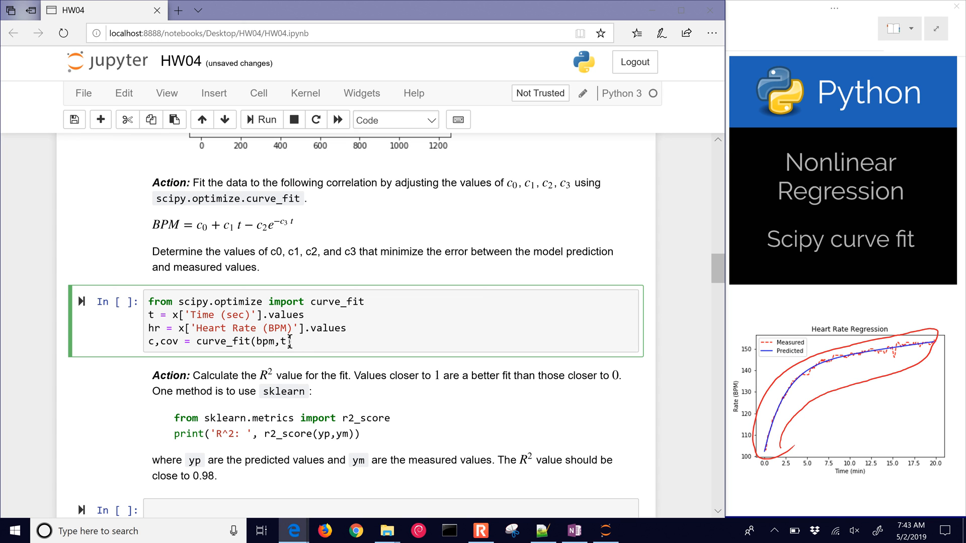
type(",hr")
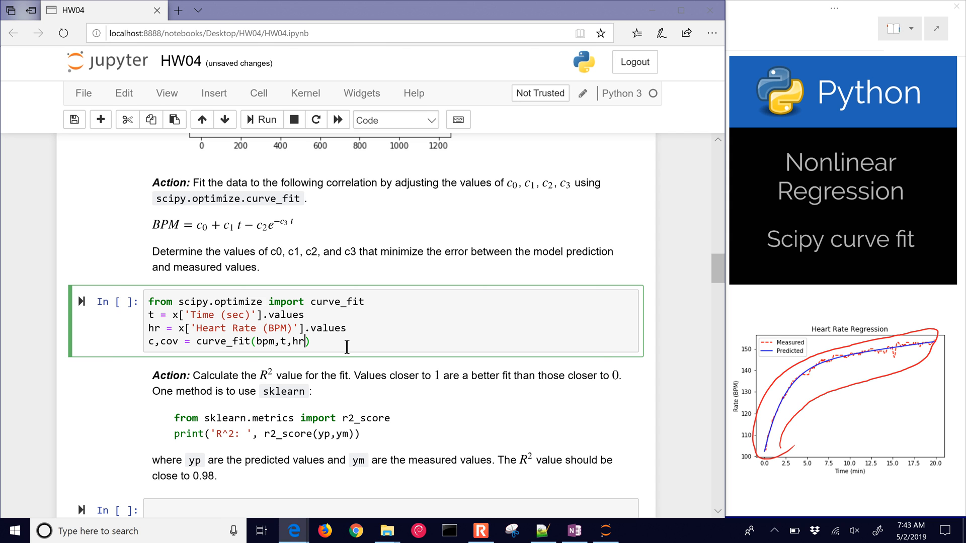
type(",")
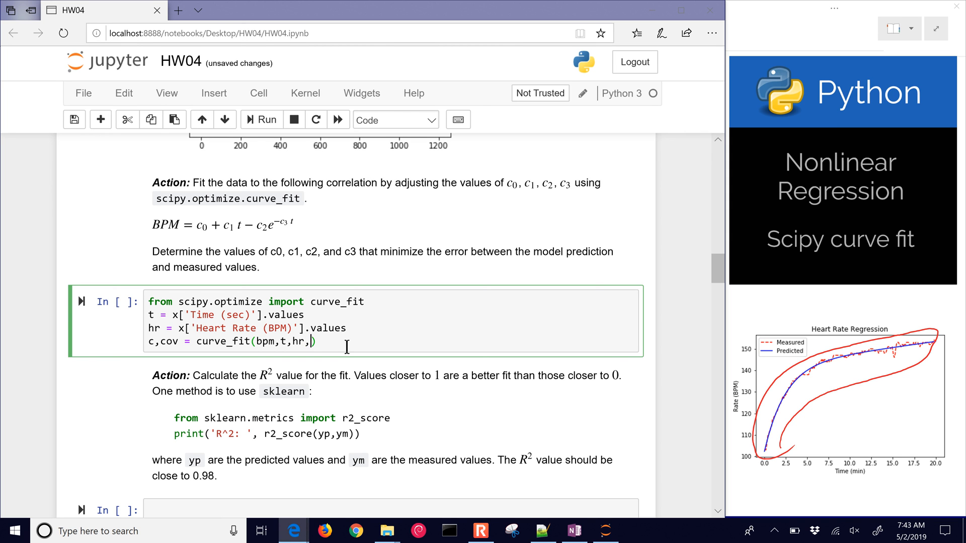
type("g")
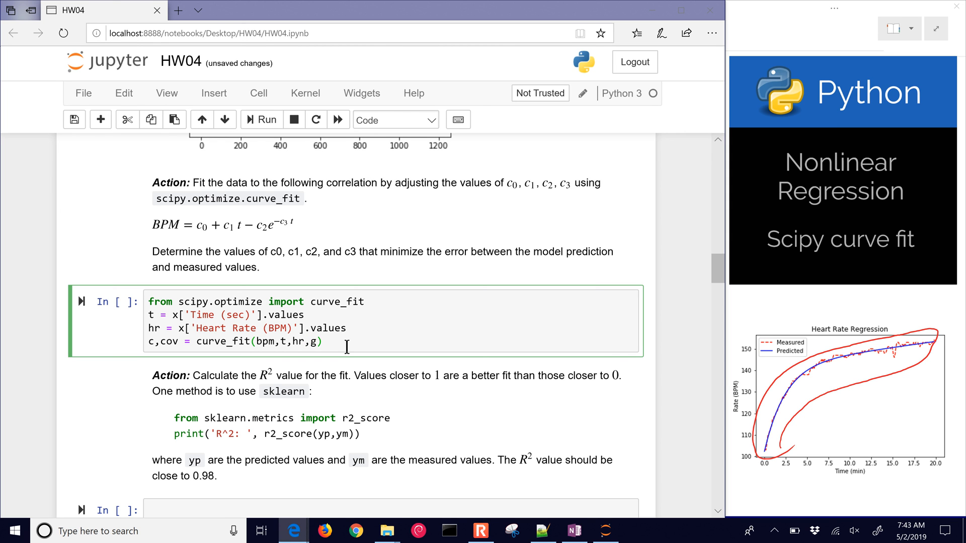
left_click(260, 120)
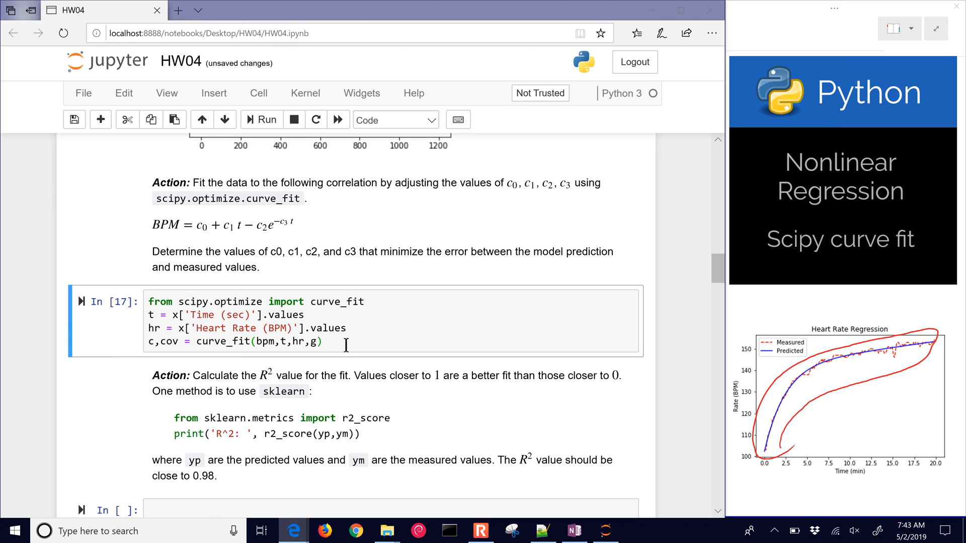
Print c to show fitted coefficients of about 142.4, 0.00925, 40.03 and 0.00684
type("print(c")
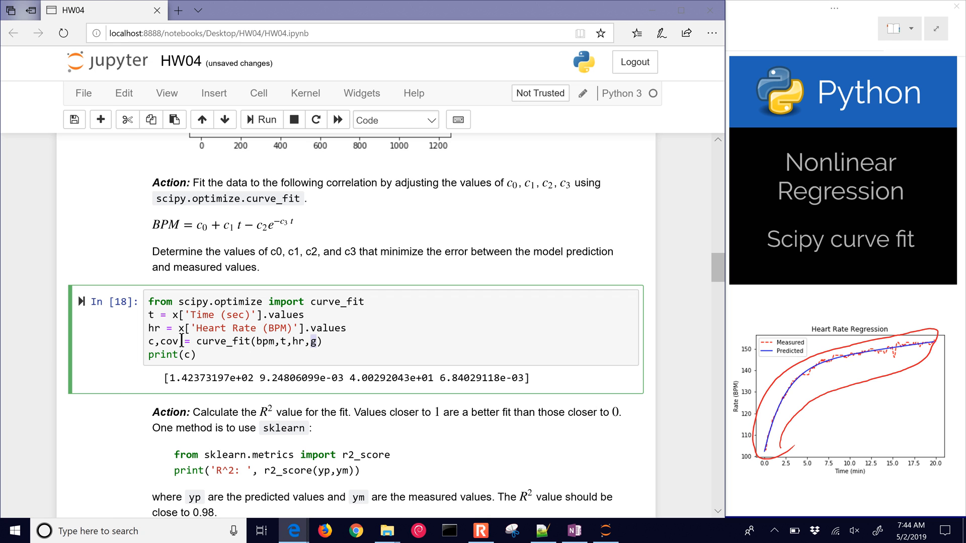
double_click(163, 342)
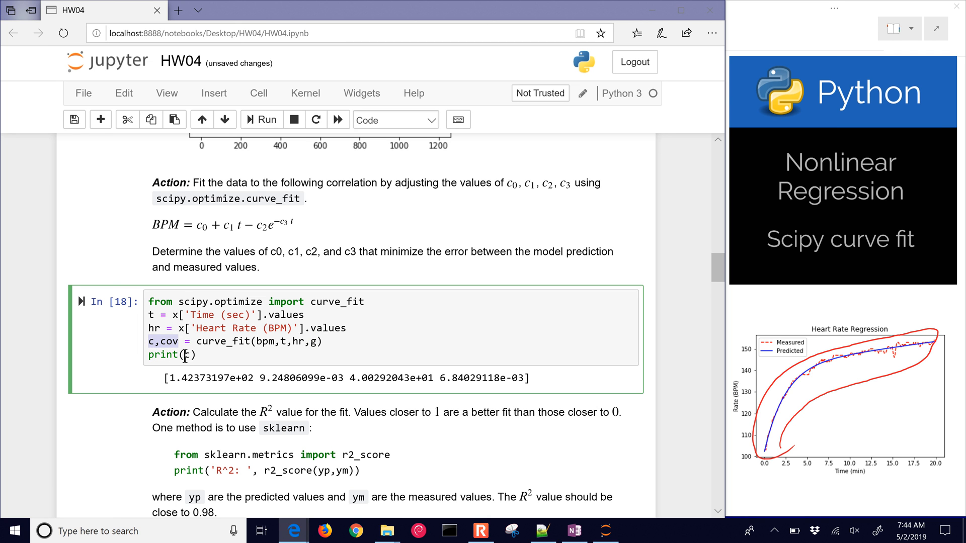
type("c")
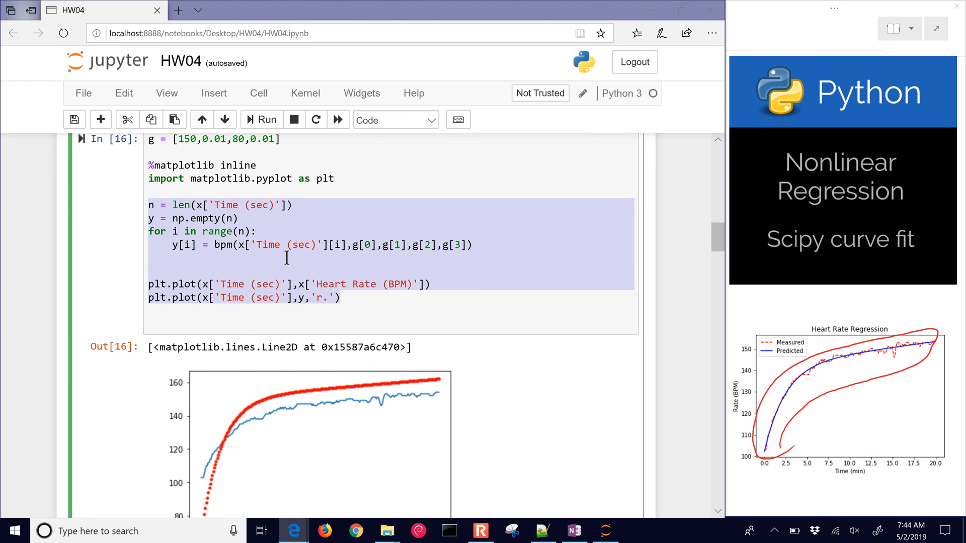
scroll("down", 3)
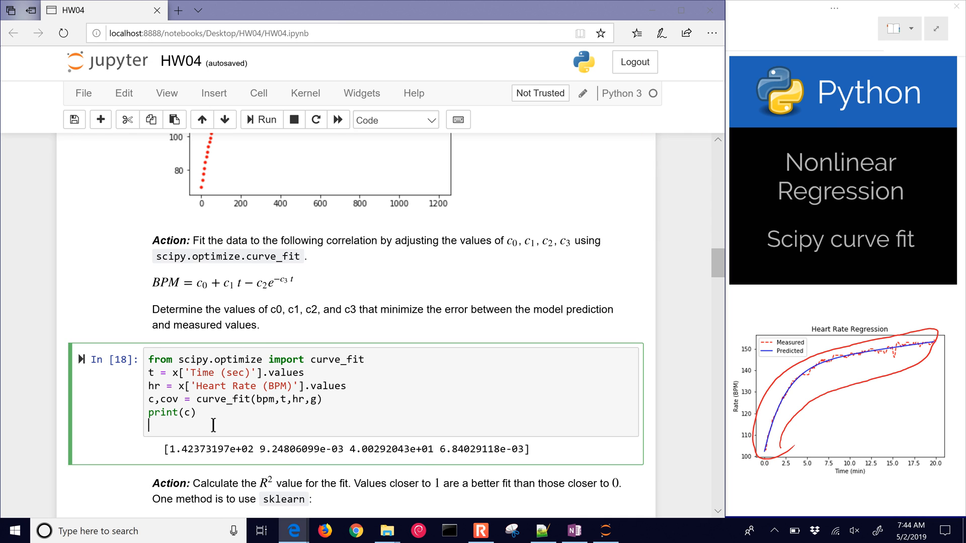
type("n = len(x['Time (sec)'])")
type("plt.plot(x['Time (sec)'],y,'r.')")
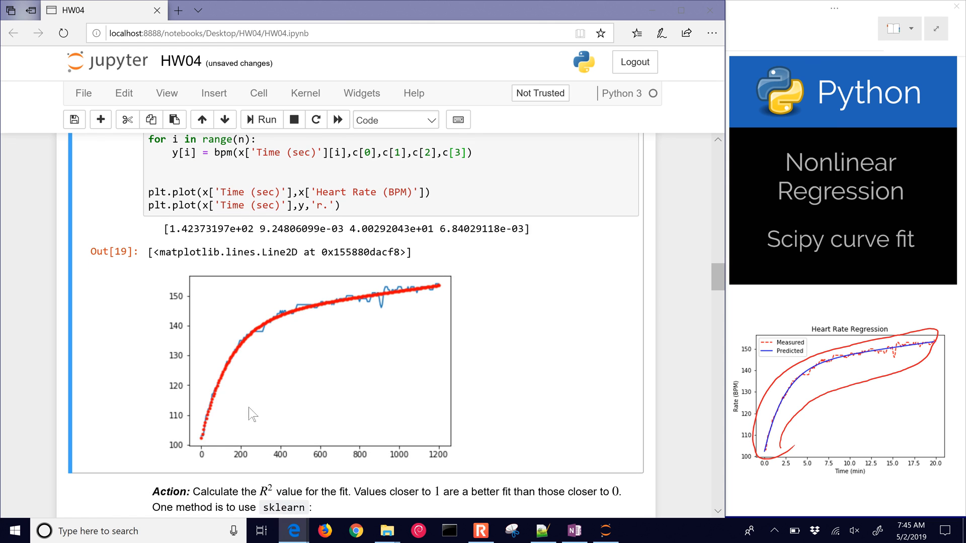
mouse_move(484, 336)
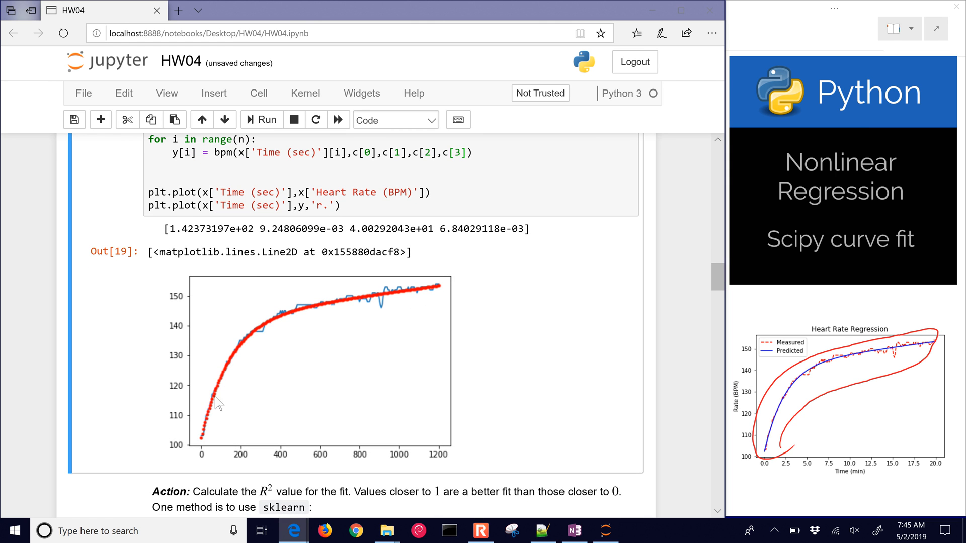
mouse_move(370, 311)
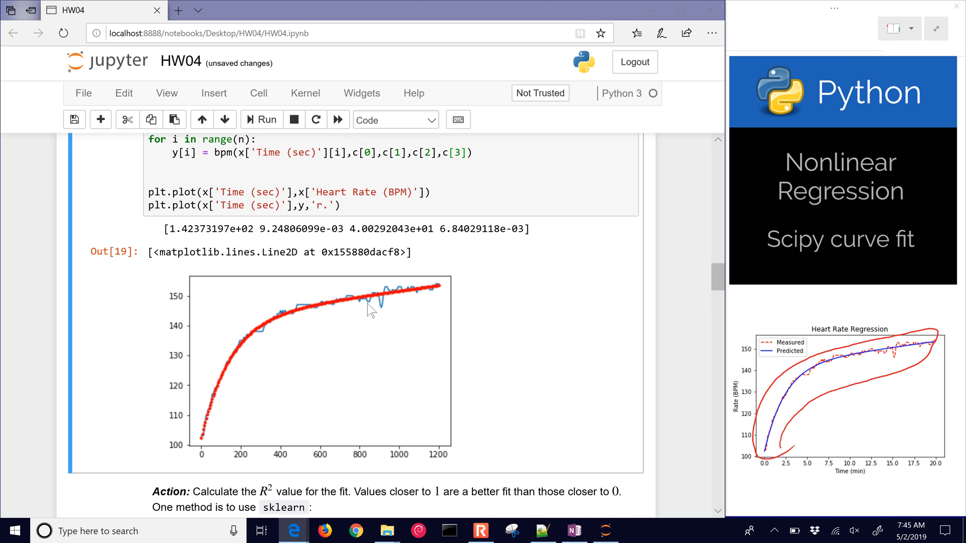
mouse_move(415, 310)
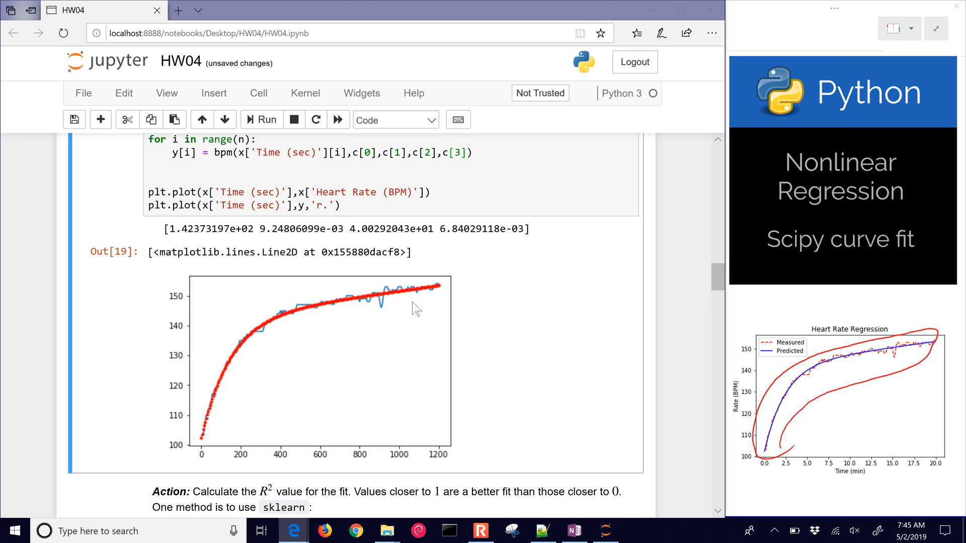
Reuse the sklearn r2_score example with arguments changed to hr and y
scroll("down", 3)
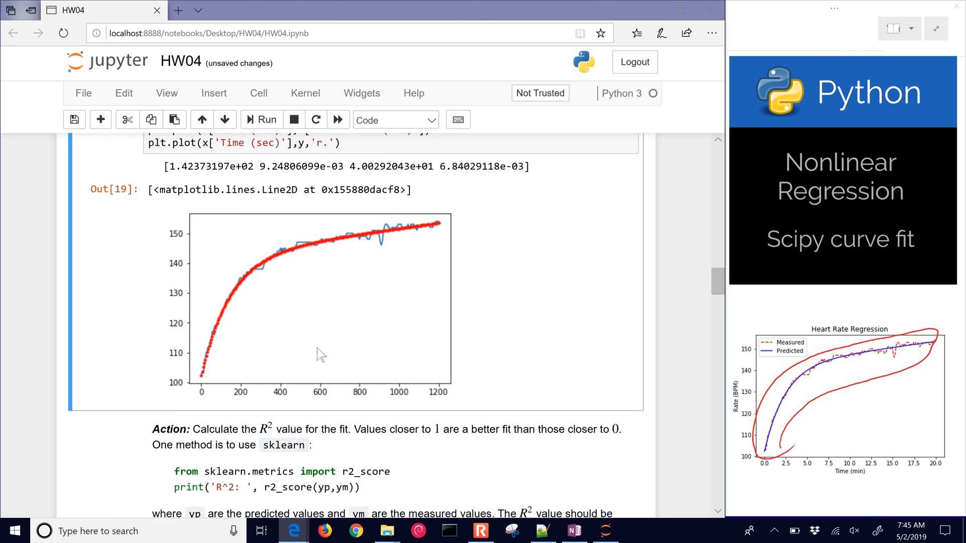
scroll("down", 3)
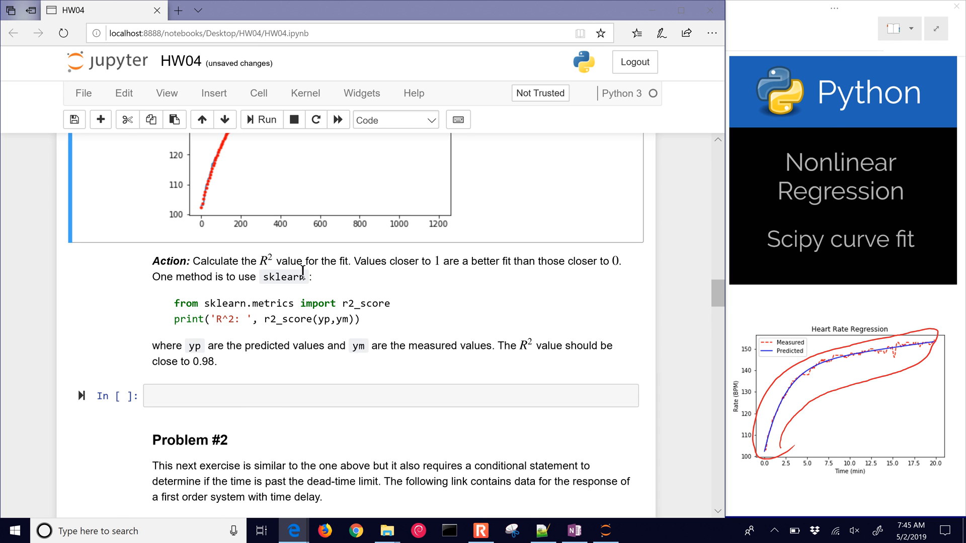
left_click_drag(174, 303, 287, 302)
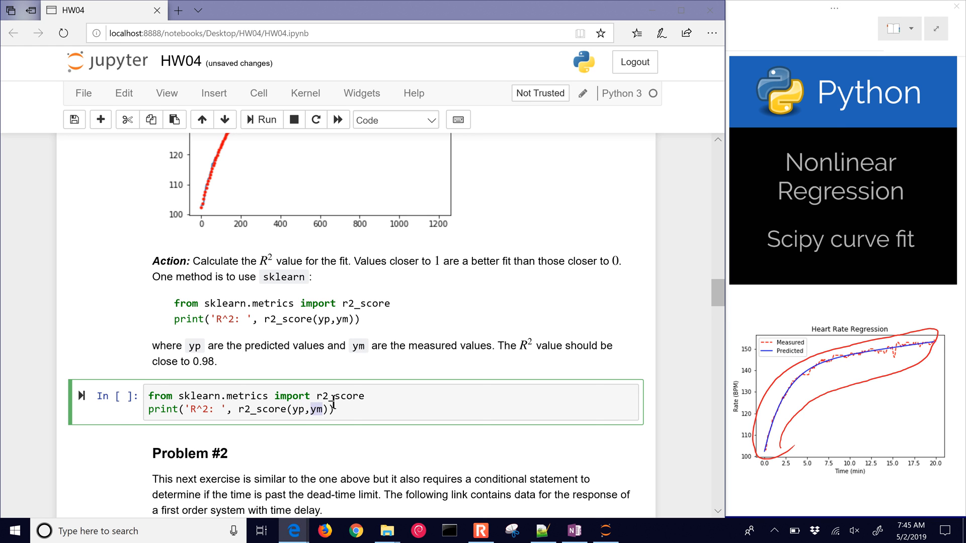
type("hr")
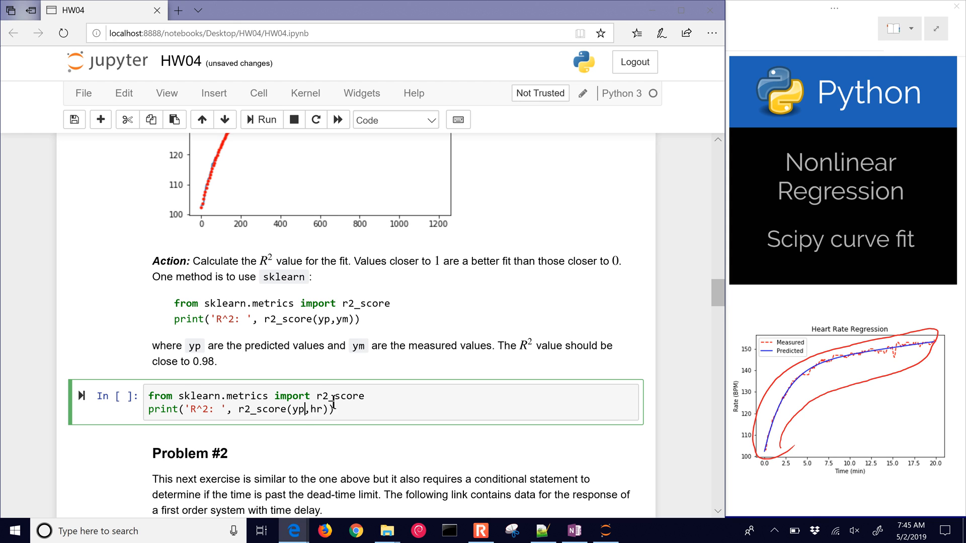
key("Backspace")
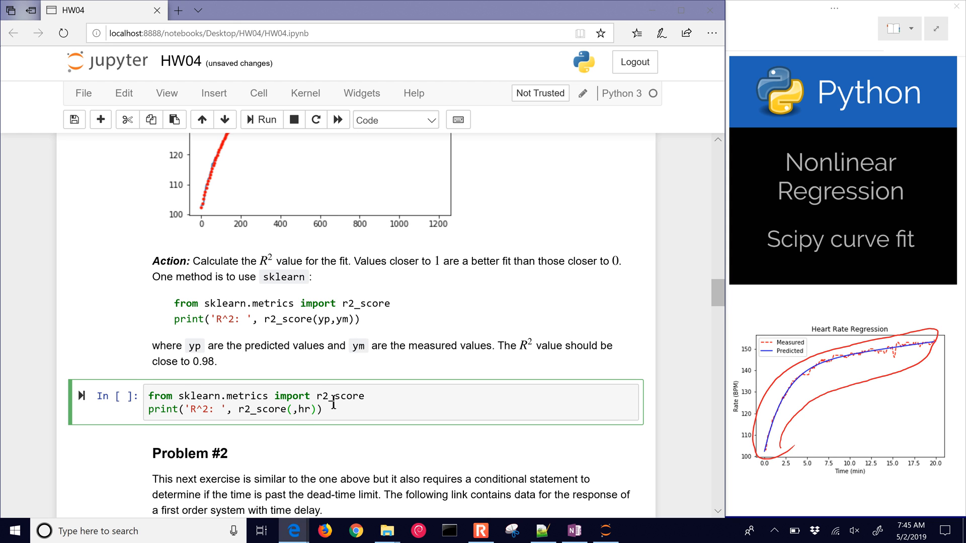
type("y")
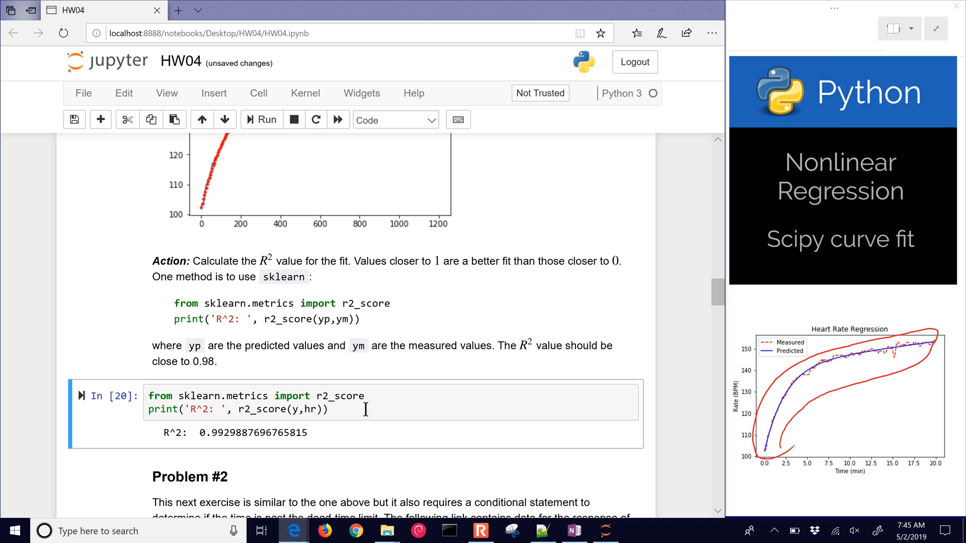
Run the R² cell and adjust argument order, getting about 0.993 for the fit
double_click(234, 433)
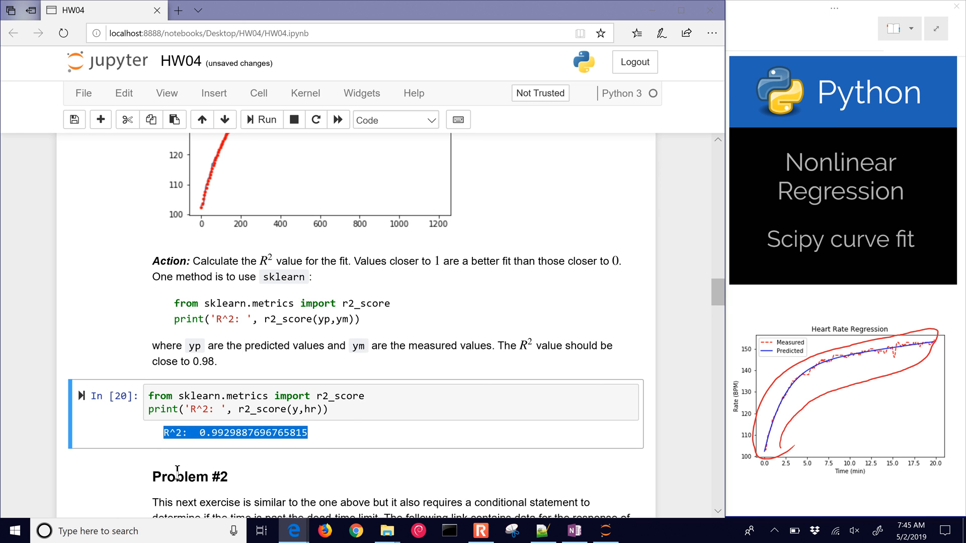
mouse_move(242, 435)
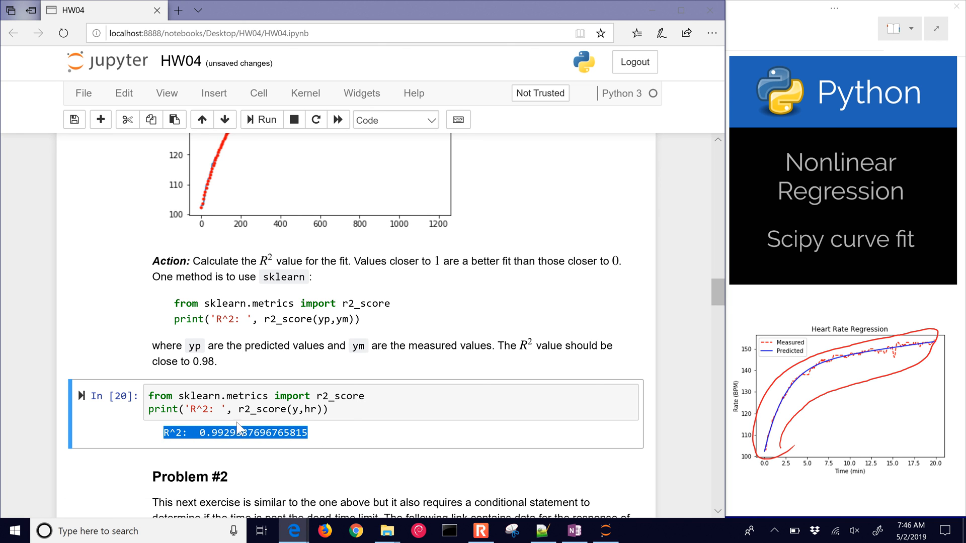
left_click(291, 411)
type("hr")
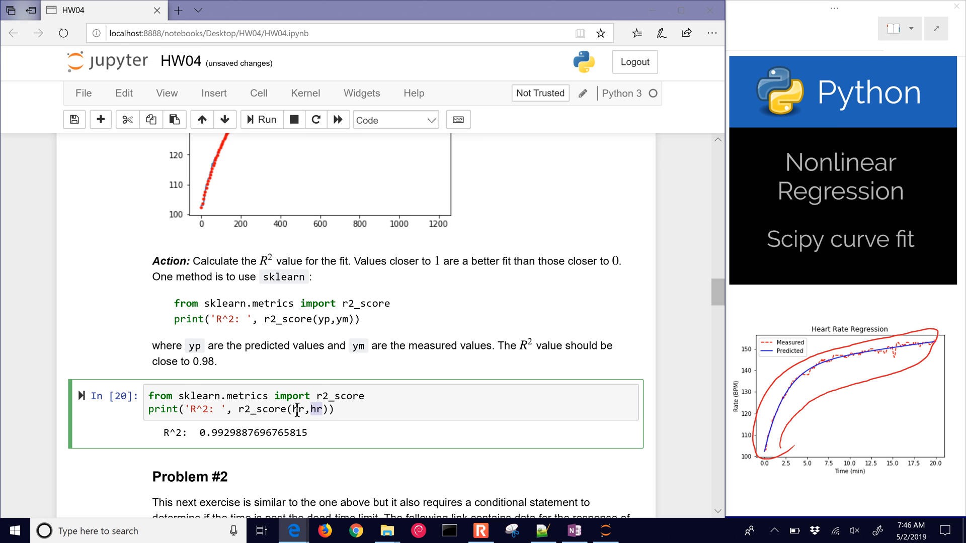
left_click(262, 119)
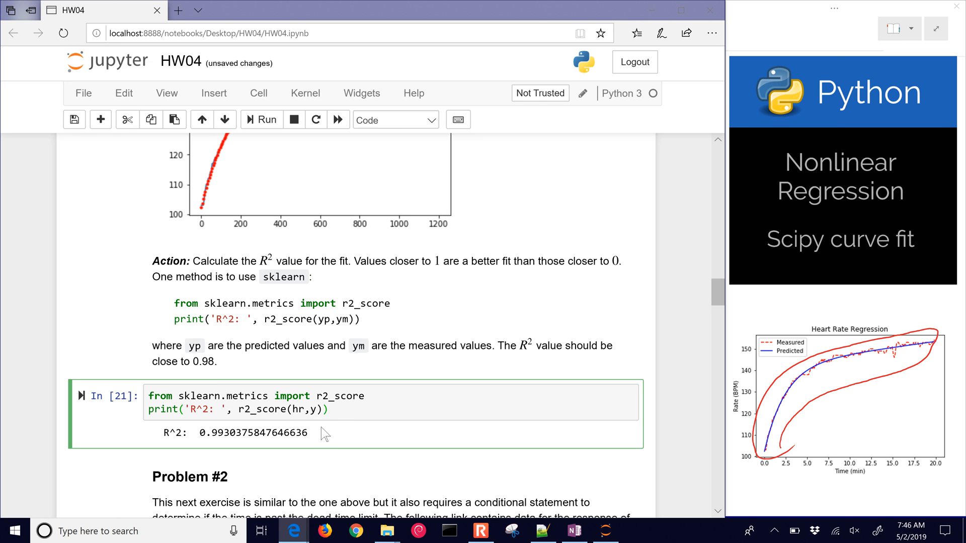
mouse_move(580, 373)
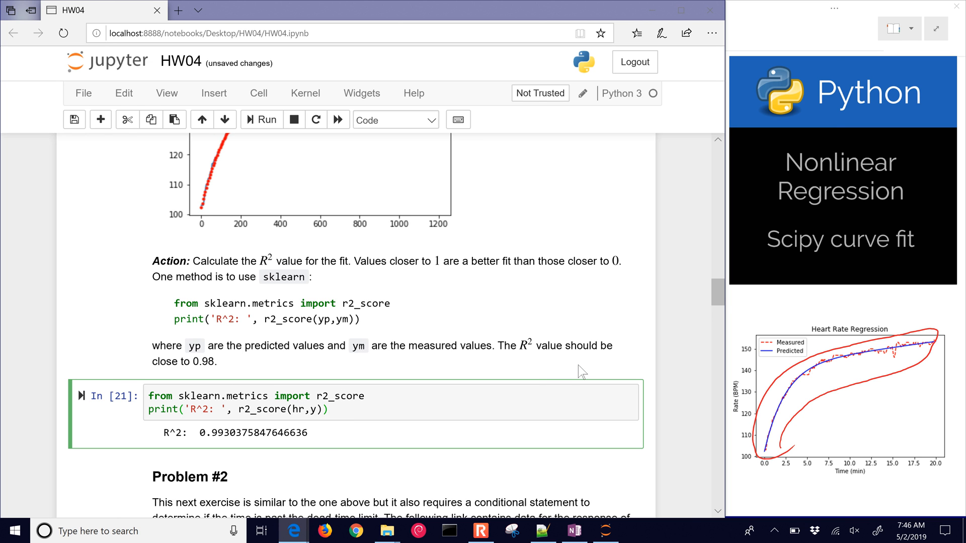
left_click(328, 409)
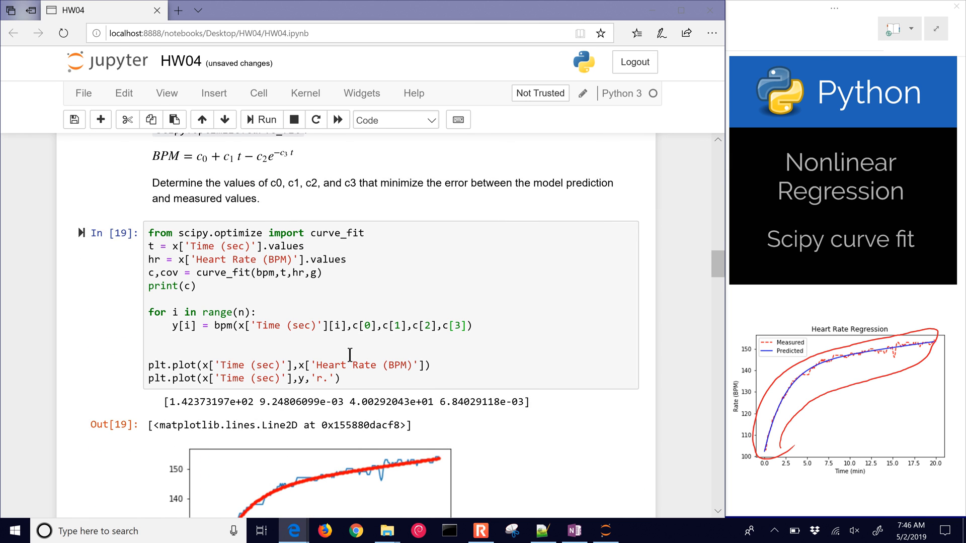
scroll("up", 3)
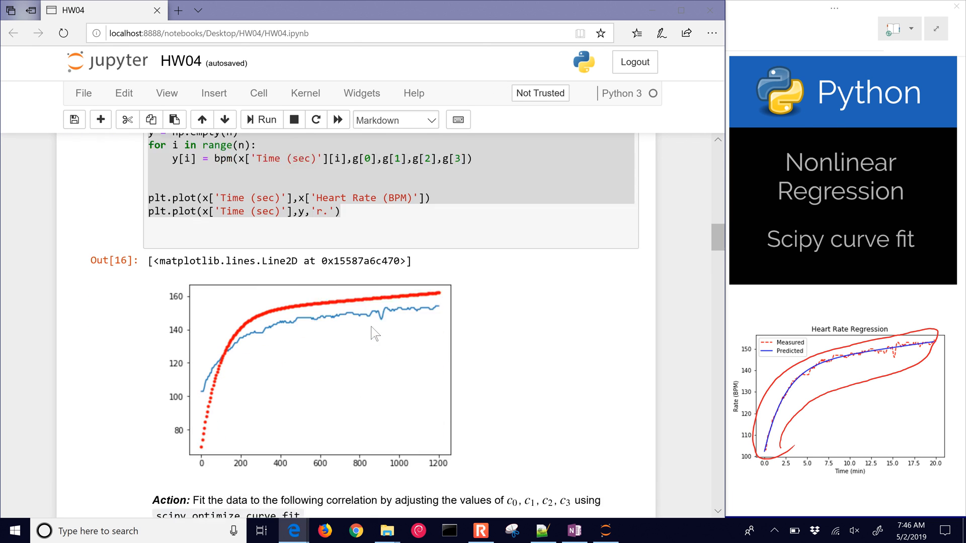
scroll("down", 3)
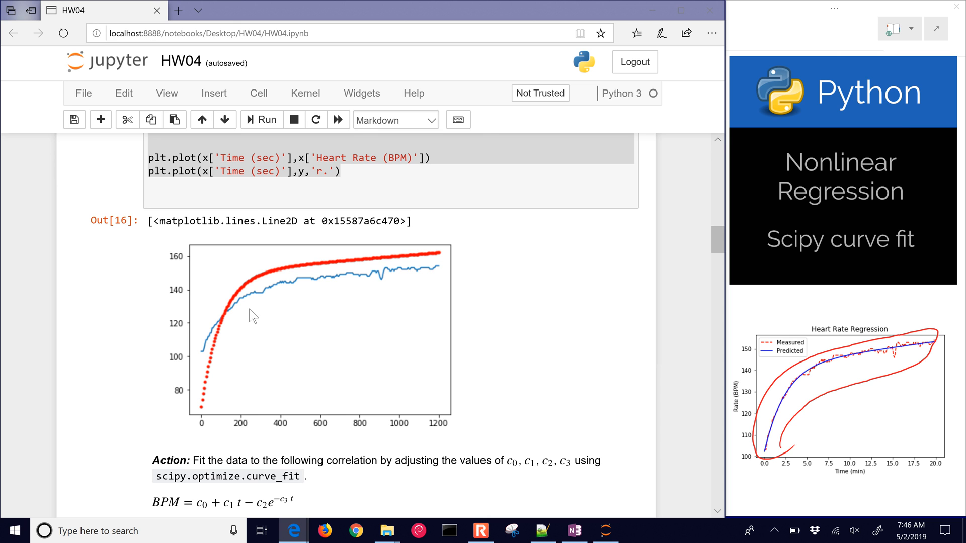
mouse_move(204, 361)
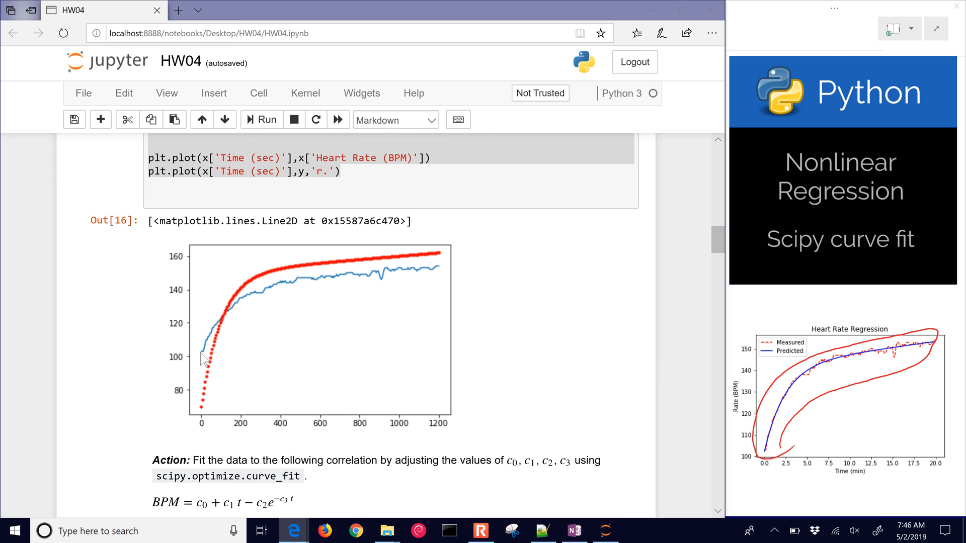
mouse_move(342, 290)
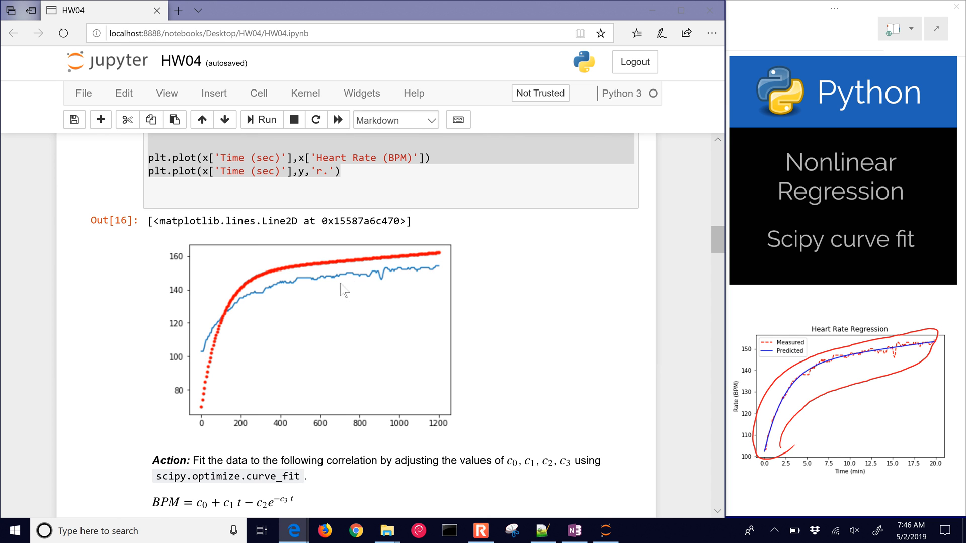
scroll("down", 3)
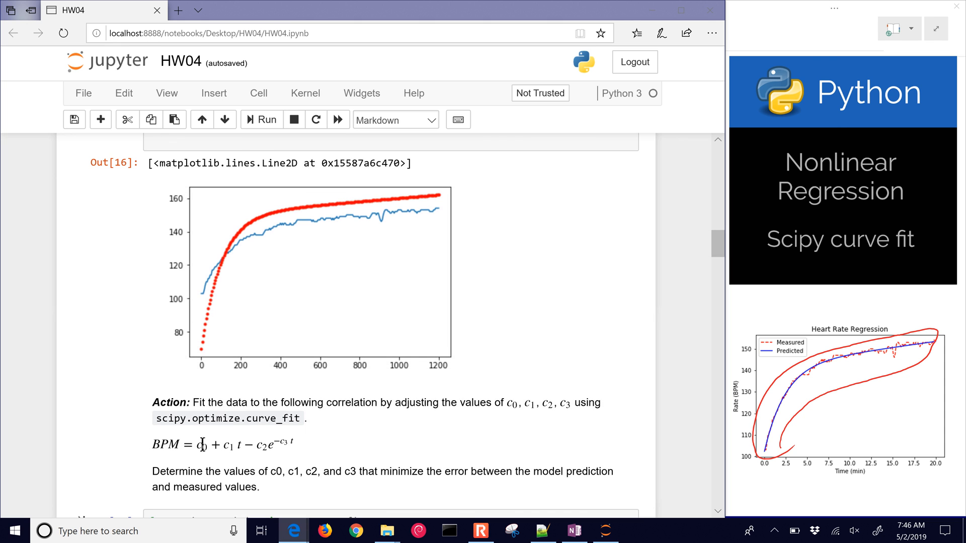
double_click(272, 418)
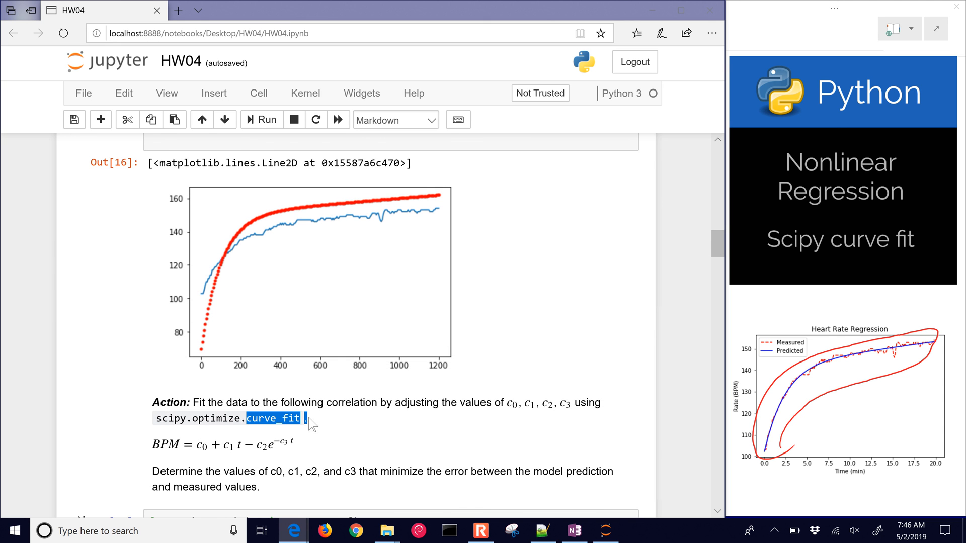
scroll("down", 3)
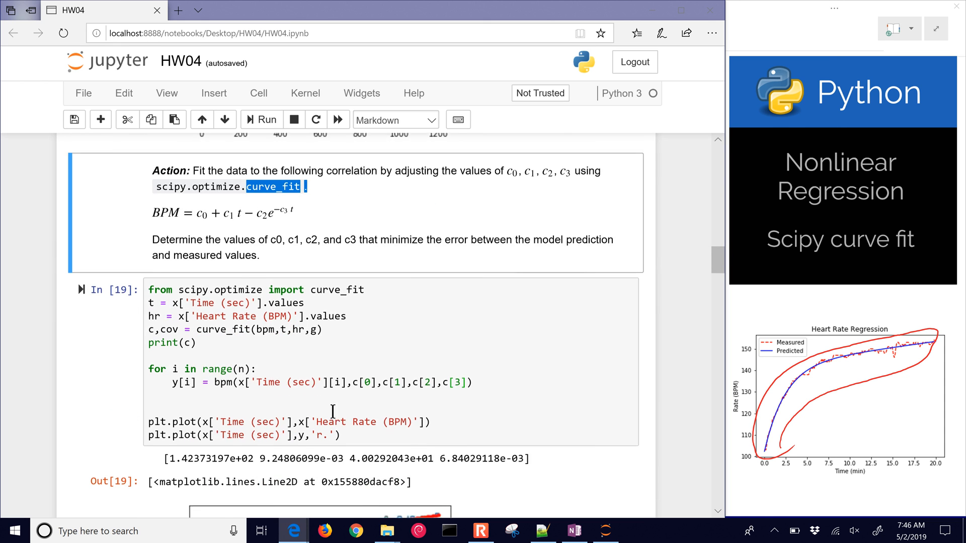
scroll("down", 3)
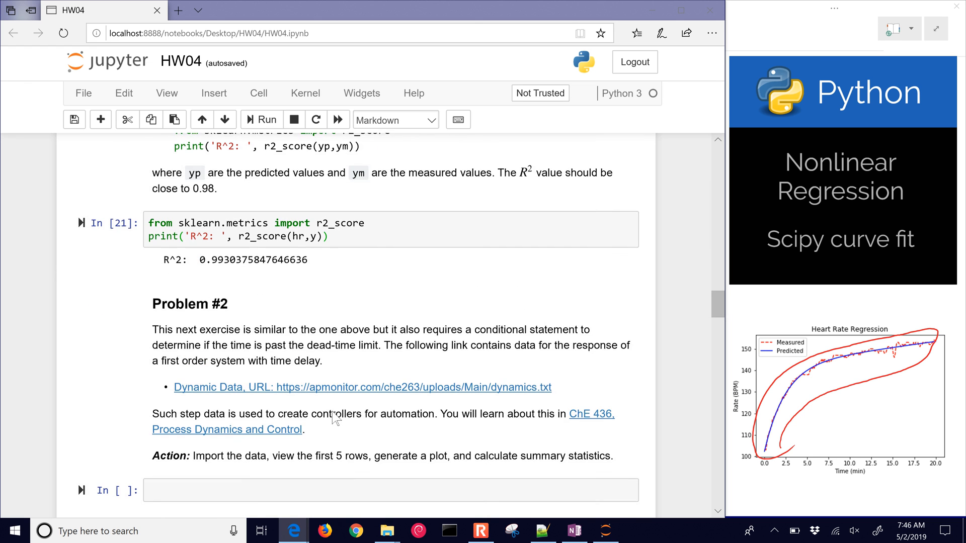
scroll("down", 3)
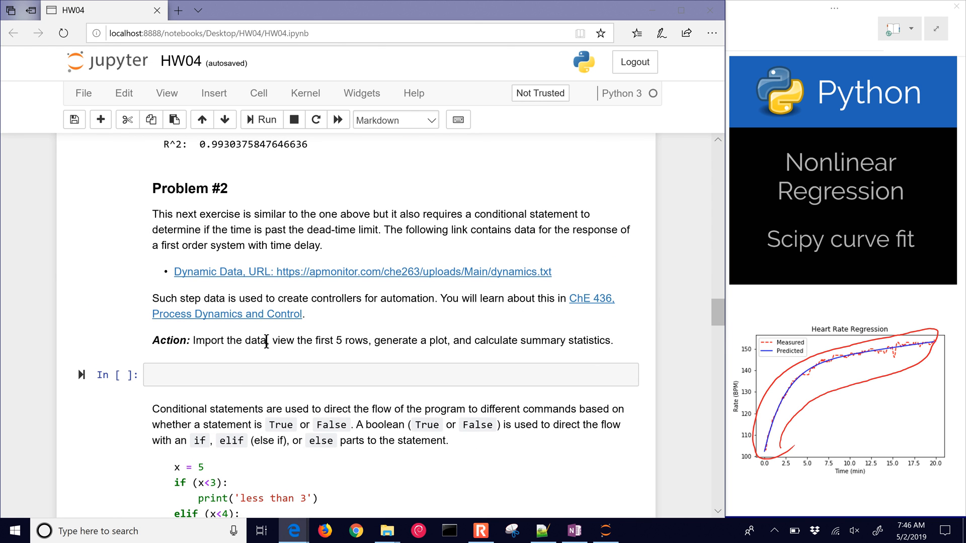
mouse_move(506, 321)
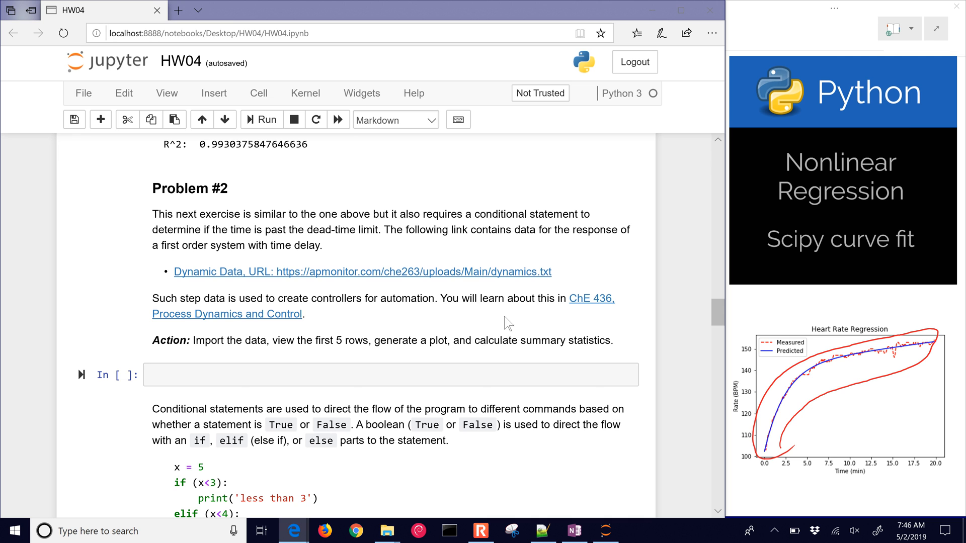
mouse_move(427, 322)
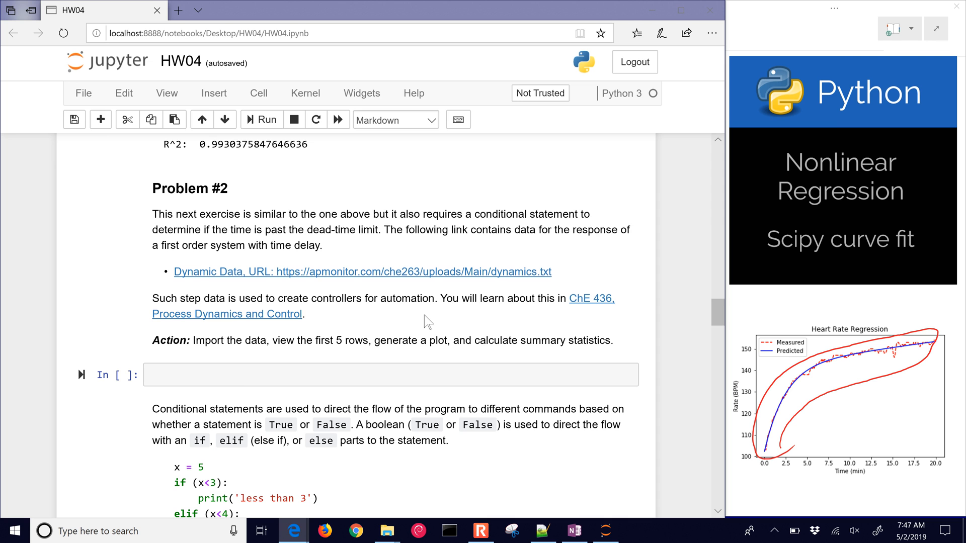
mouse_move(451, 281)
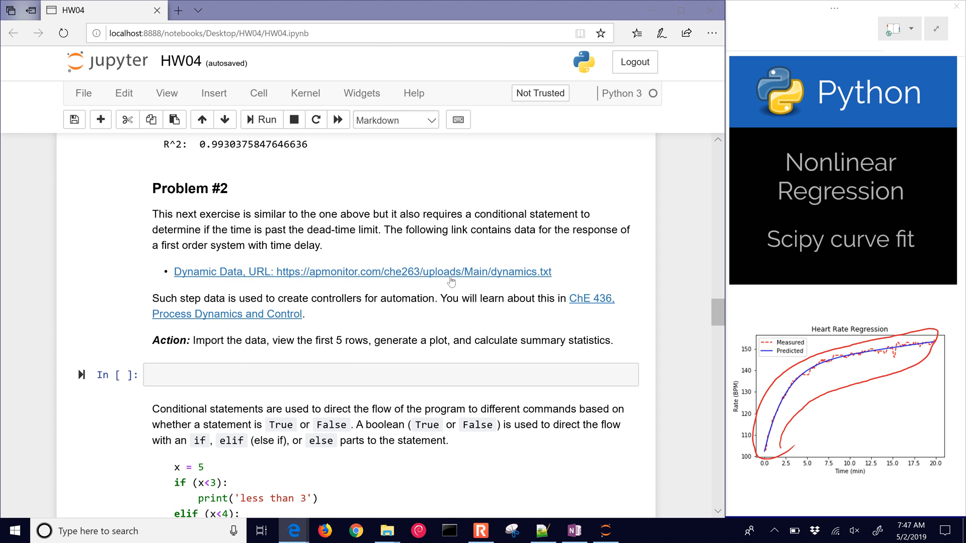
mouse_move(441, 326)
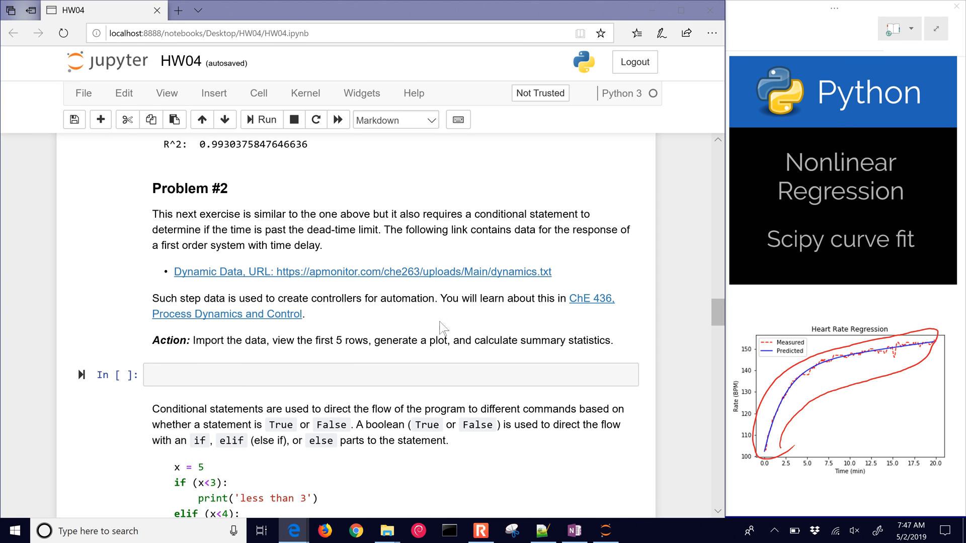
scroll("down", 3)
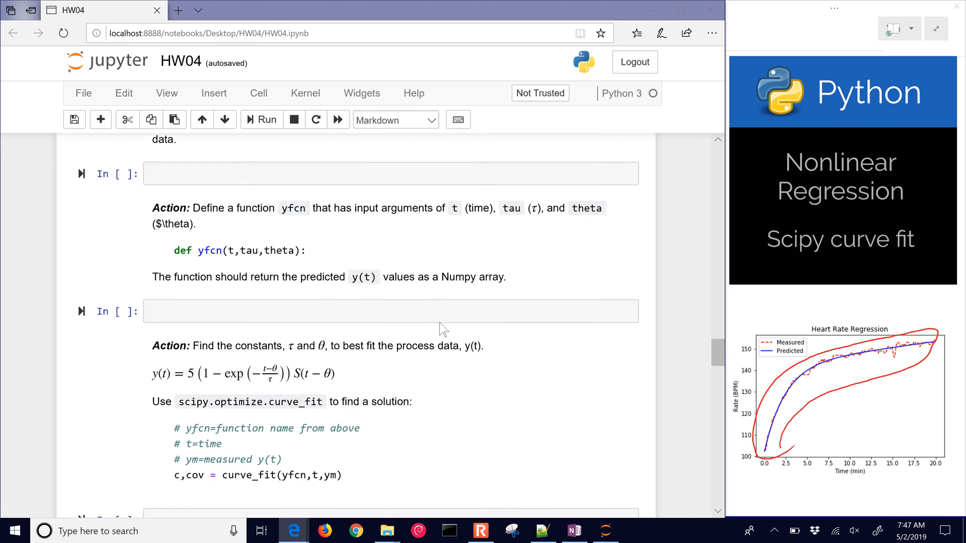
scroll("down", 3)
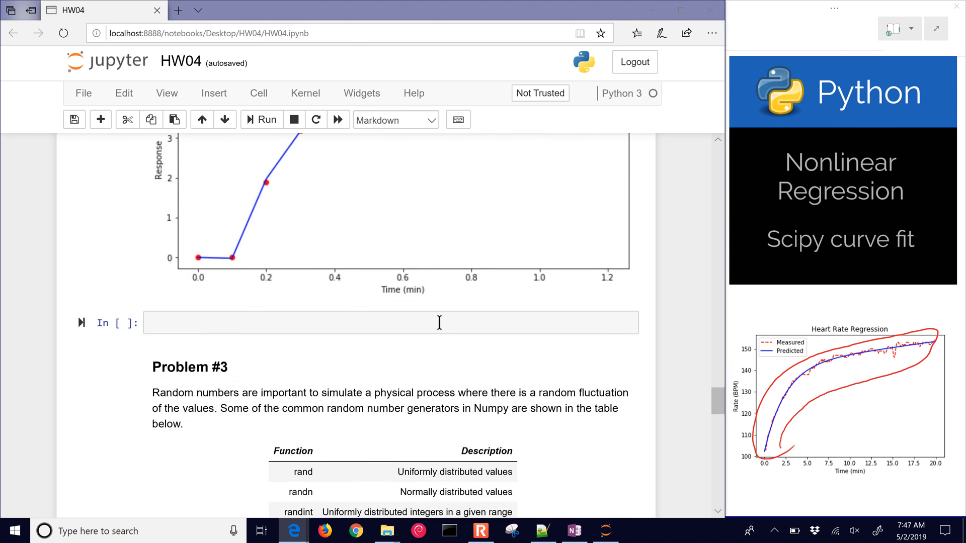
scroll("down", 3)
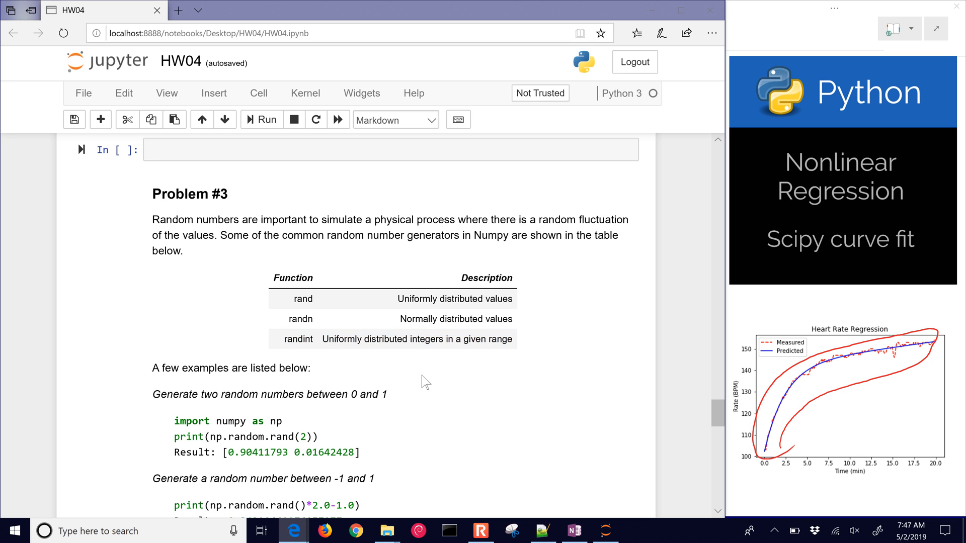
mouse_move(427, 374)
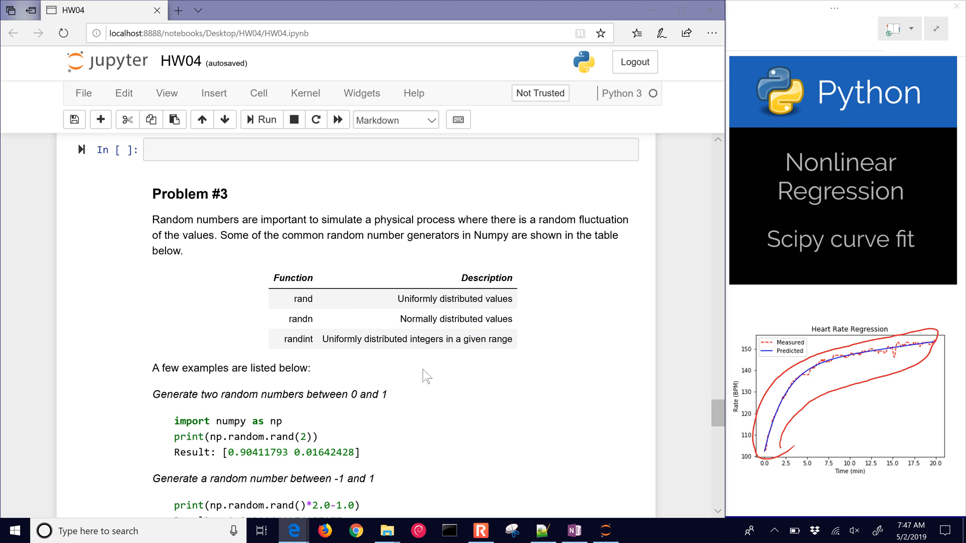